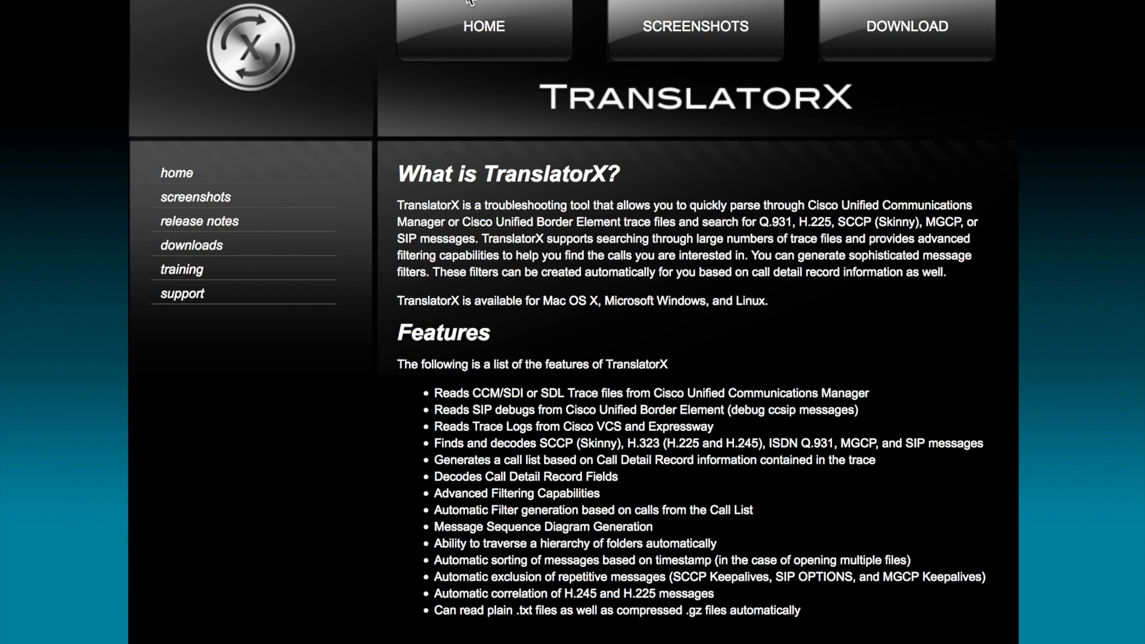
{"action": "mouse_move", "coordinate": [474, 29]}
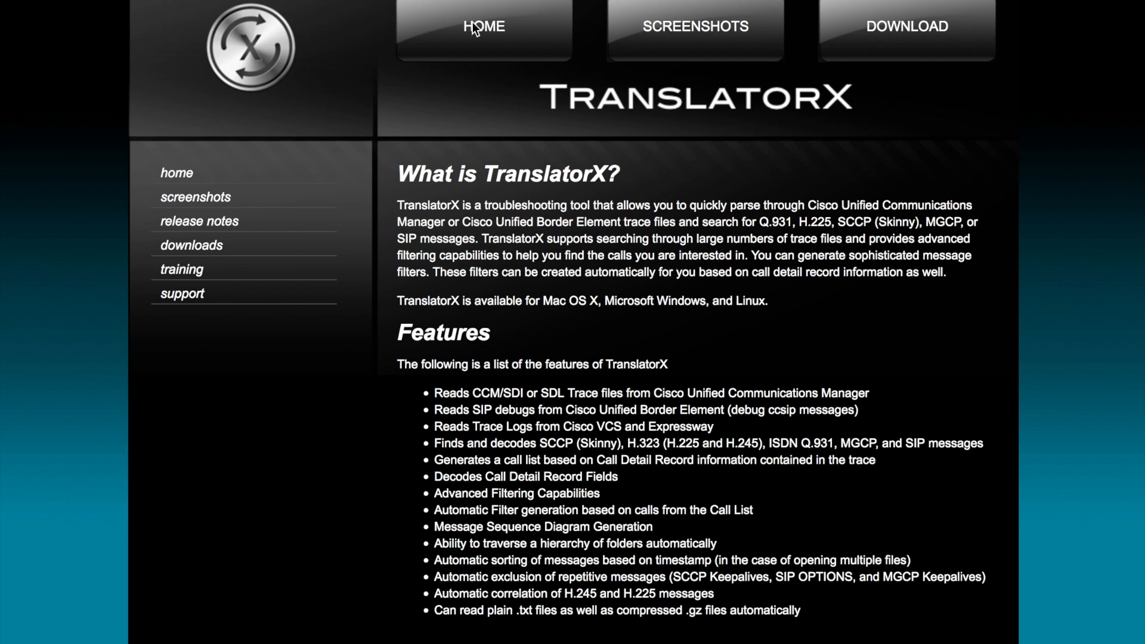
{"action": "mouse_move", "coordinate": [559, 213]}
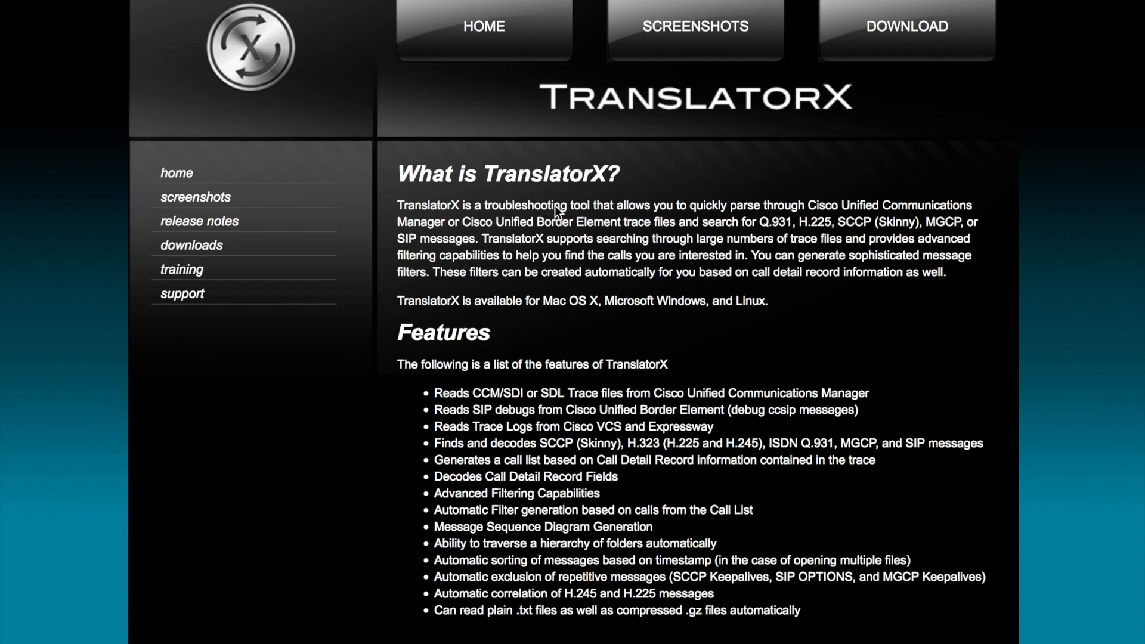
Browse the TranslatorX downloads page for Mac OS X, Windows and Linux, then return home
{"action": "scroll", "scroll_direction": "down", "scroll_amount": 3}
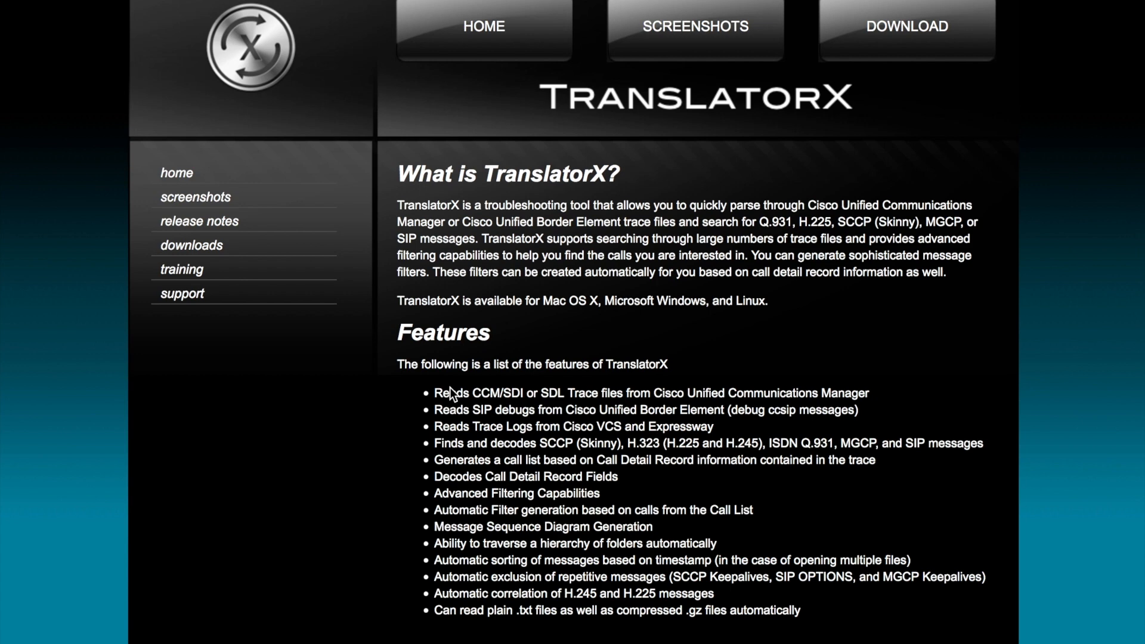
{"action": "mouse_move", "coordinate": [637, 422]}
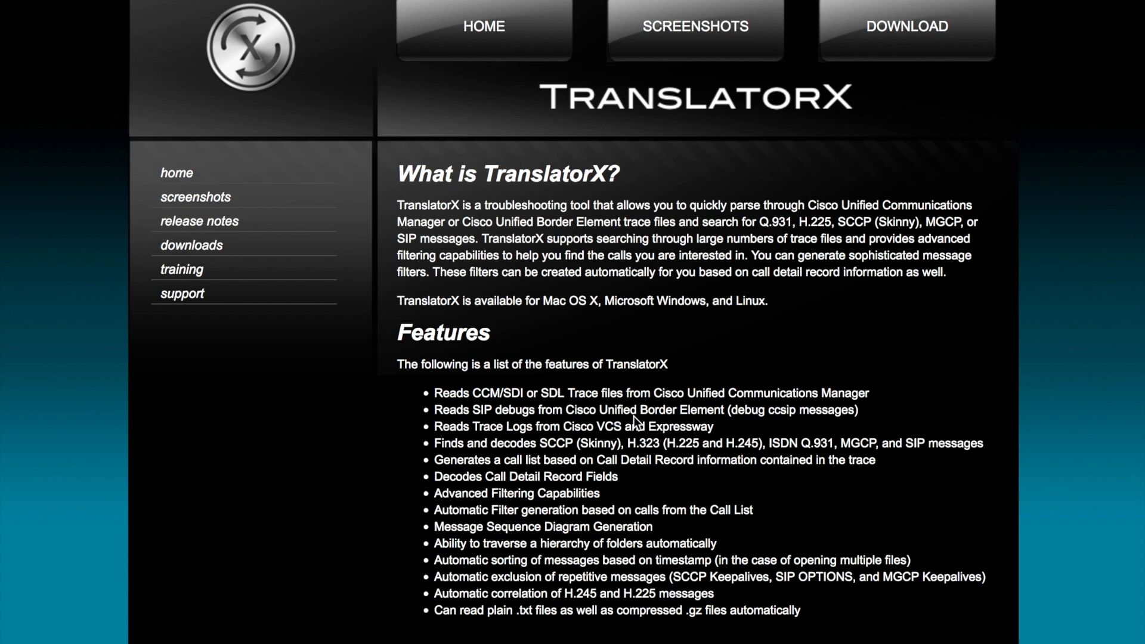
{"action": "mouse_move", "coordinate": [511, 432]}
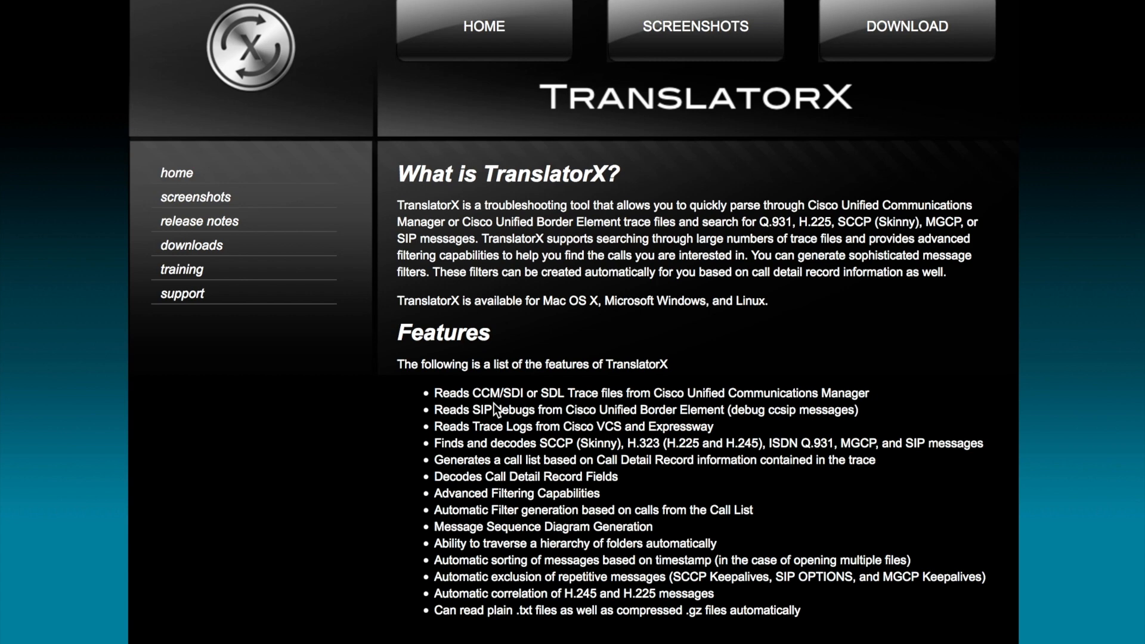
{"action": "mouse_move", "coordinate": [613, 422]}
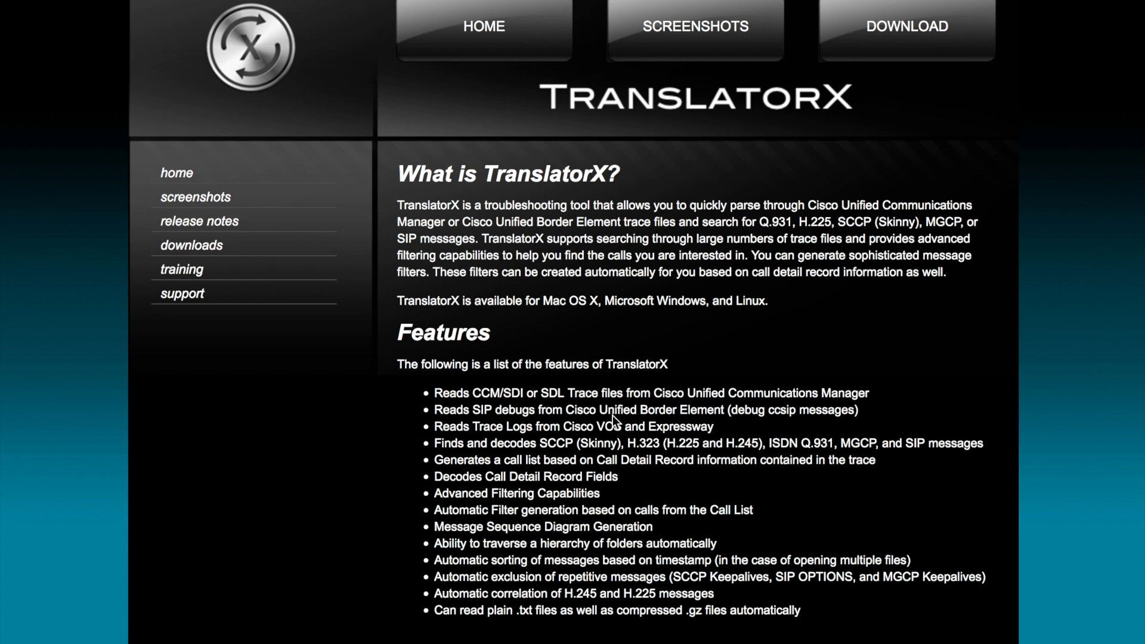
{"action": "mouse_move", "coordinate": [903, 31]}
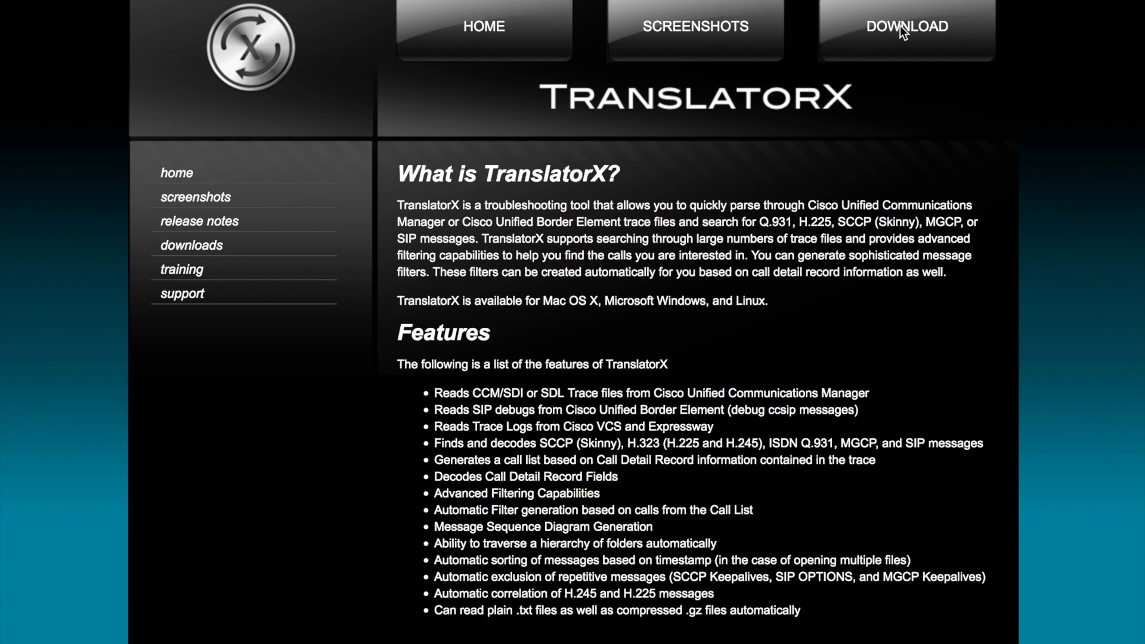
{"action": "left_click", "coordinate": [904, 26]}
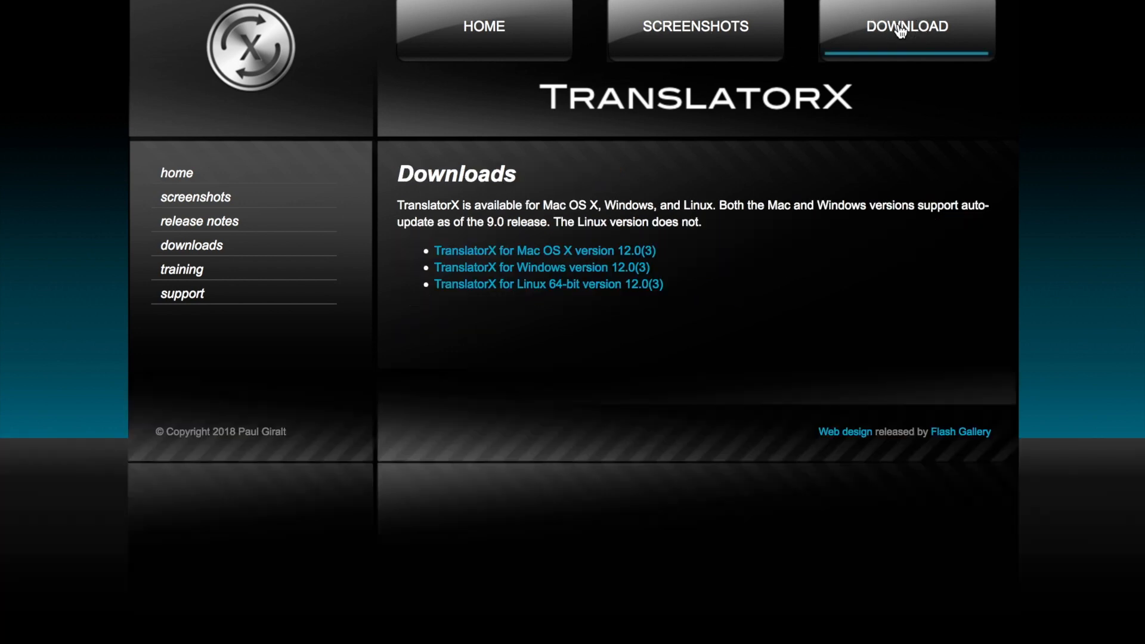
{"action": "mouse_move", "coordinate": [543, 257]}
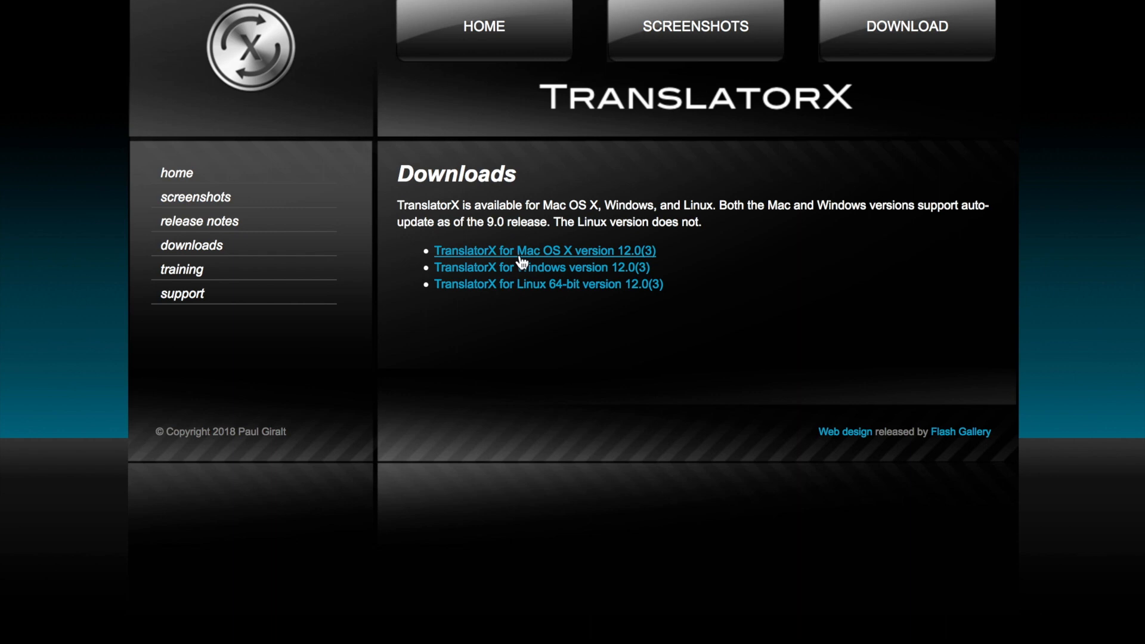
{"action": "mouse_move", "coordinate": [531, 299]}
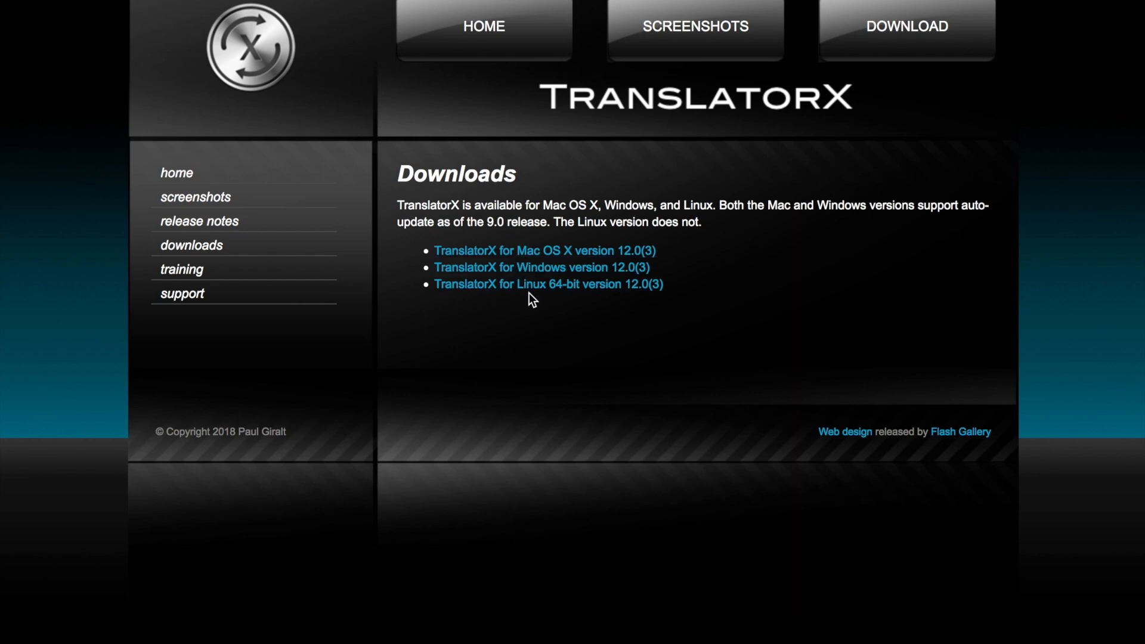
{"action": "mouse_move", "coordinate": [838, 290]}
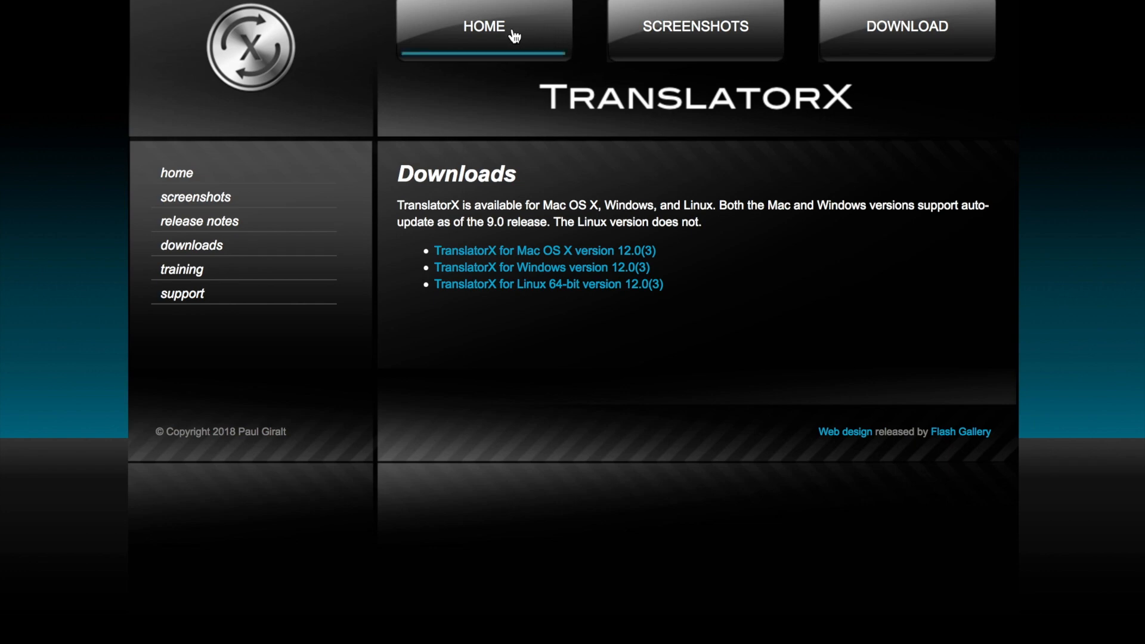
{"action": "left_click", "coordinate": [199, 221]}
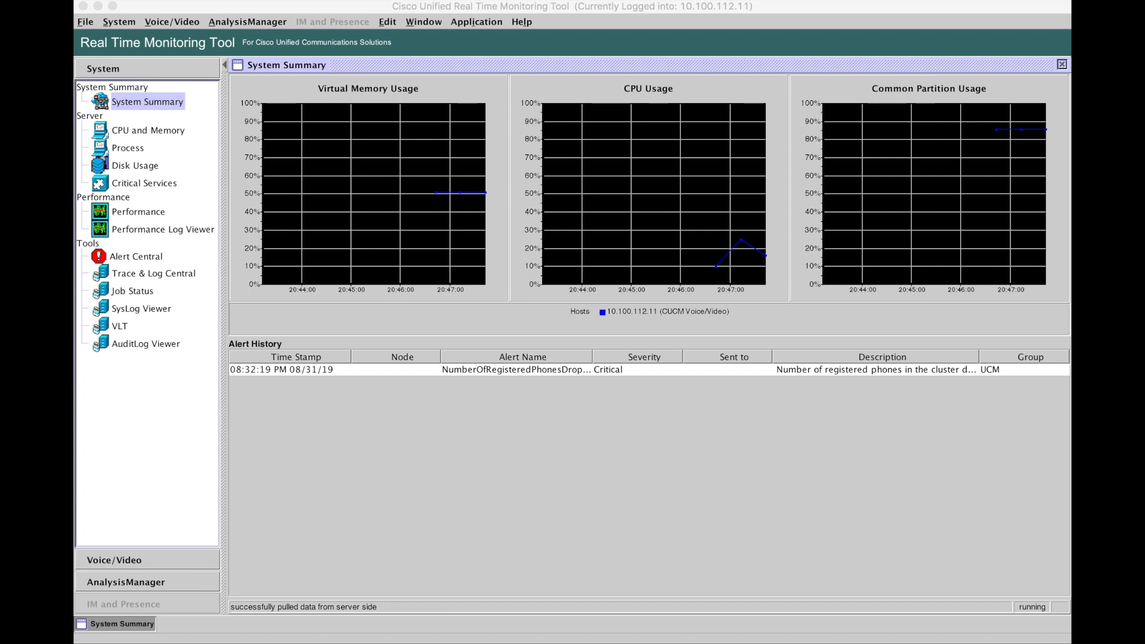
{"action": "mouse_move", "coordinate": [136, 285]}
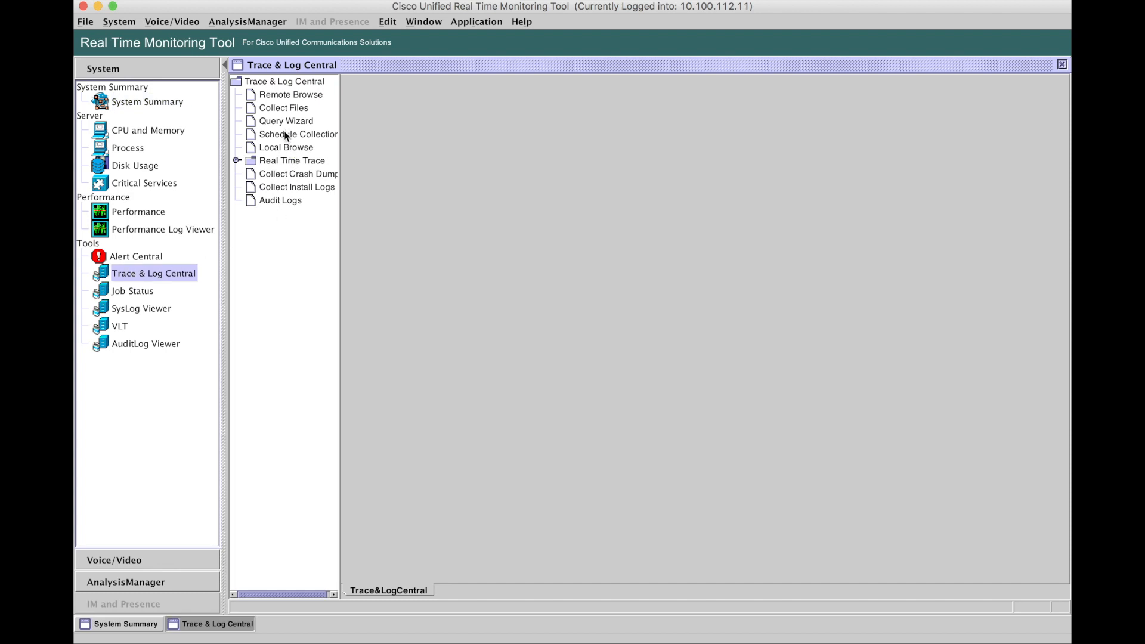
{"action": "mouse_move", "coordinate": [263, 168]}
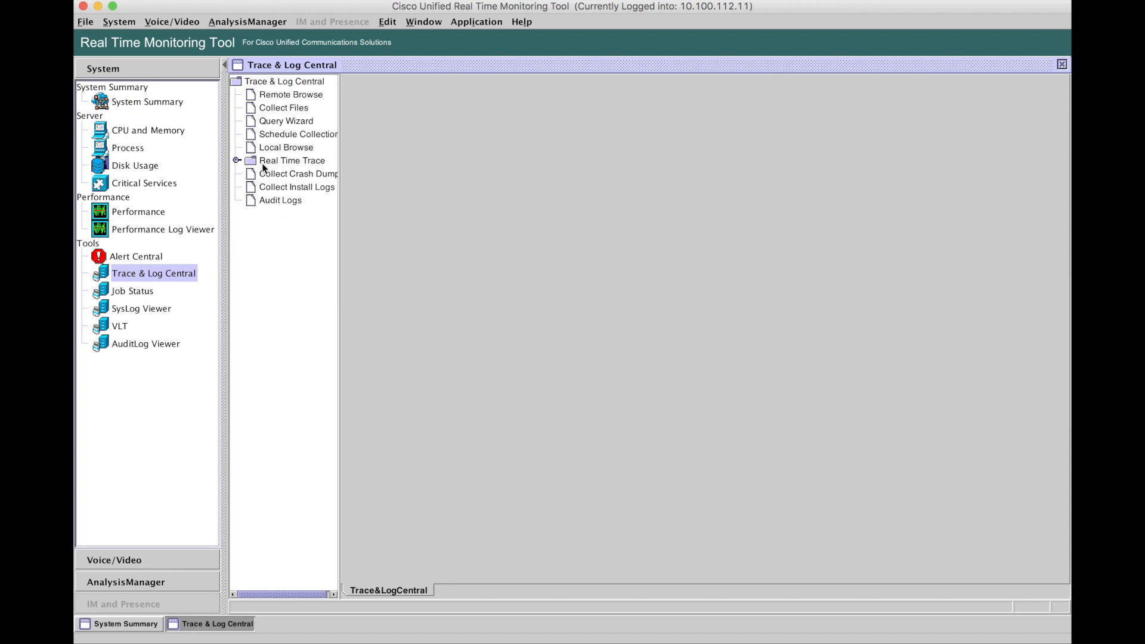
{"action": "mouse_move", "coordinate": [268, 146]}
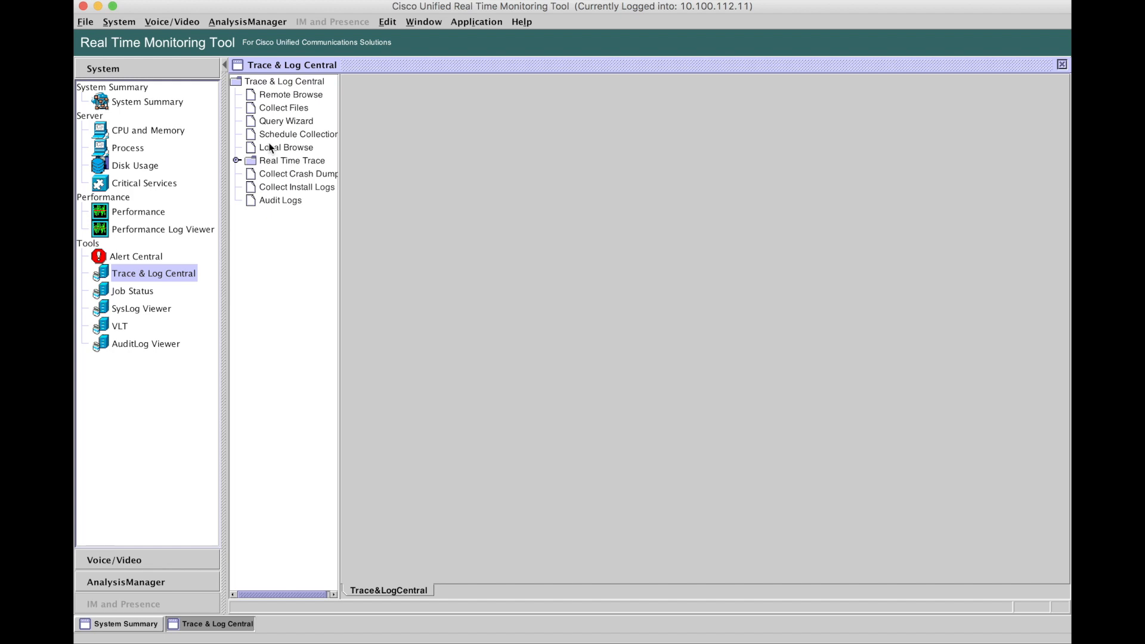
Launch the Collect Files wizard from Trace & Log Central
{"action": "left_click", "coordinate": [284, 107]}
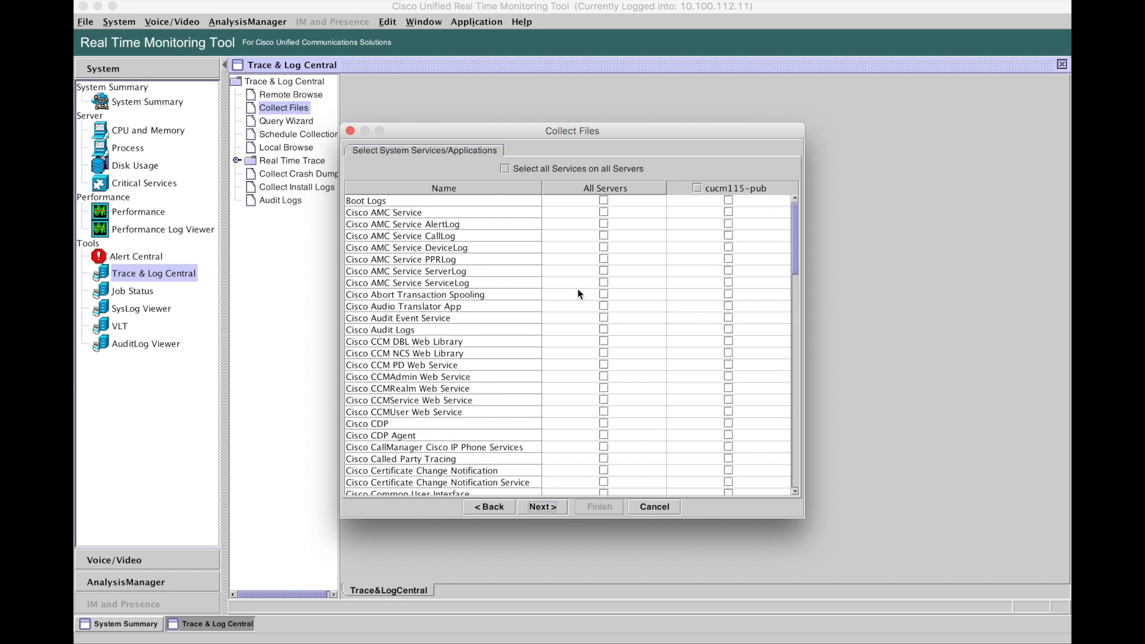
Collect trace files from a relative time range covering the last 10 minutes
{"action": "left_click", "coordinate": [542, 507]}
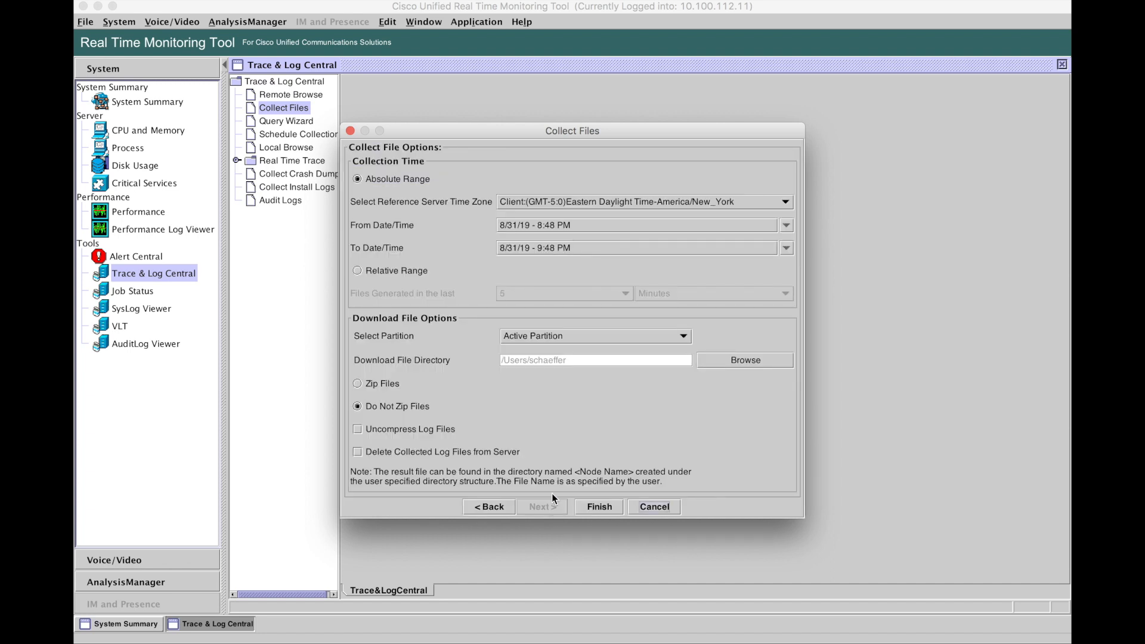
{"action": "left_click", "coordinate": [357, 270]}
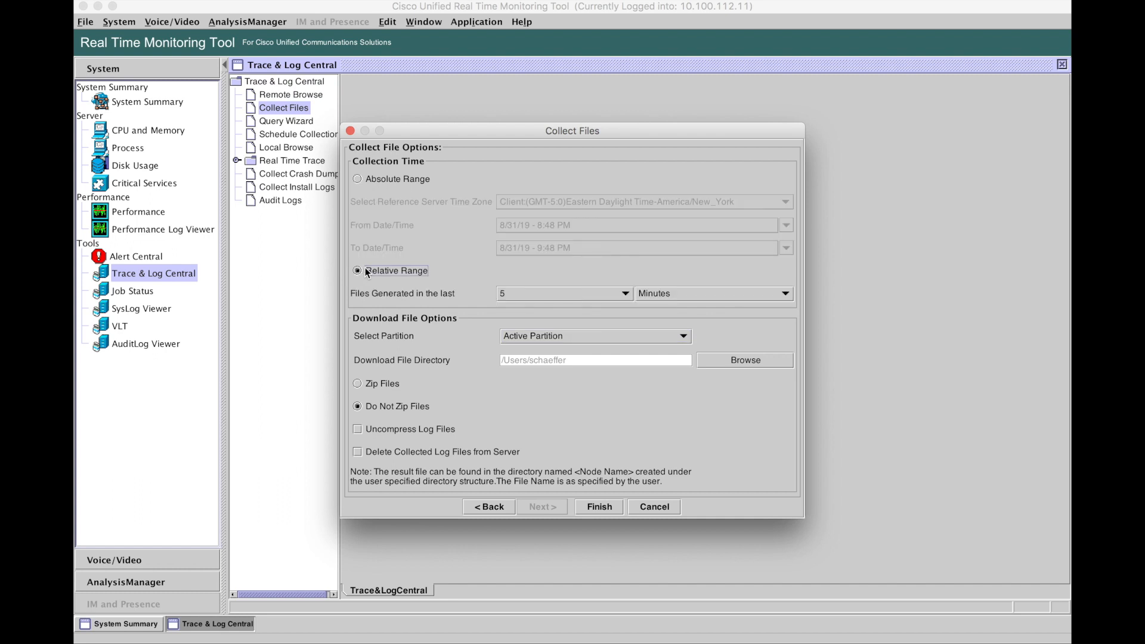
{"action": "left_click", "coordinate": [624, 293]}
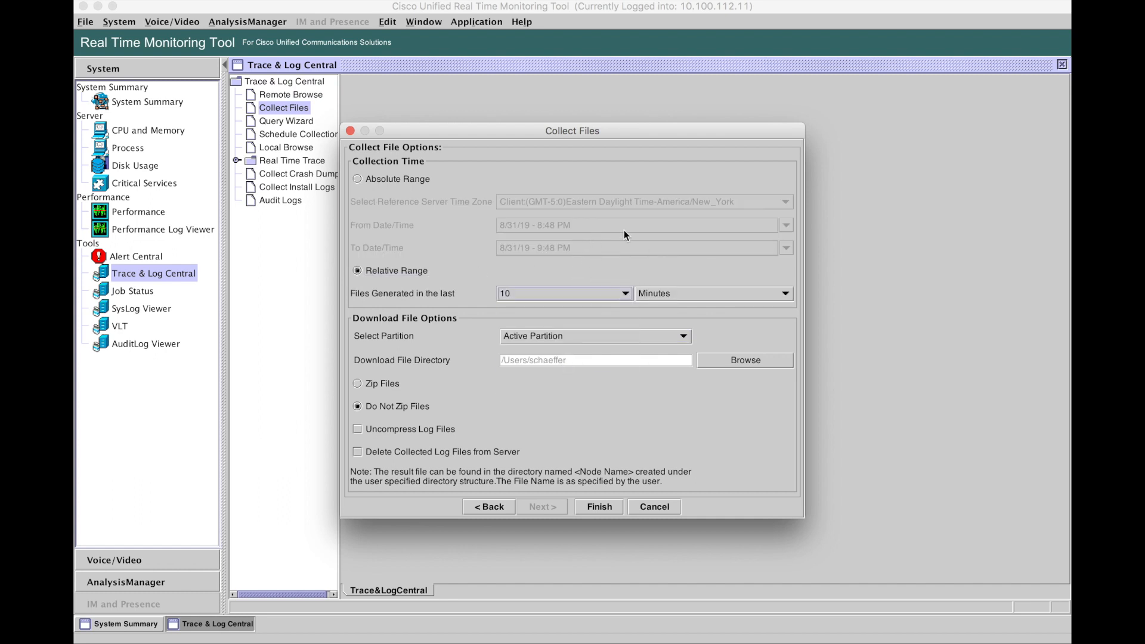
{"action": "mouse_move", "coordinate": [582, 266]}
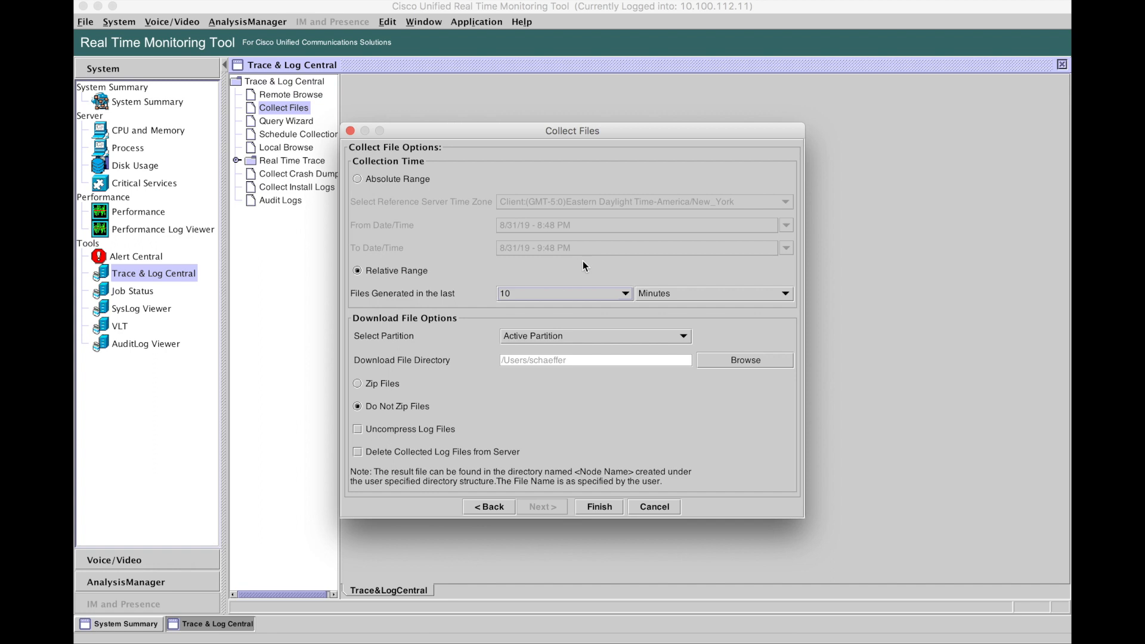
{"action": "mouse_move", "coordinate": [699, 369]}
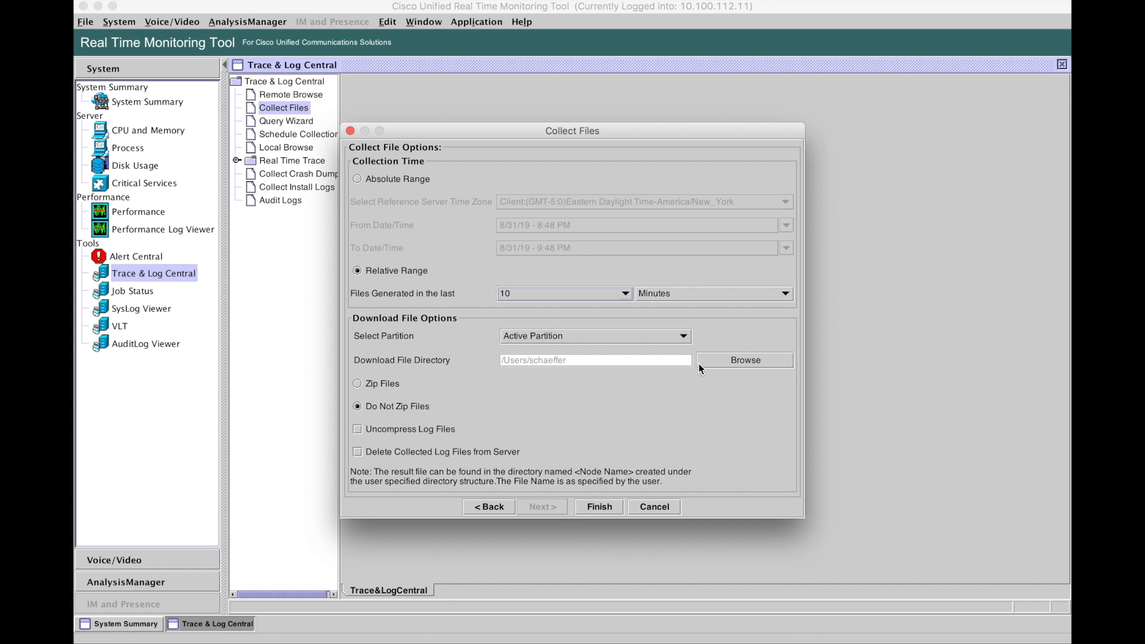
Set the download directory to Desktop/CUCMCallTrace and finish the collection
{"action": "left_click", "coordinate": [744, 359]}
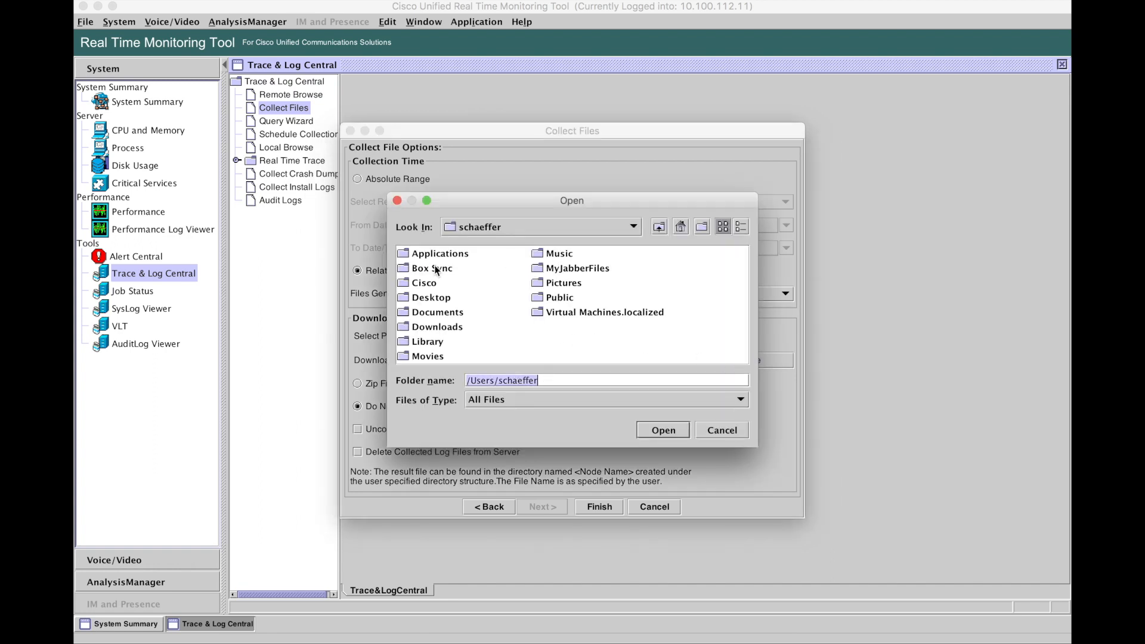
{"action": "left_click", "coordinate": [430, 297]}
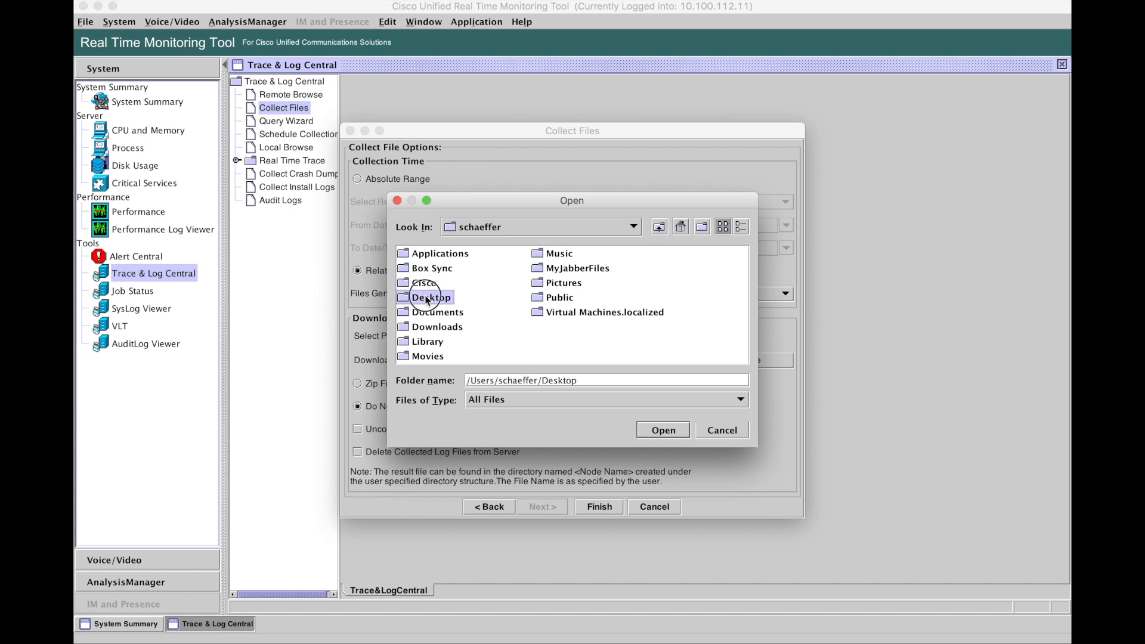
{"action": "double_click", "coordinate": [429, 297]}
{"action": "type", "text": "/CUCM"}
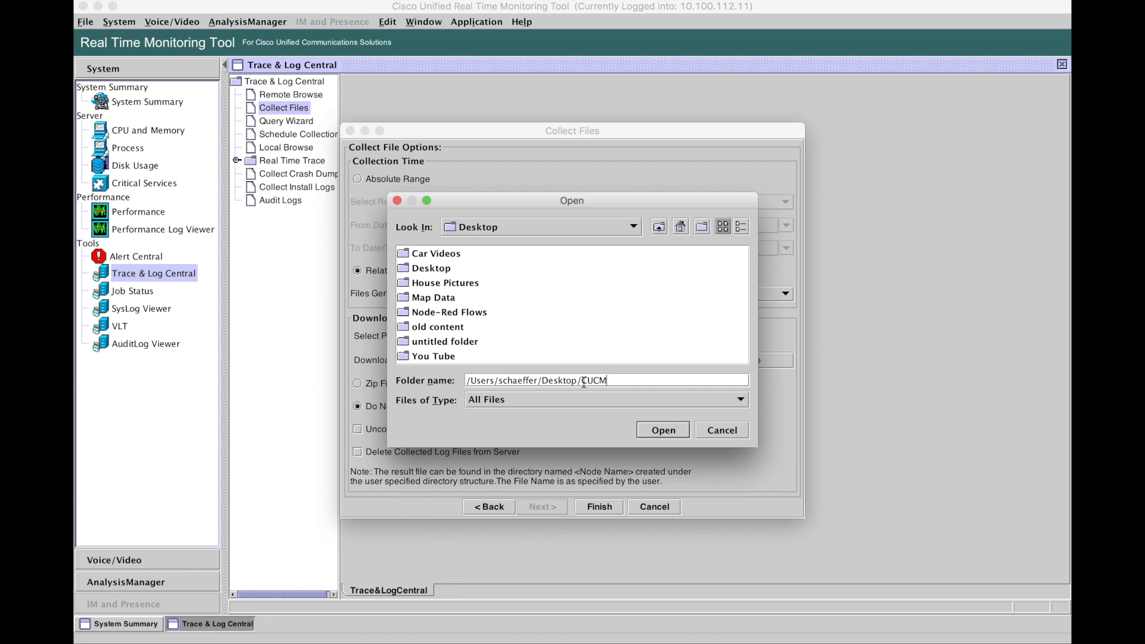
{"action": "type", "text": "Call"}
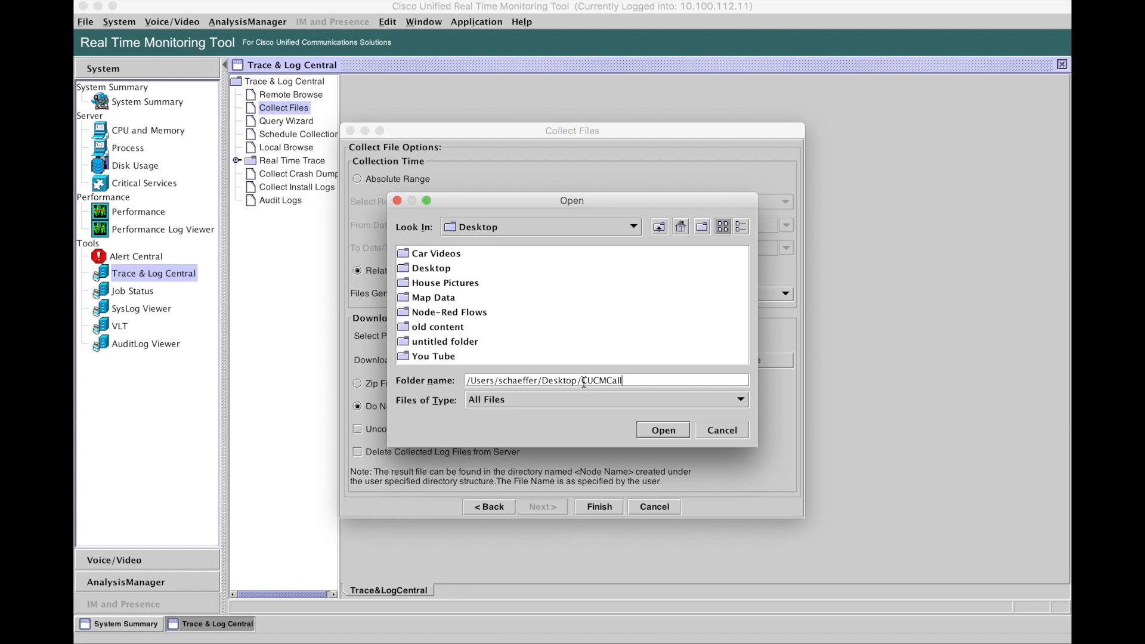
{"action": "type", "text": "Trace"}
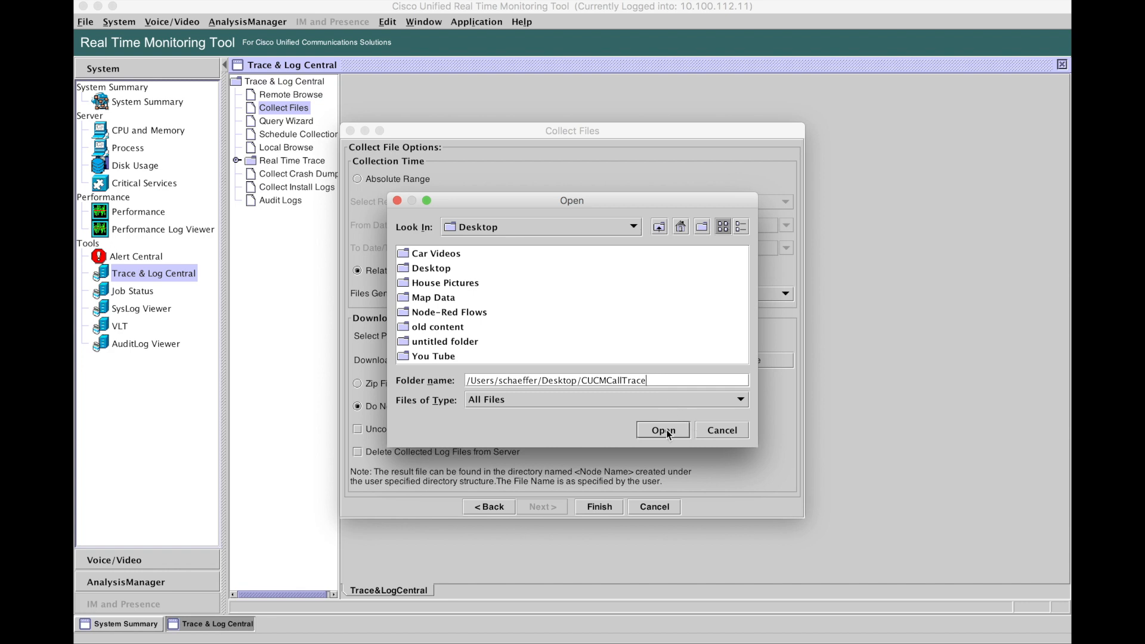
{"action": "left_click", "coordinate": [662, 429]}
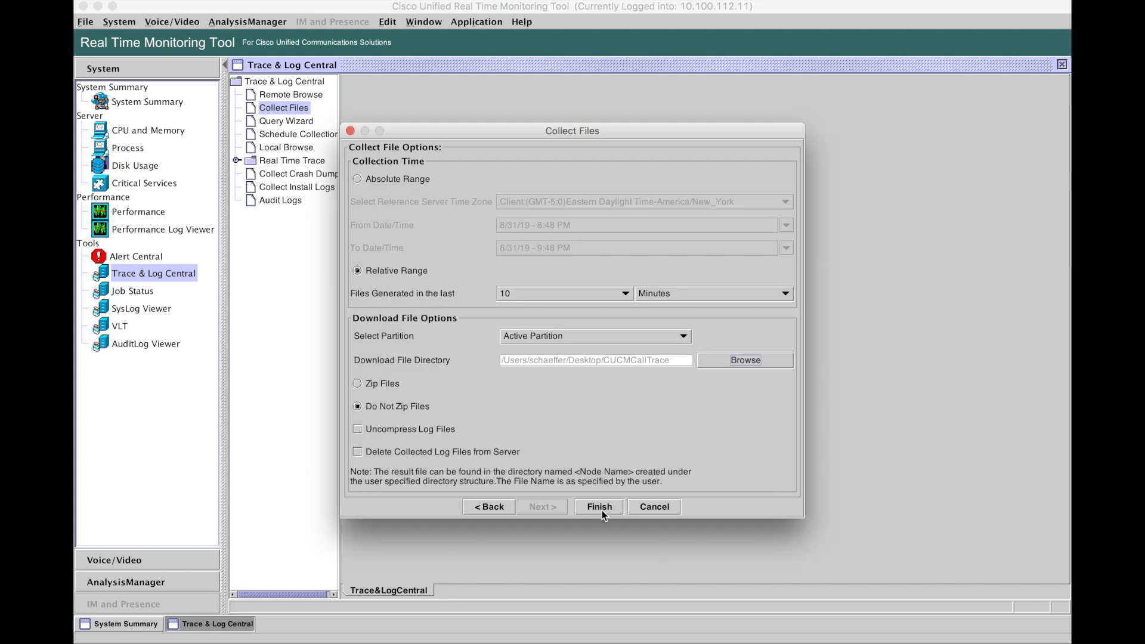
{"action": "mouse_move", "coordinate": [469, 433]}
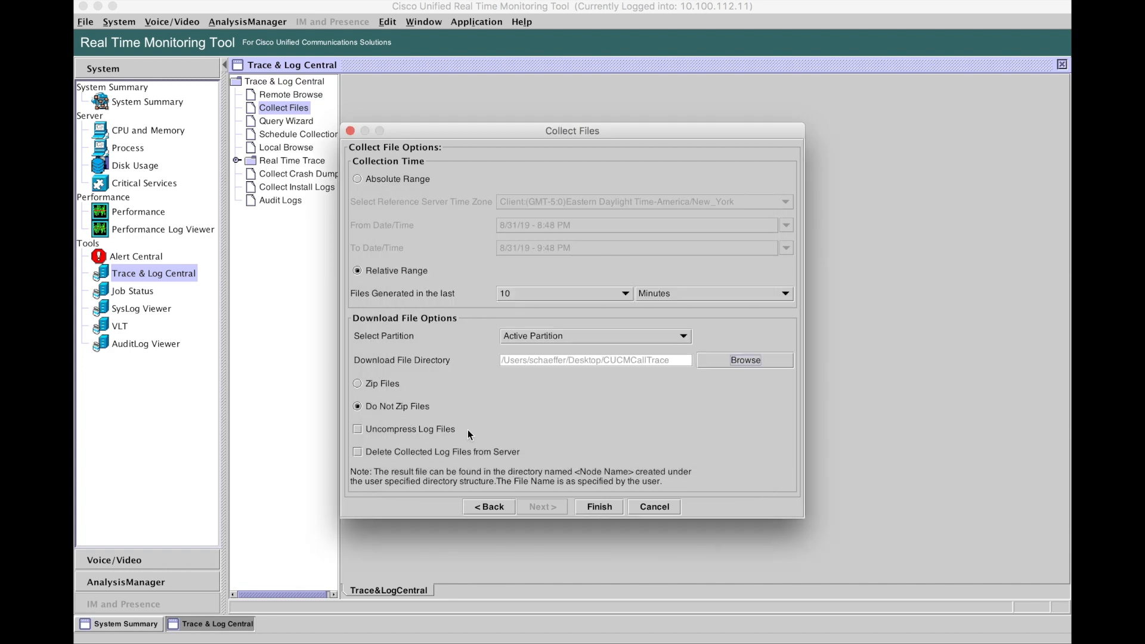
{"action": "left_click", "coordinate": [597, 506]}
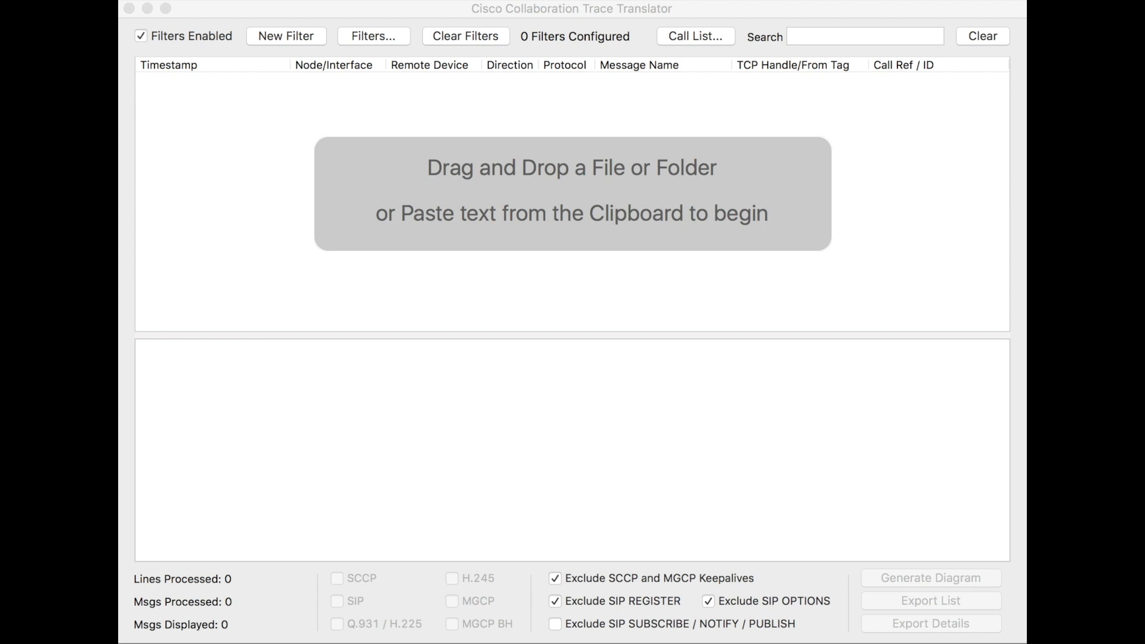
Select a message row and scroll through the 44 translated SIP messages
{"action": "left_click", "coordinate": [246, 184]}
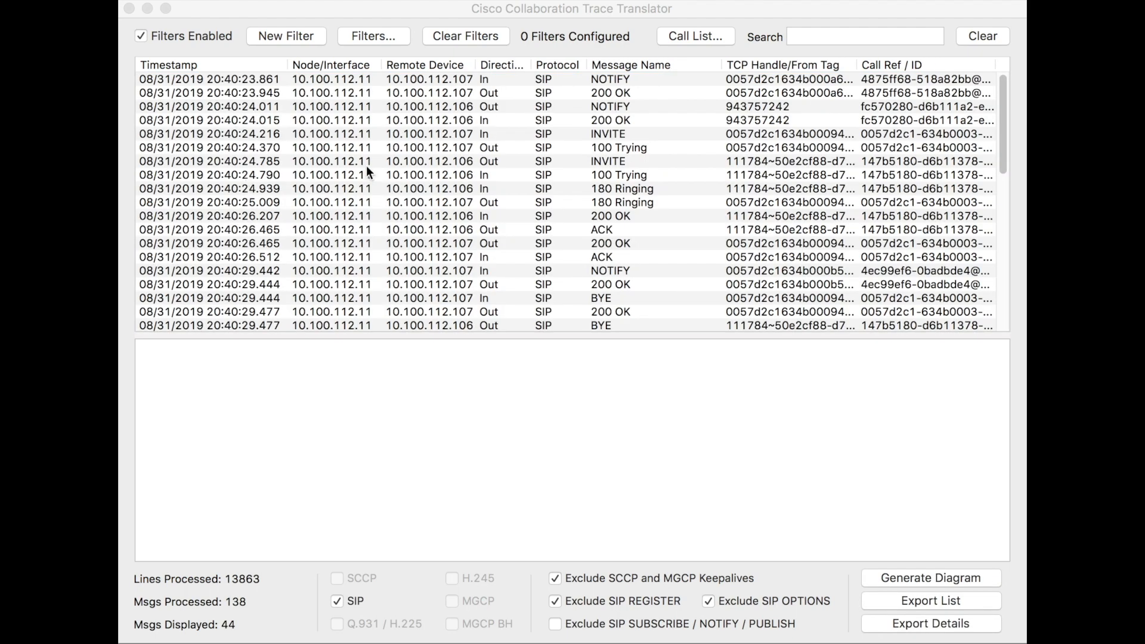
{"action": "scroll", "scroll_direction": "down", "scroll_amount": 3}
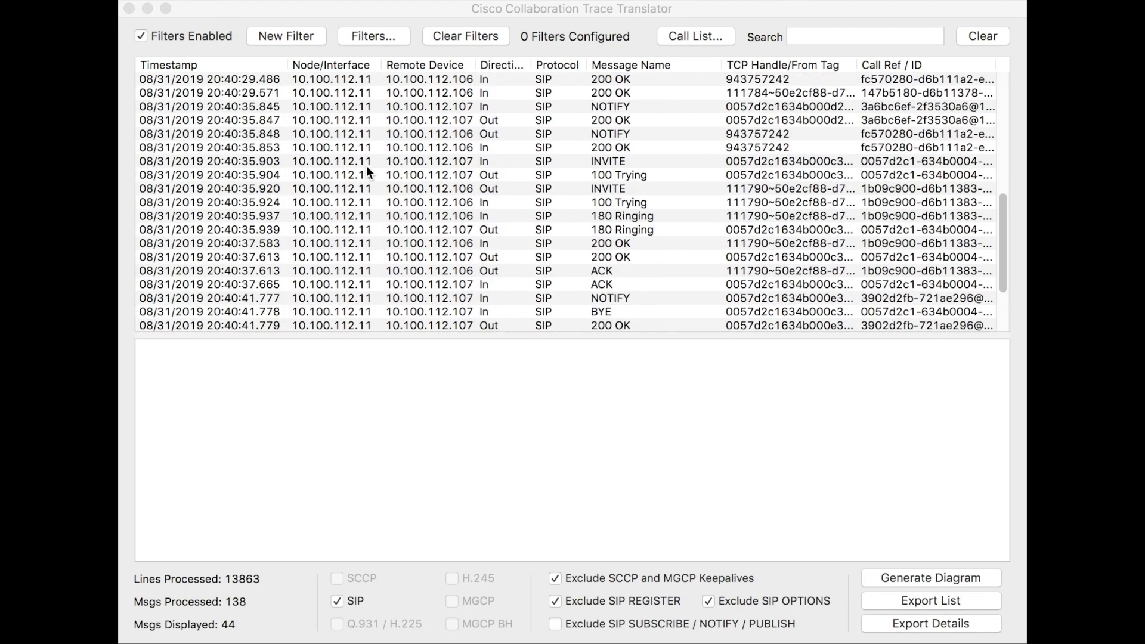
{"action": "scroll", "scroll_direction": "up", "scroll_amount": 3}
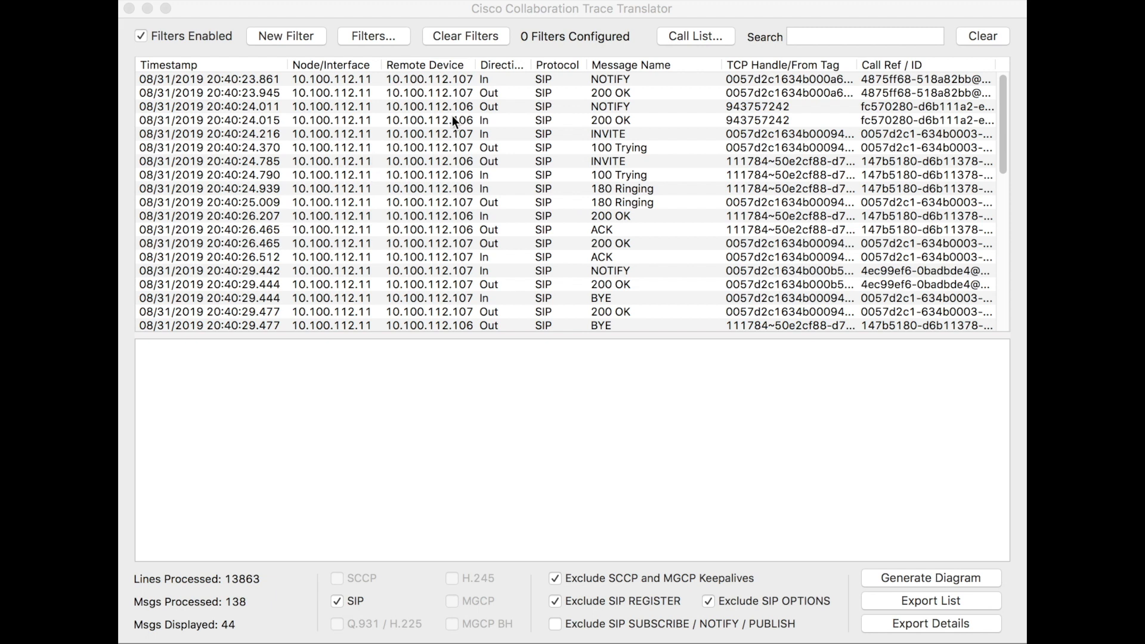
{"action": "mouse_move", "coordinate": [538, 89]}
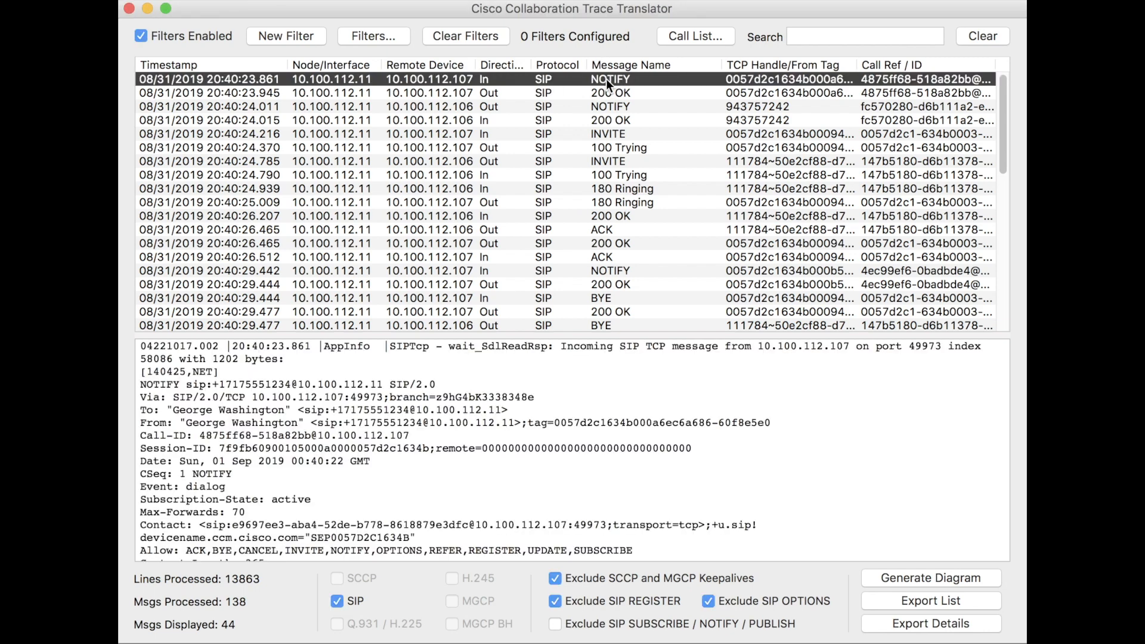
{"action": "mouse_move", "coordinate": [547, 89]}
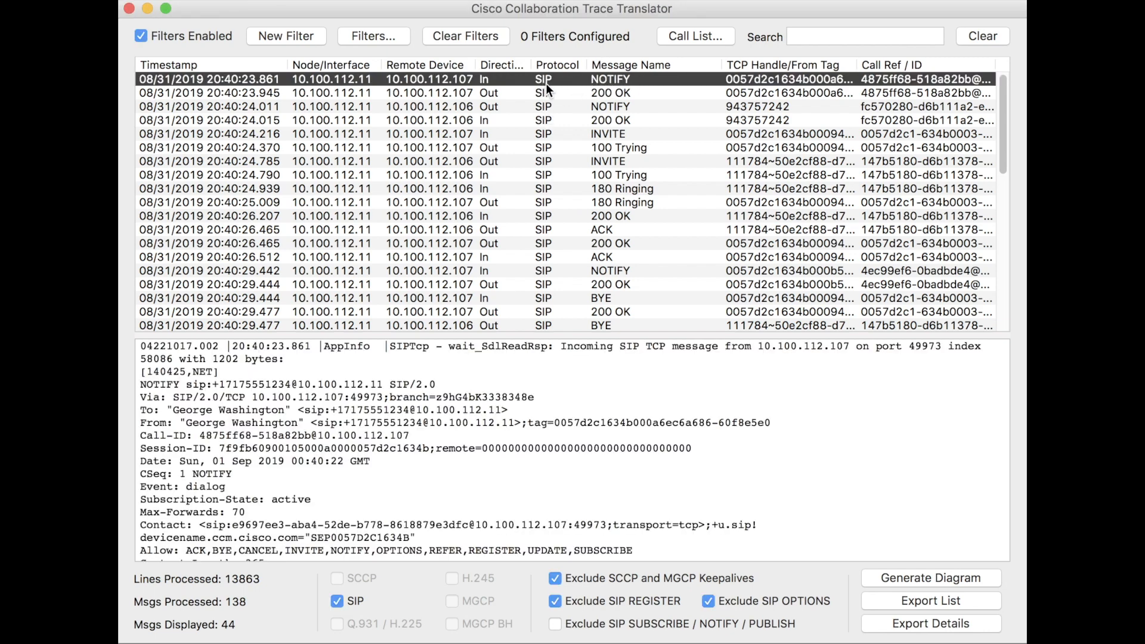
{"action": "mouse_move", "coordinate": [584, 83]}
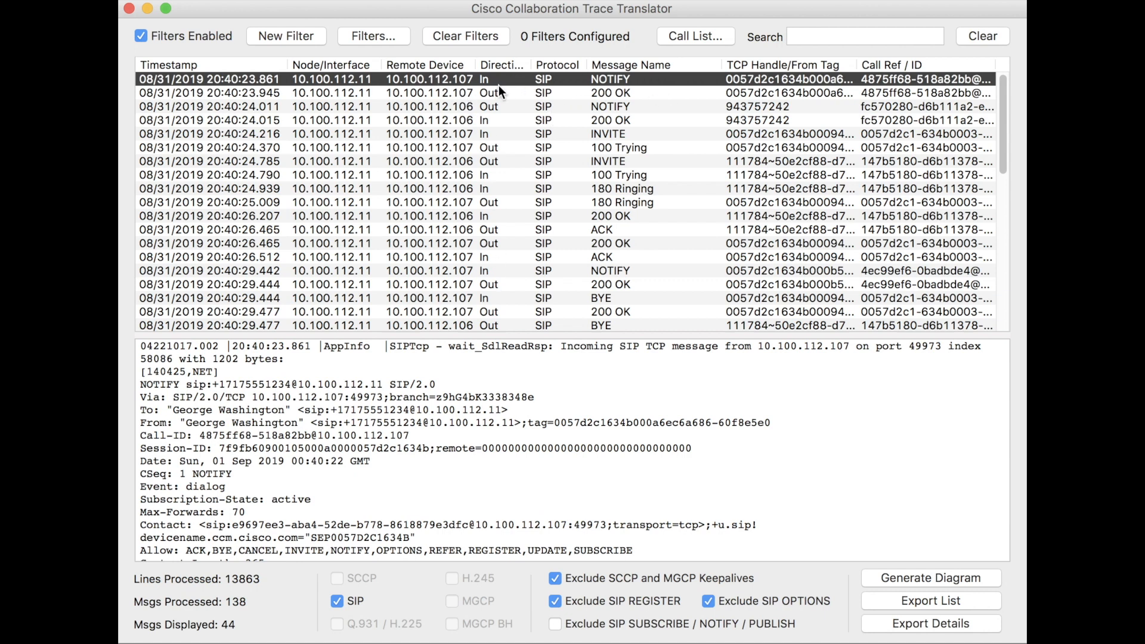
{"action": "mouse_move", "coordinate": [491, 120]}
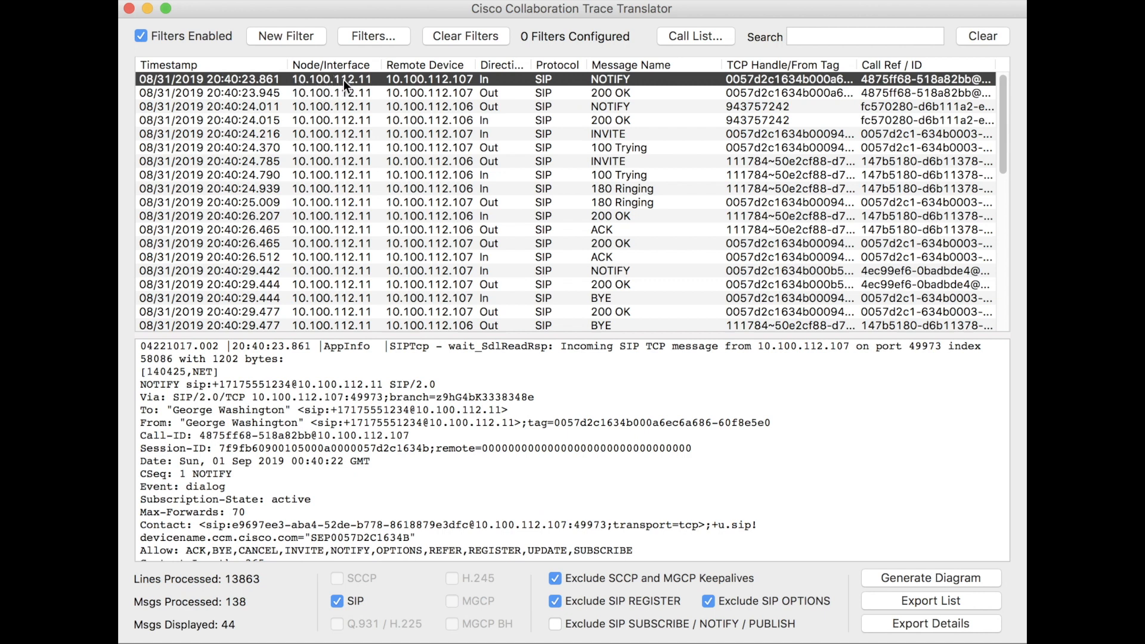
{"action": "mouse_move", "coordinate": [426, 78]}
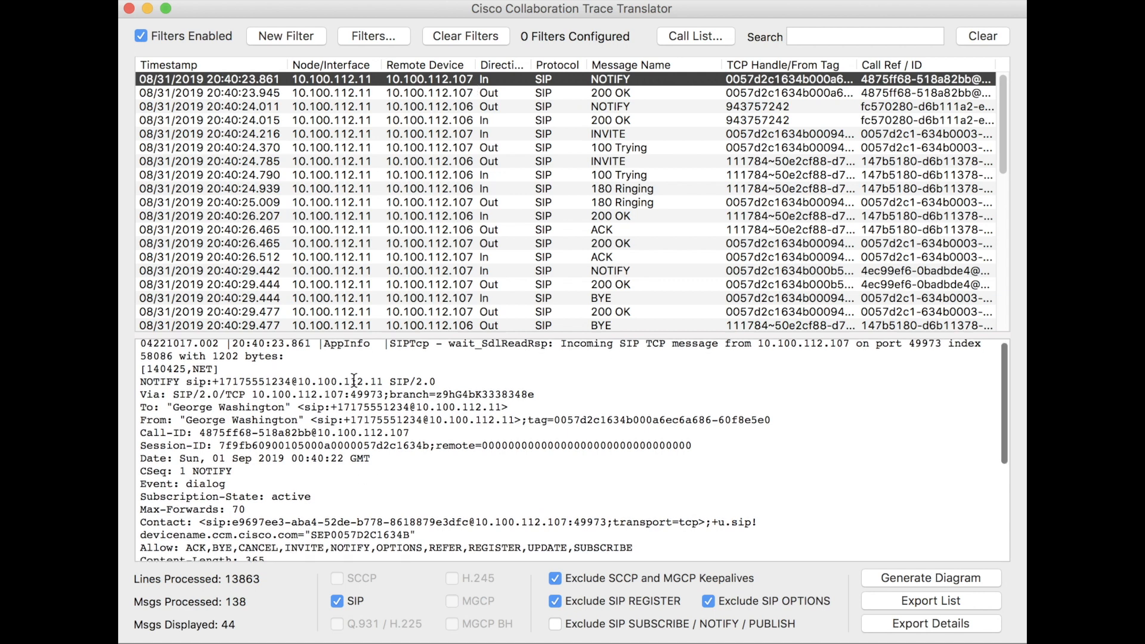
Exclude SIP SUBSCRIBE/NOTIFY/PUBLISH and toggle the SIP checkbox off and on, leaving 28 messages
{"action": "scroll", "scroll_direction": "down", "scroll_amount": 3}
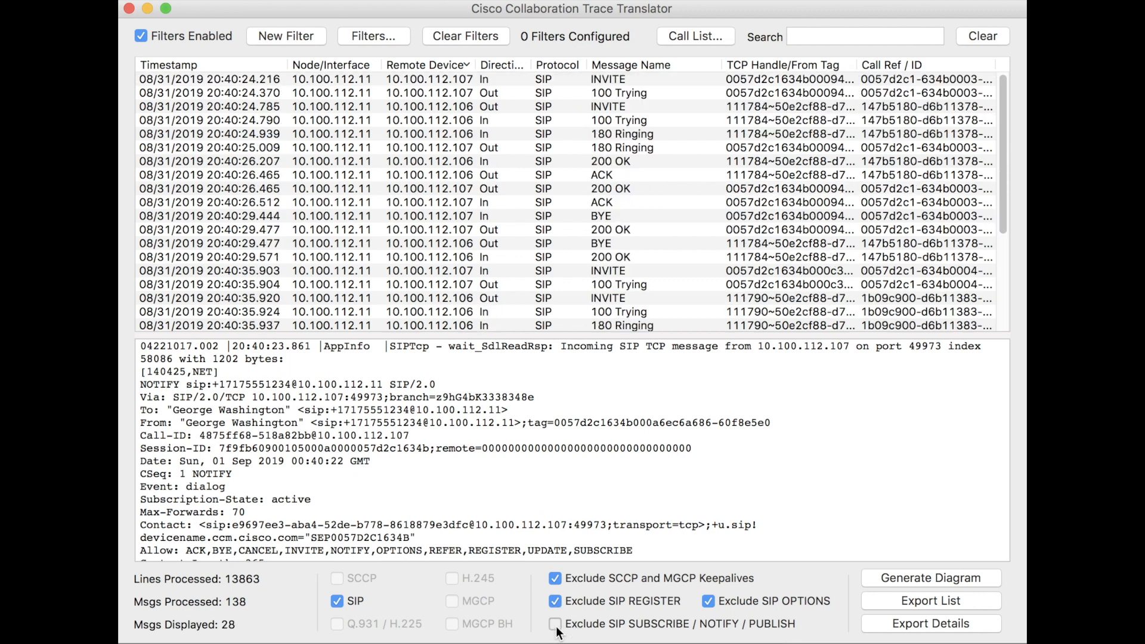
{"action": "left_click", "coordinate": [555, 624]}
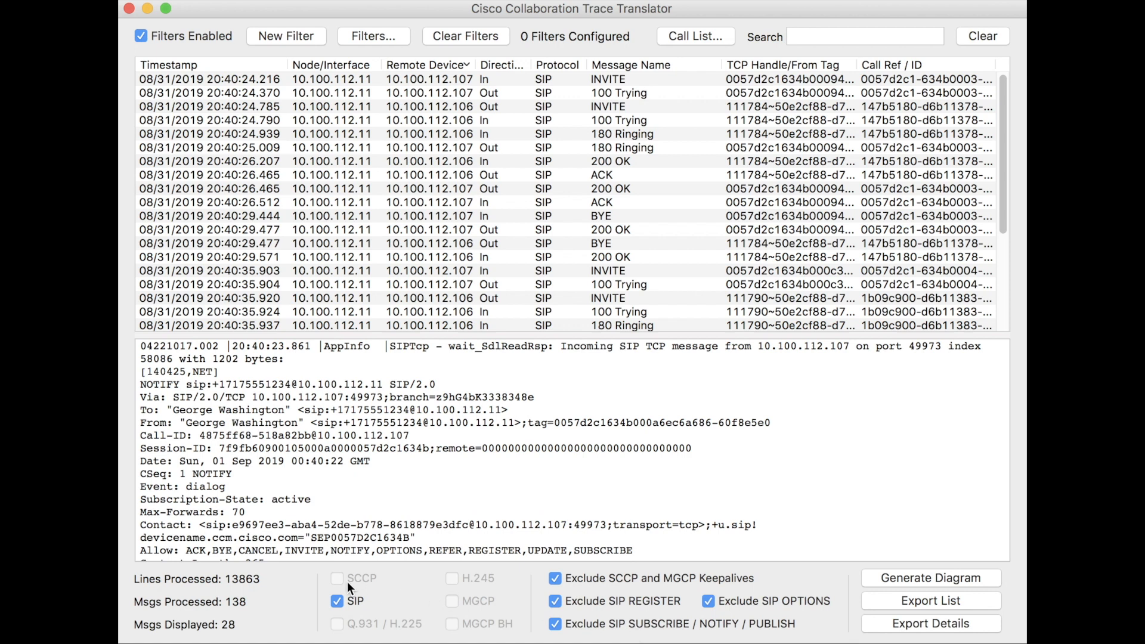
{"action": "mouse_move", "coordinate": [371, 586]}
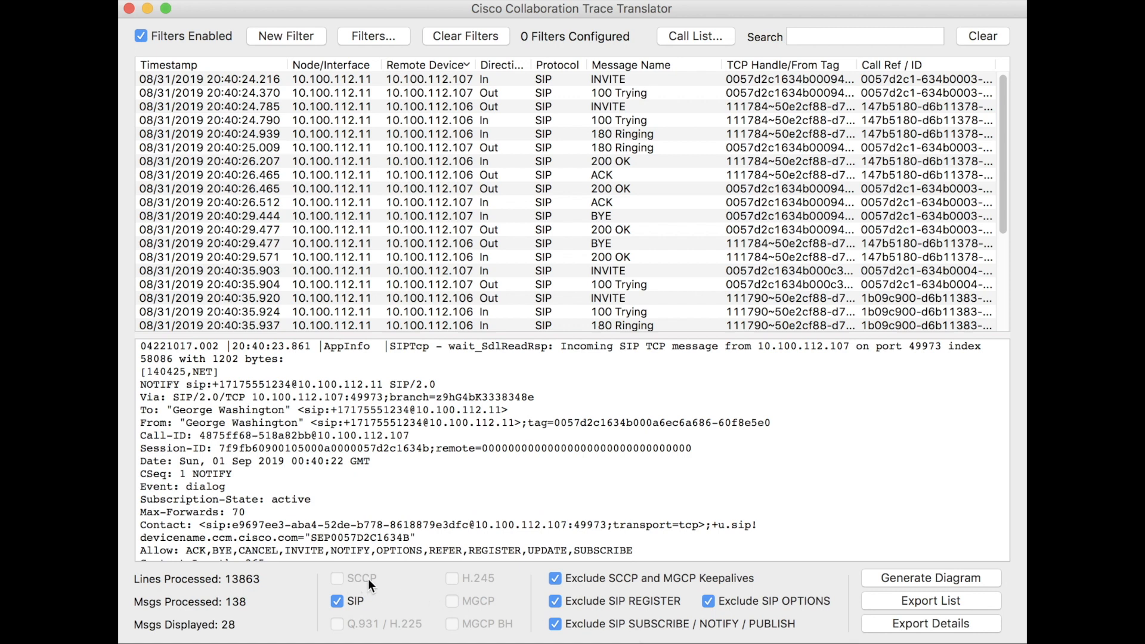
{"action": "mouse_move", "coordinate": [364, 632]}
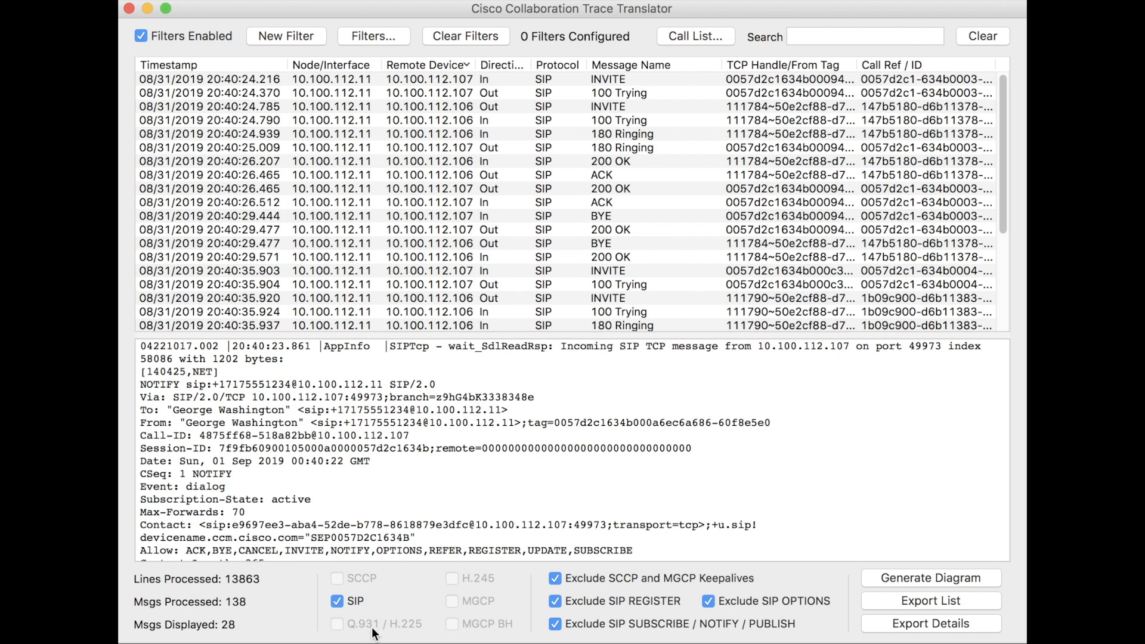
{"action": "mouse_move", "coordinate": [427, 588]}
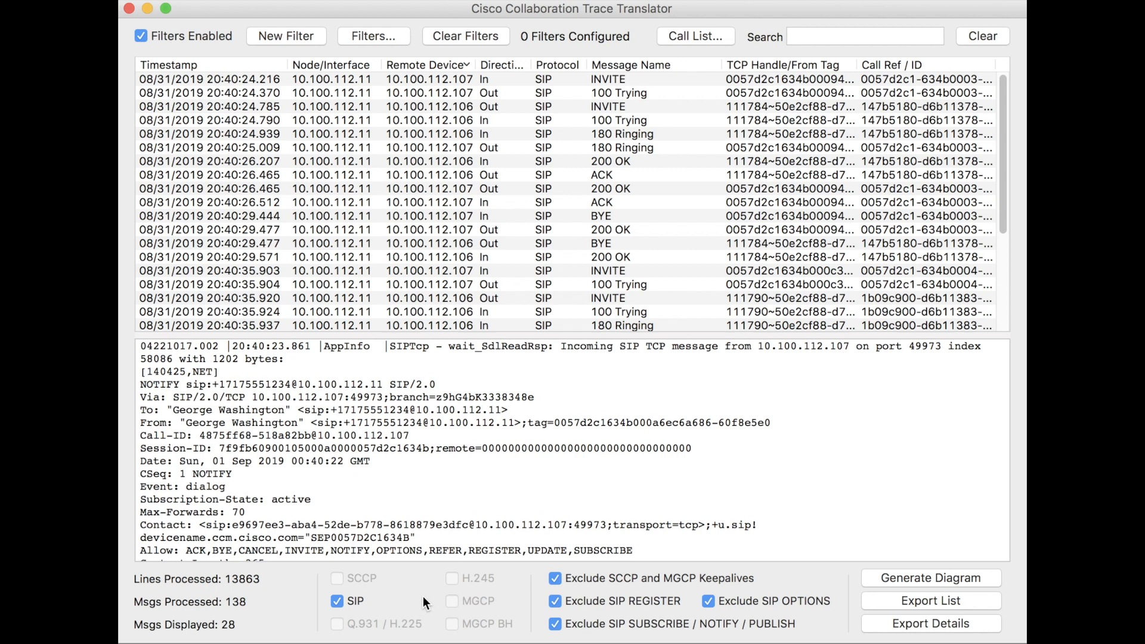
{"action": "left_click", "coordinate": [337, 601]}
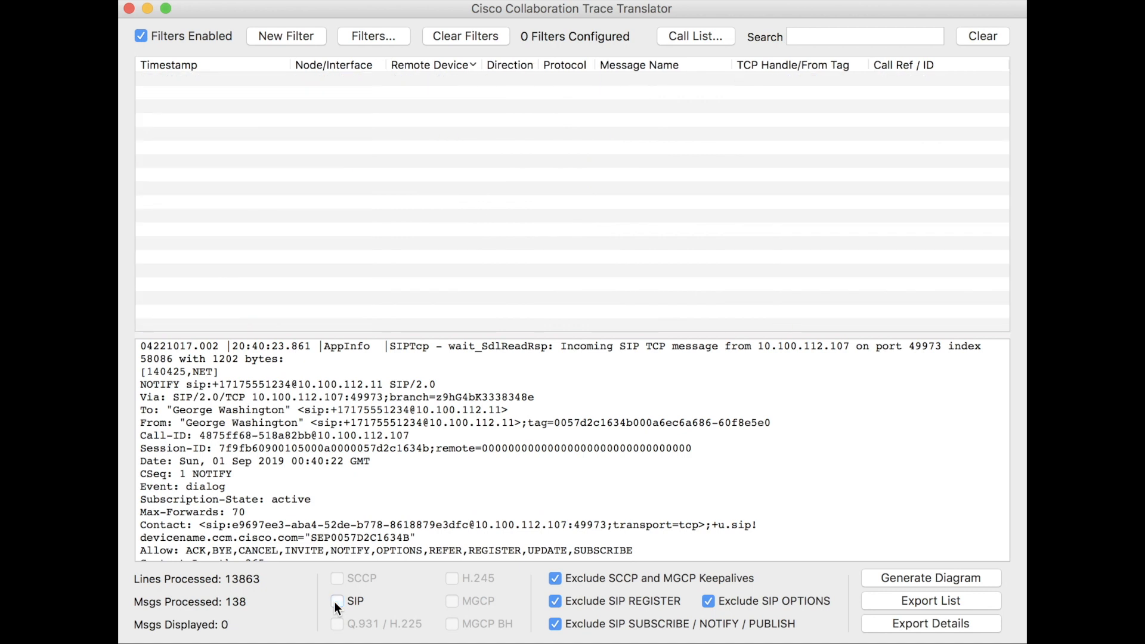
{"action": "left_click", "coordinate": [336, 601]}
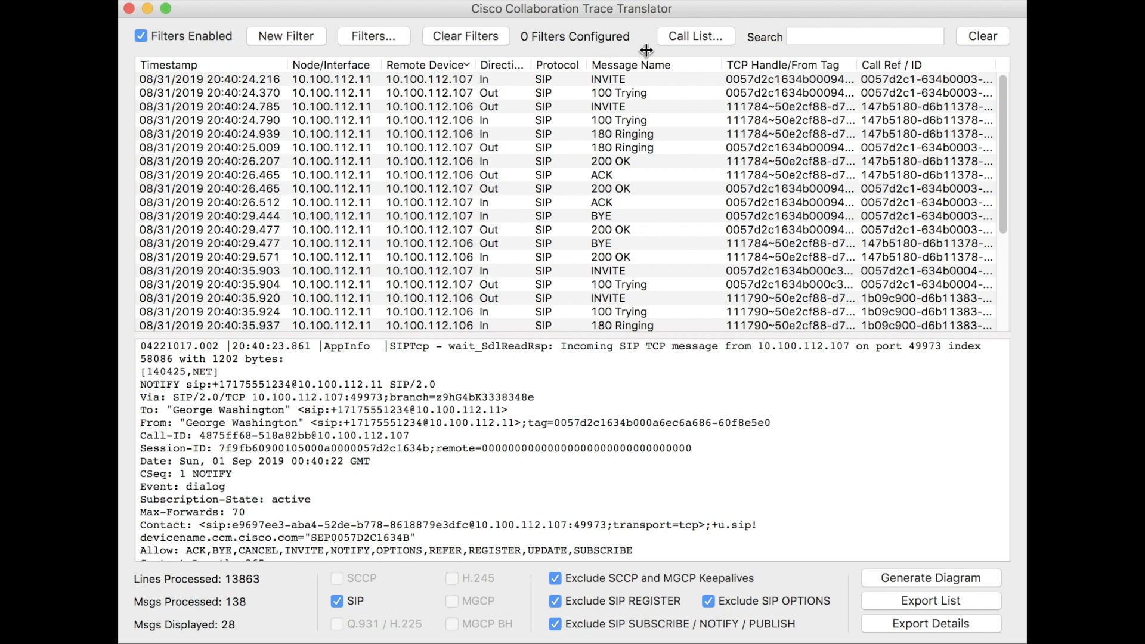
{"action": "mouse_move", "coordinate": [344, 36]}
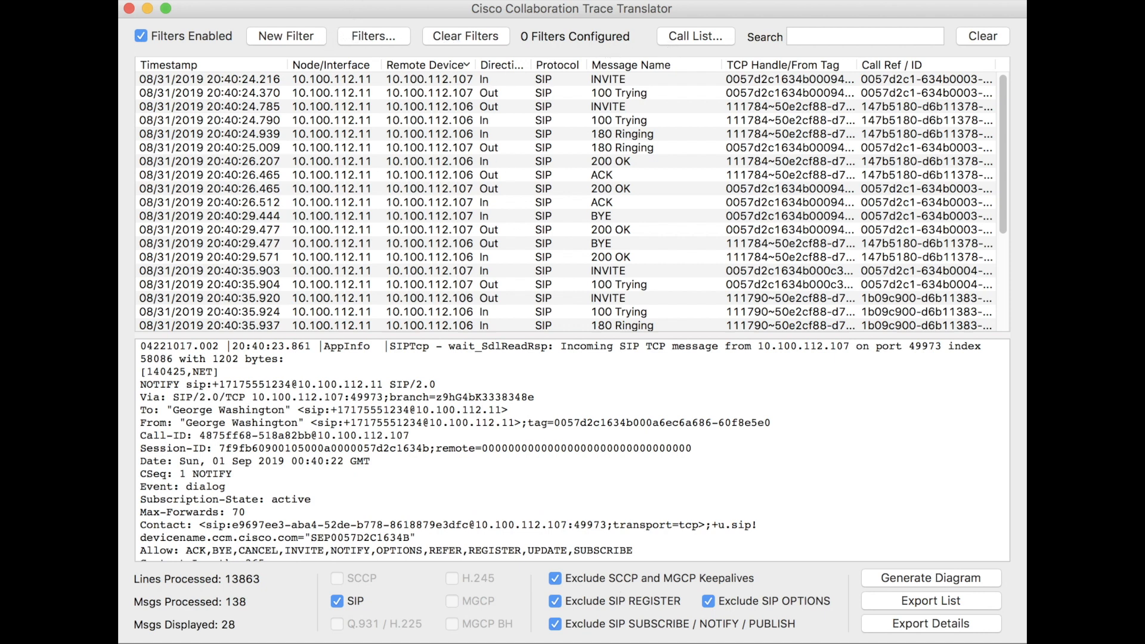
{"action": "left_click", "coordinate": [373, 35]}
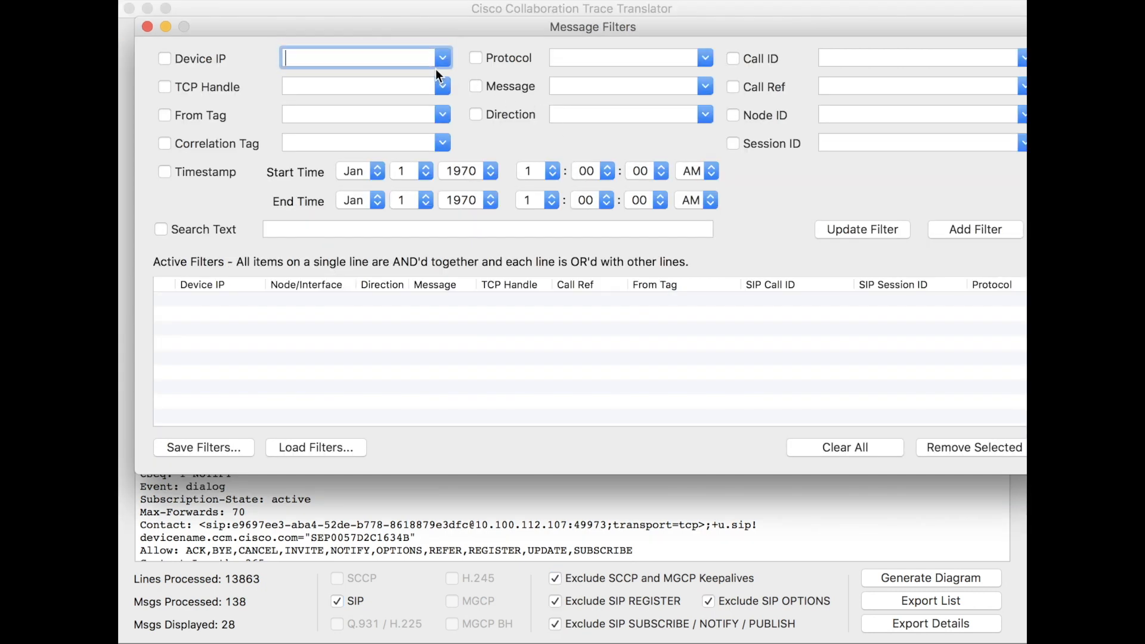
{"action": "left_click", "coordinate": [441, 58]}
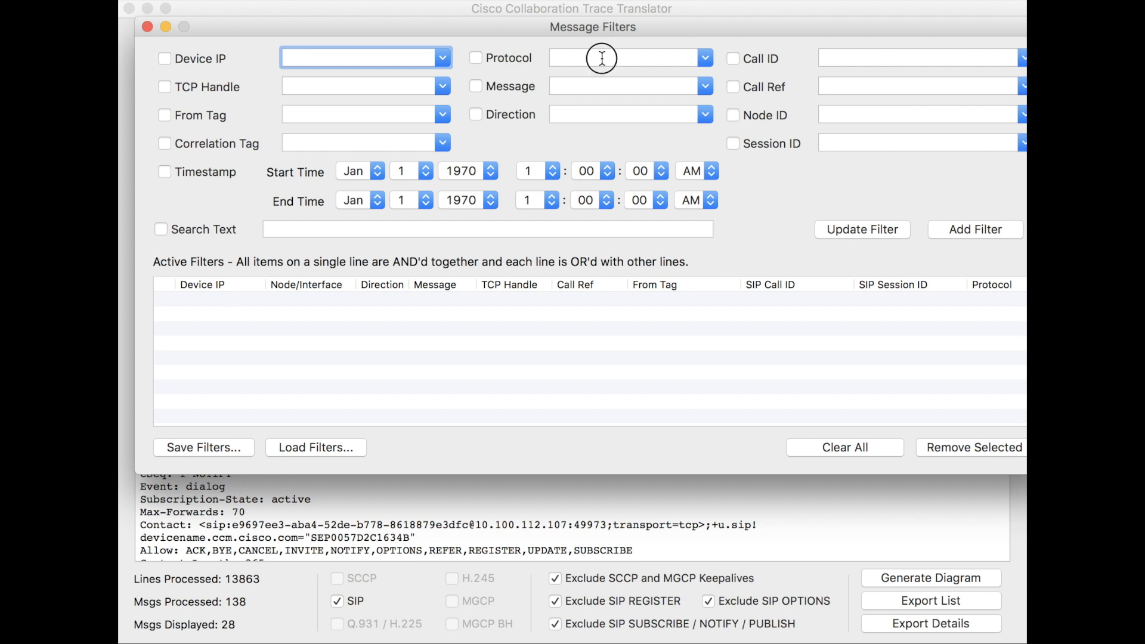
{"action": "left_click", "coordinate": [627, 58]}
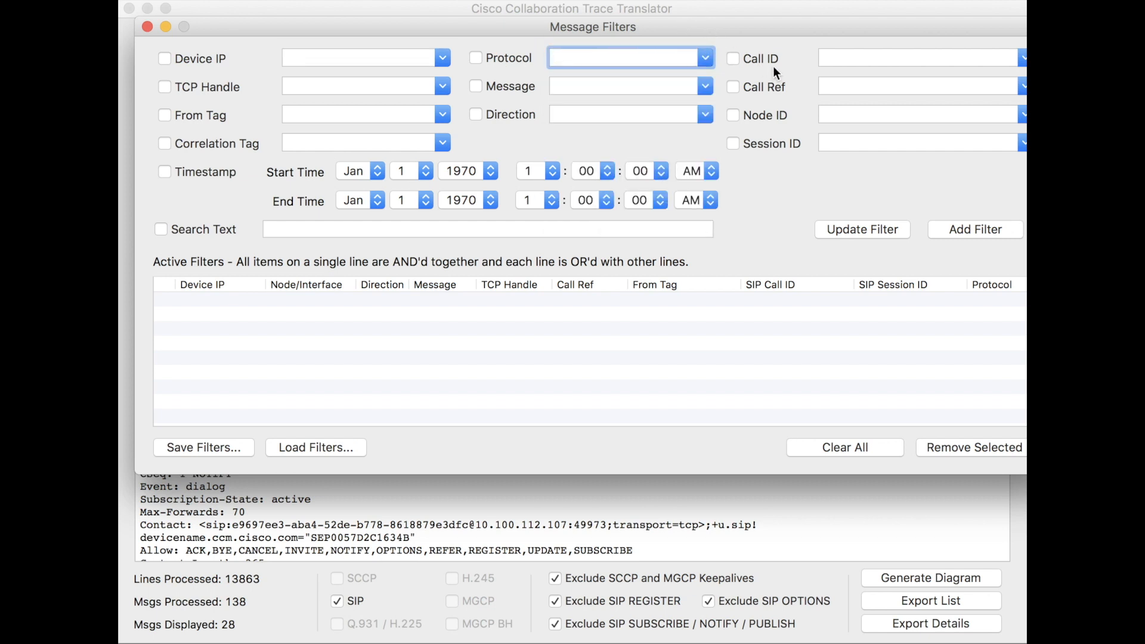
{"action": "mouse_move", "coordinate": [449, 292]}
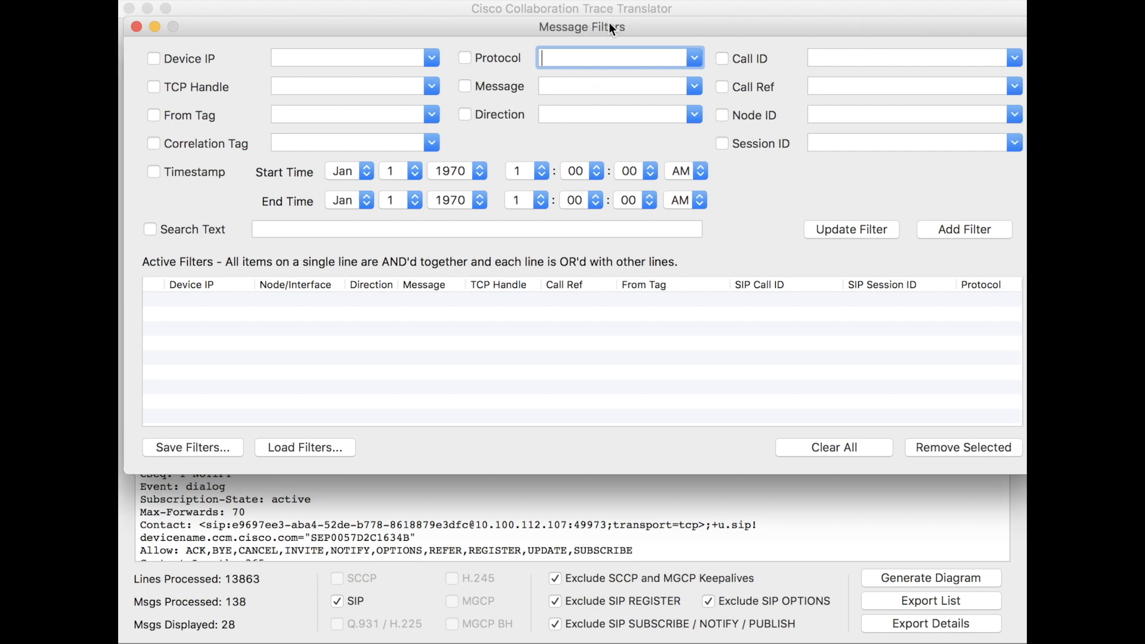
{"action": "mouse_move", "coordinate": [318, 246]}
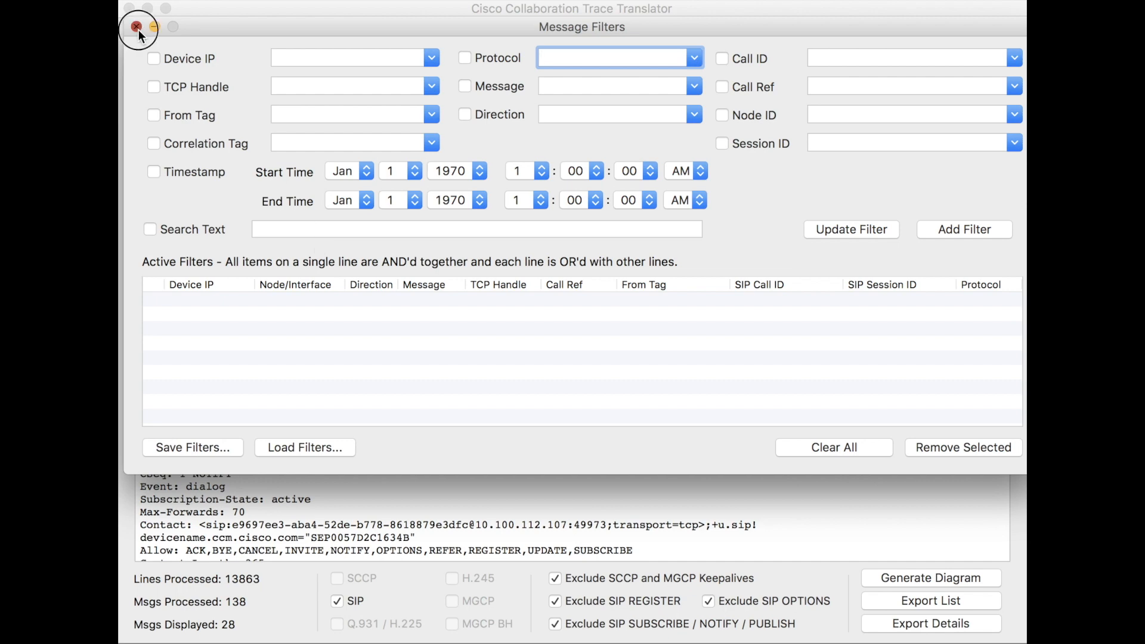
{"action": "left_click", "coordinate": [135, 26]}
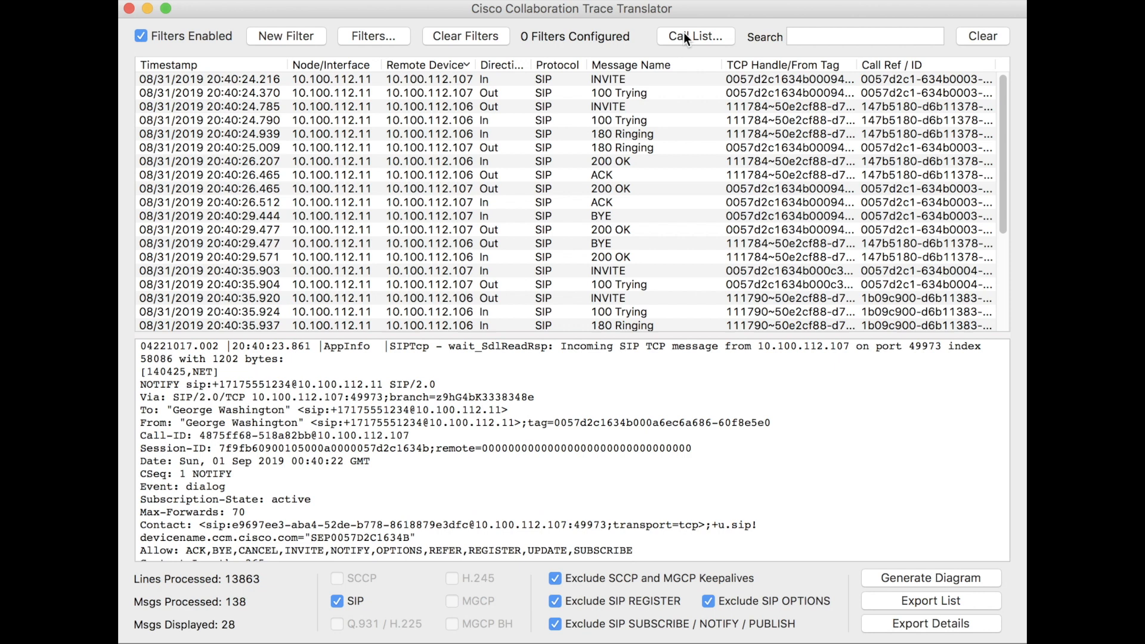
Open the Call List and view CDR details for the 8:40:24 PM call from 1234
{"action": "left_click", "coordinate": [694, 36]}
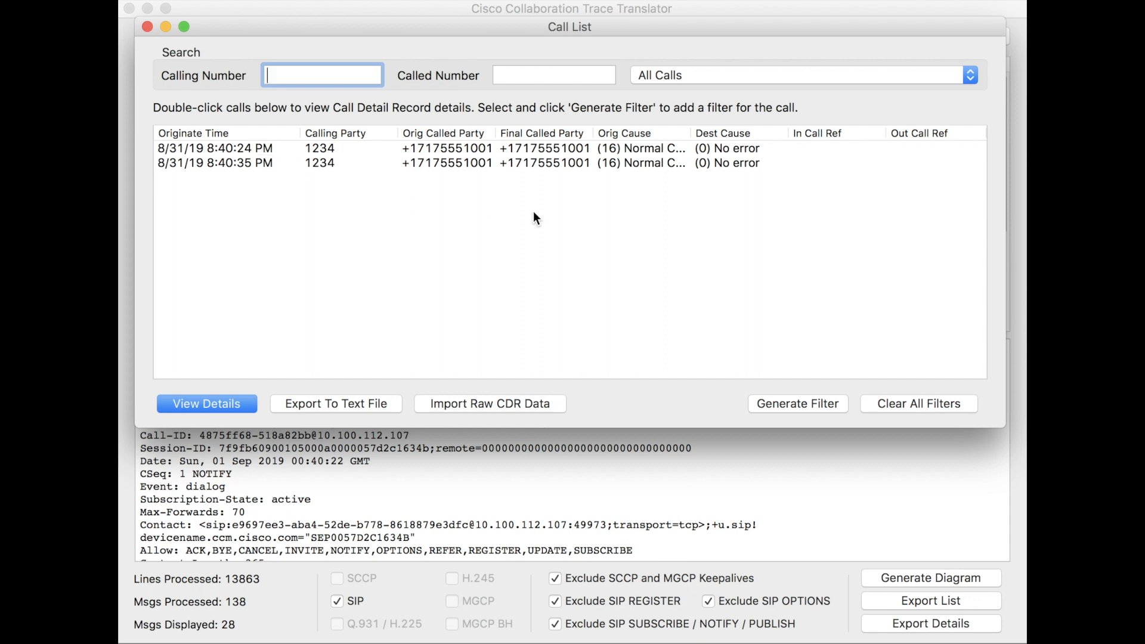
{"action": "left_click", "coordinate": [321, 149]}
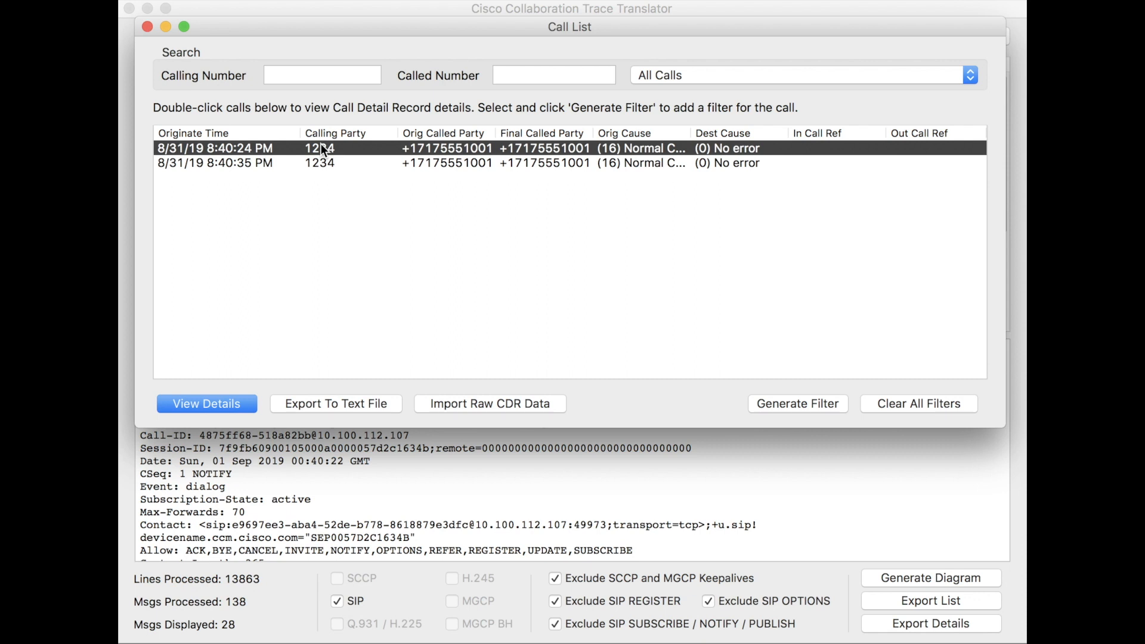
{"action": "mouse_move", "coordinate": [220, 299]}
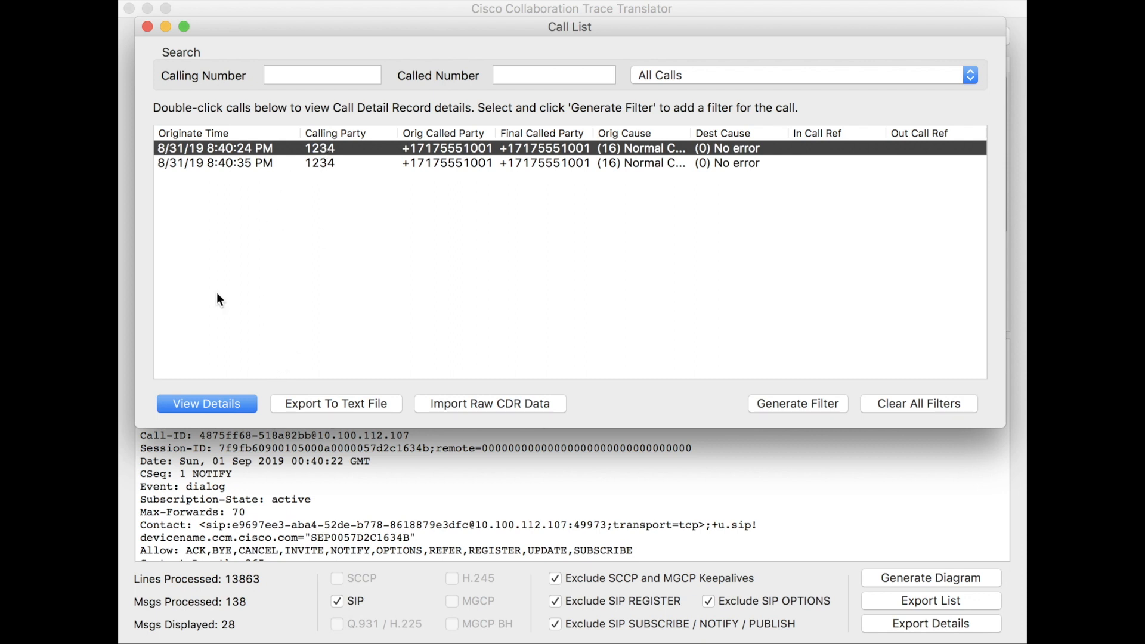
{"action": "left_click", "coordinate": [207, 403]}
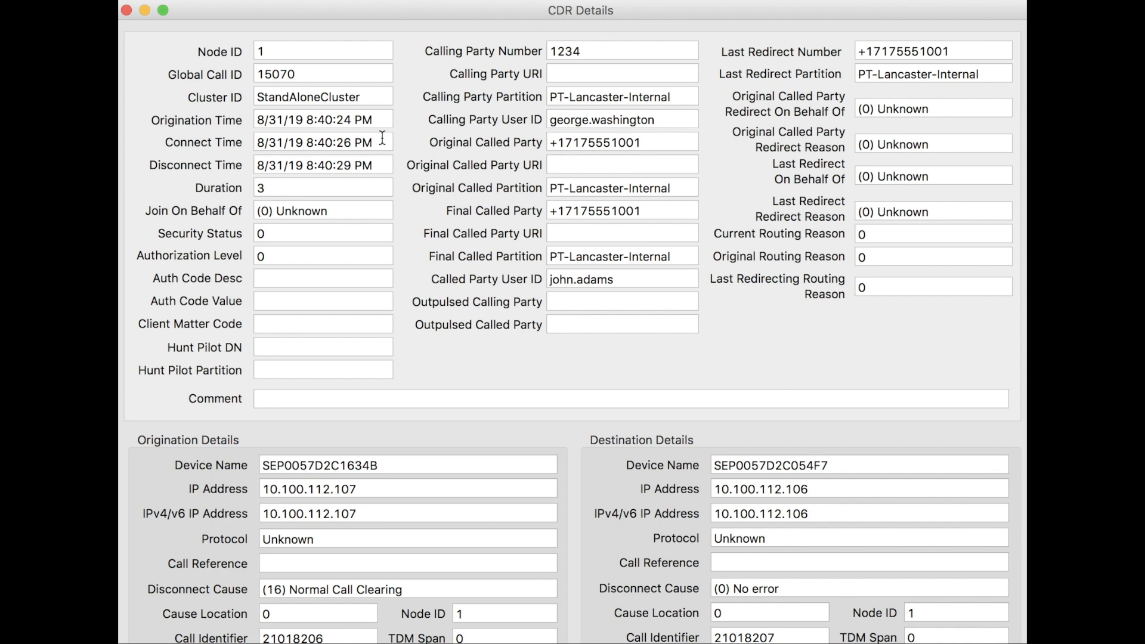
{"action": "mouse_move", "coordinate": [553, 52]}
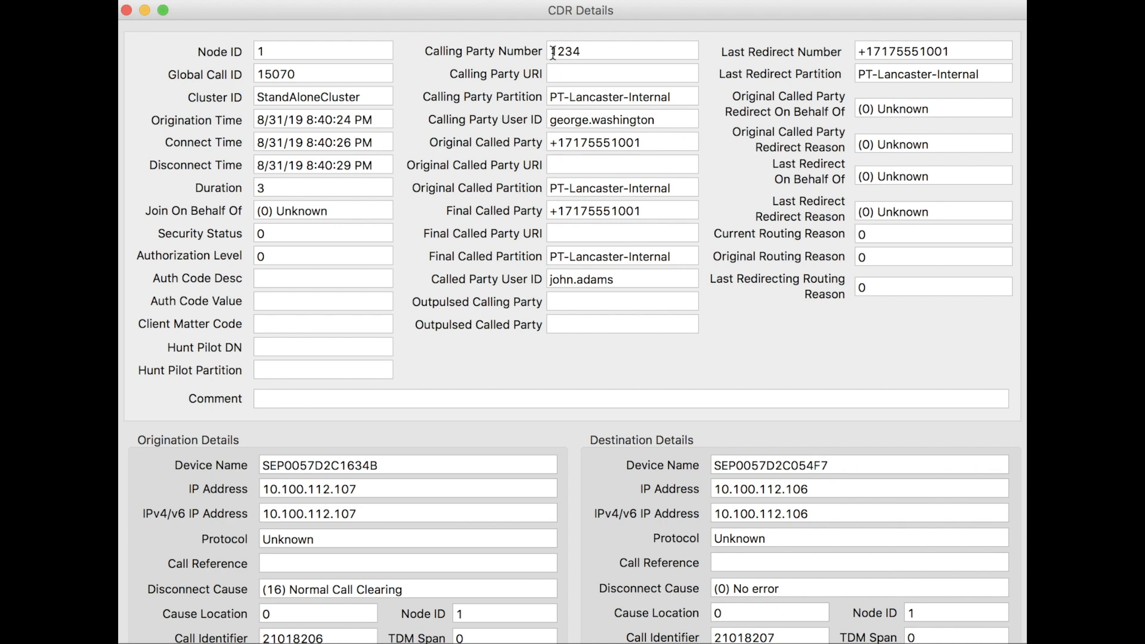
Inspect the calling party number, user ID and media details, then close CDR Details
{"action": "double_click", "coordinate": [564, 50]}
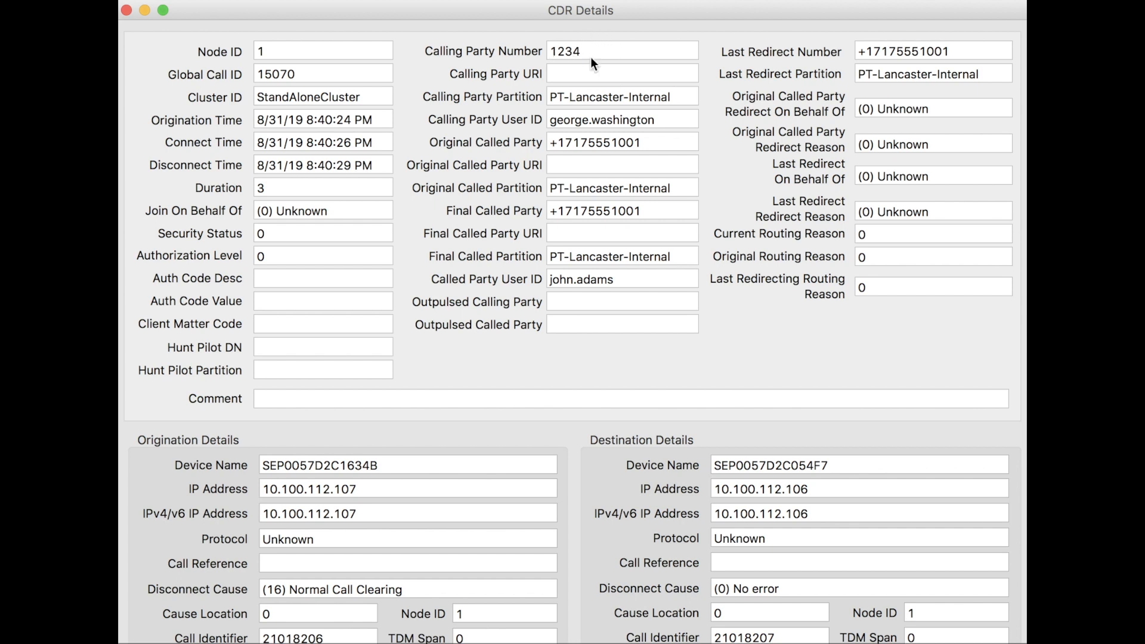
{"action": "mouse_move", "coordinate": [561, 134]}
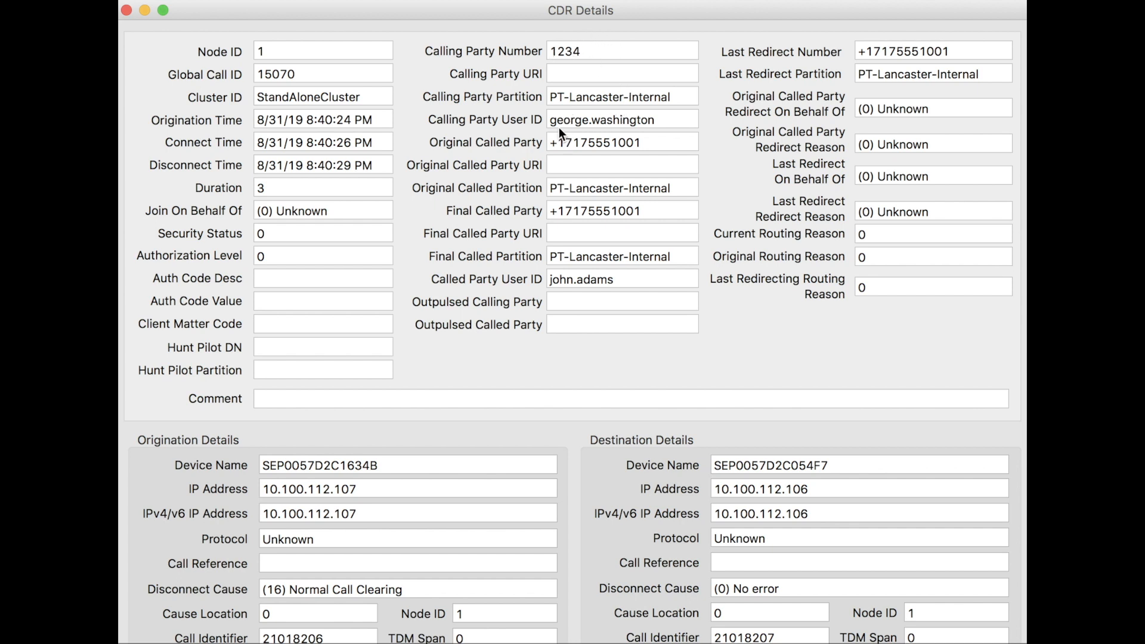
{"action": "double_click", "coordinate": [602, 119]}
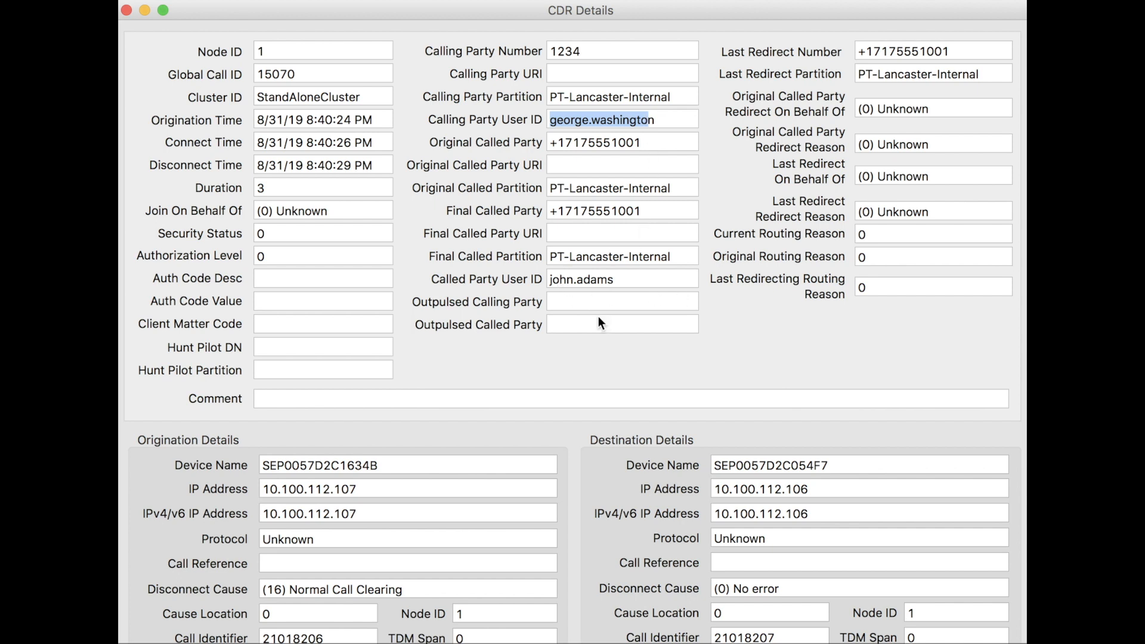
{"action": "mouse_move", "coordinate": [576, 272]}
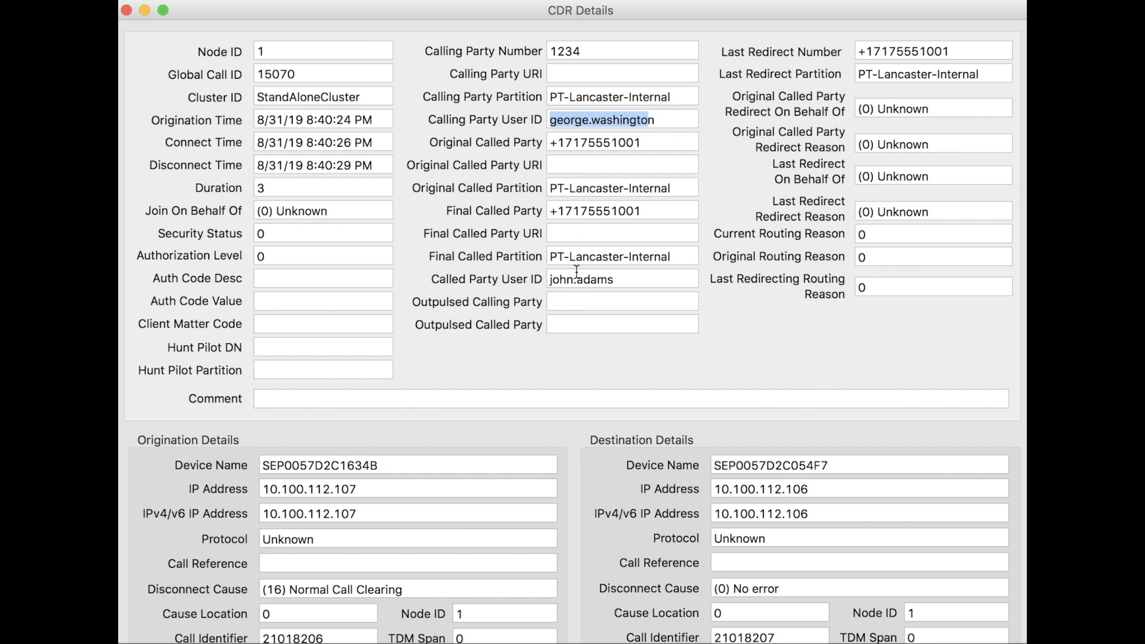
{"action": "scroll", "scroll_direction": "down", "scroll_amount": 3}
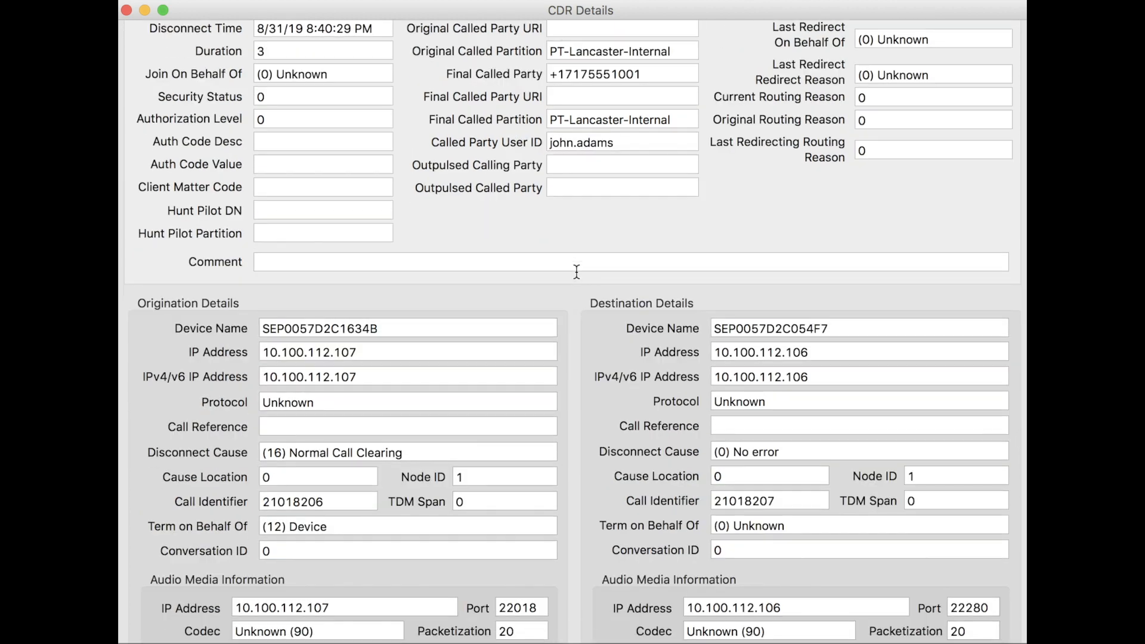
{"action": "scroll", "scroll_direction": "down", "scroll_amount": 3}
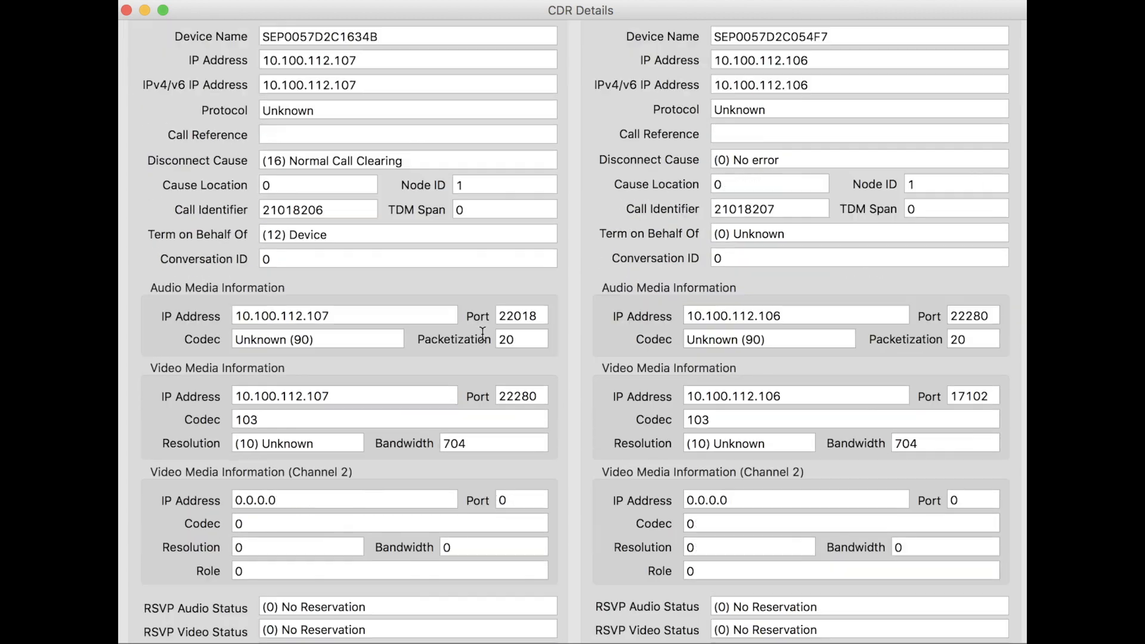
{"action": "scroll", "scroll_direction": "down", "scroll_amount": 3}
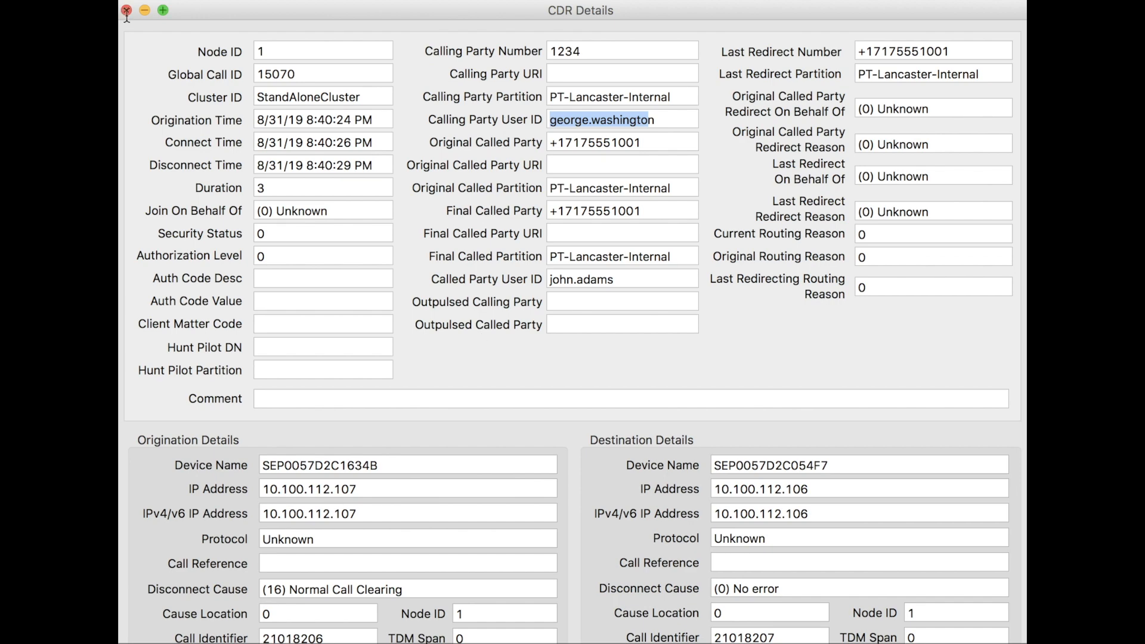
{"action": "left_click", "coordinate": [125, 10]}
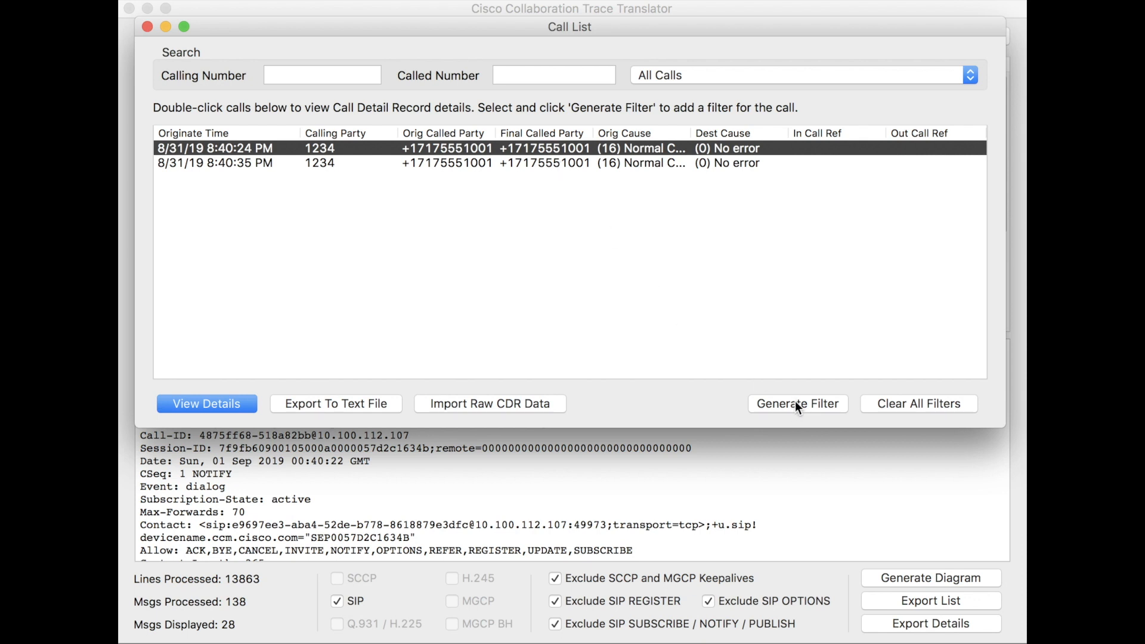
Generate a filter for the selected 8:40:24 PM call, showing its 14 messages
{"action": "left_click", "coordinate": [797, 404]}
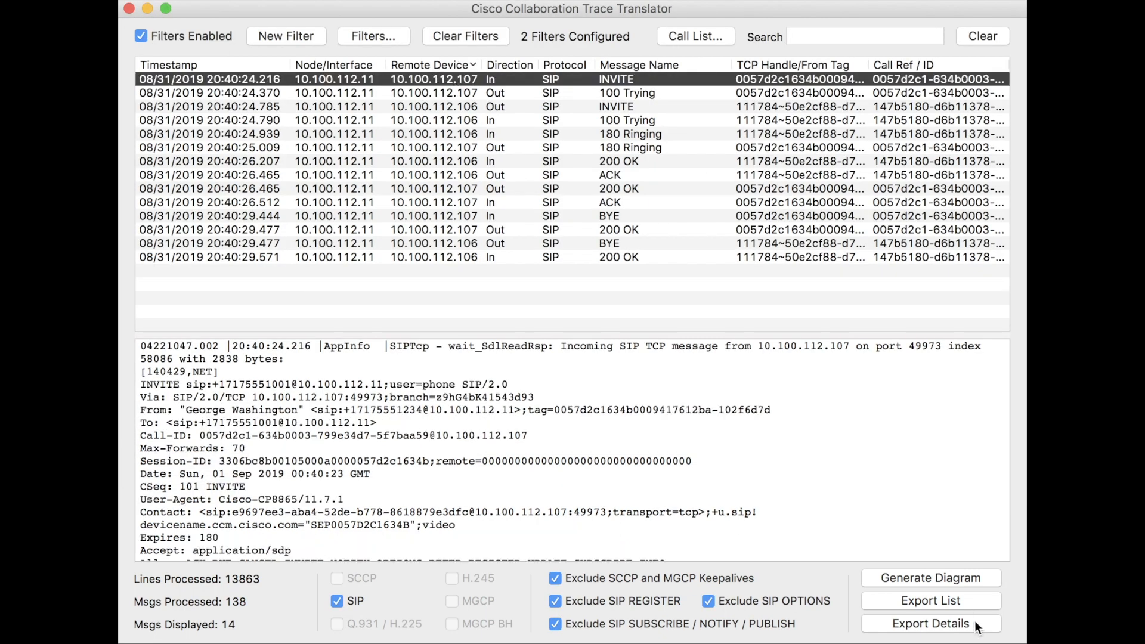
{"action": "mouse_move", "coordinate": [930, 577]}
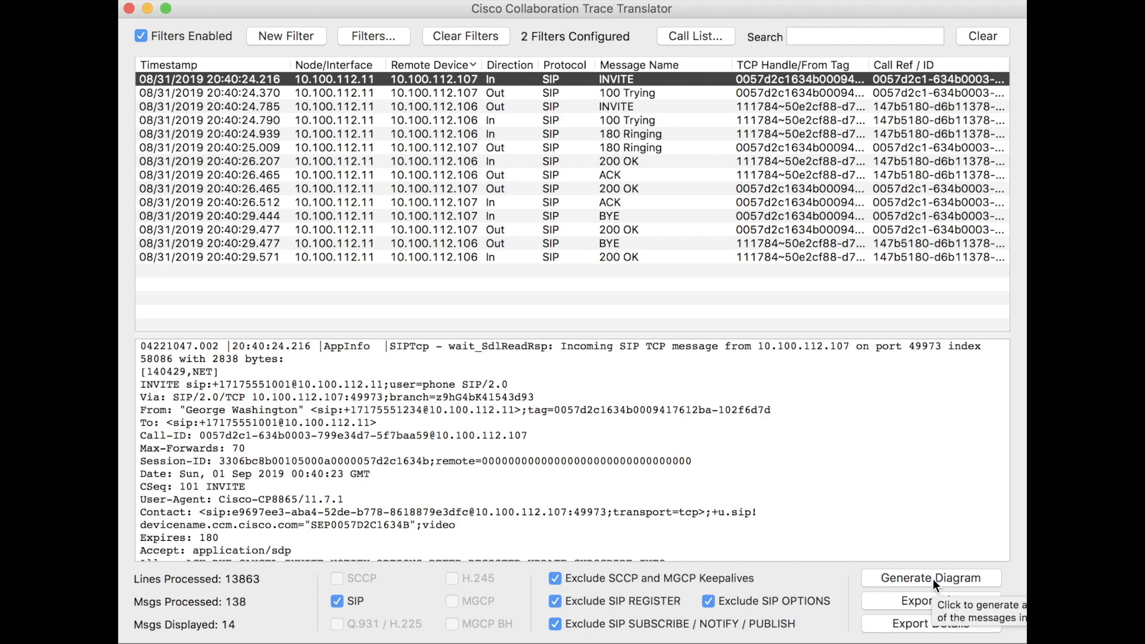
{"action": "left_click", "coordinate": [931, 577]}
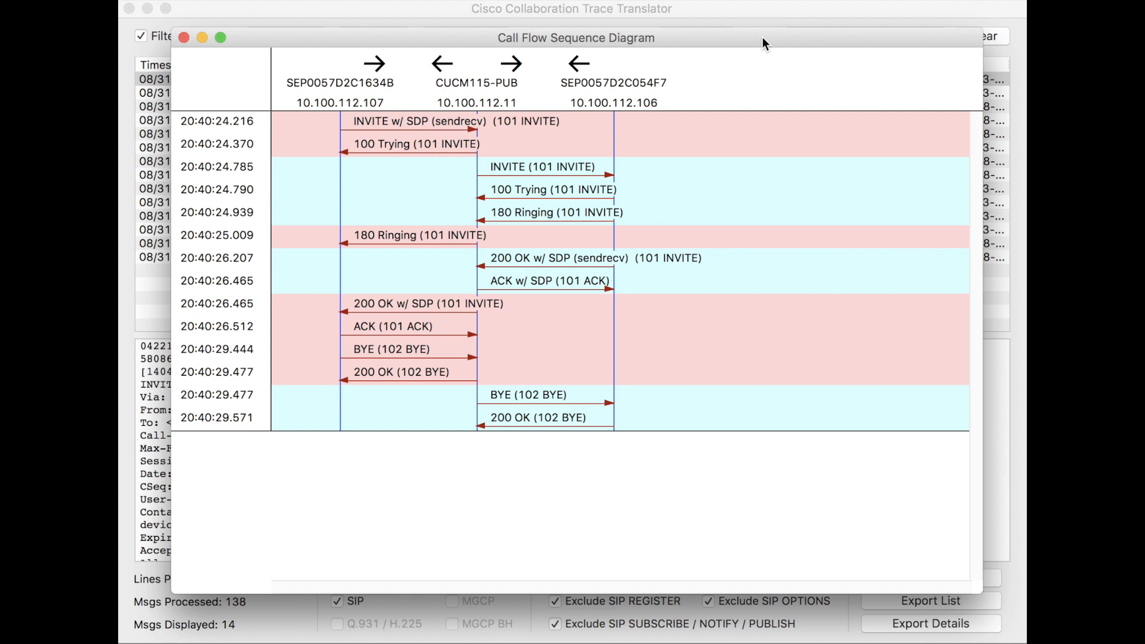
{"action": "mouse_move", "coordinate": [318, 64]}
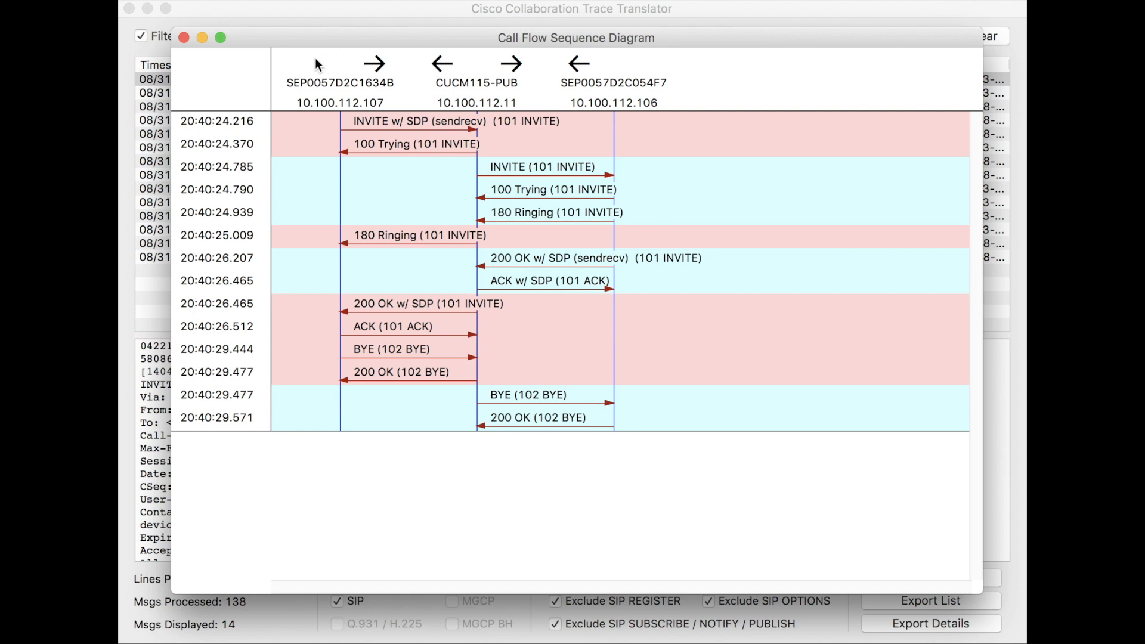
{"action": "mouse_move", "coordinate": [468, 75]}
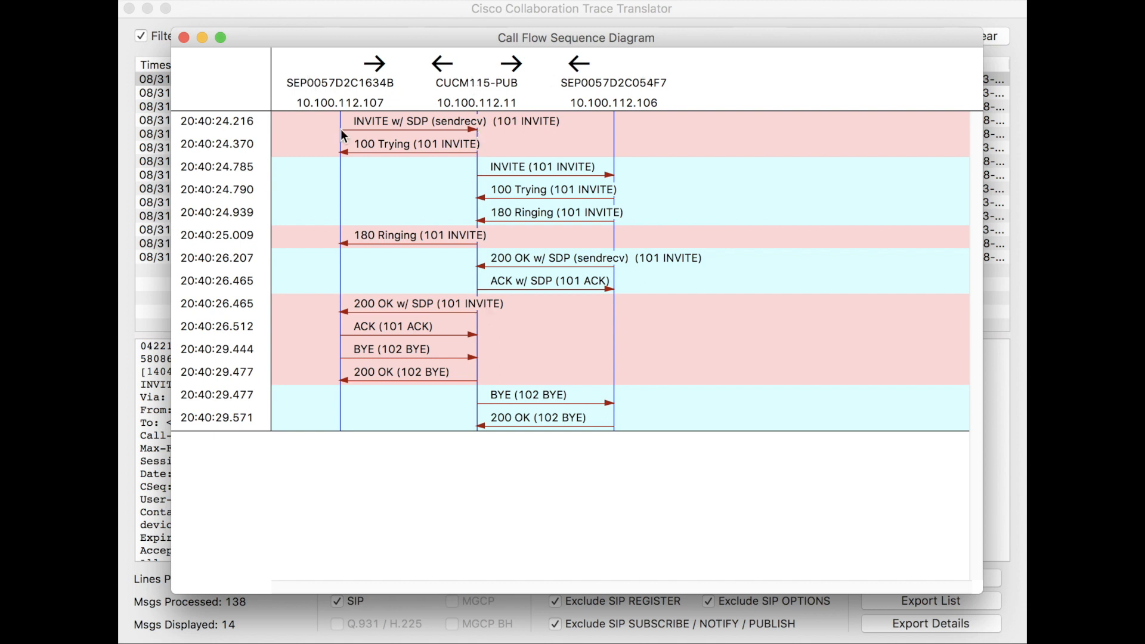
{"action": "mouse_move", "coordinate": [401, 128]}
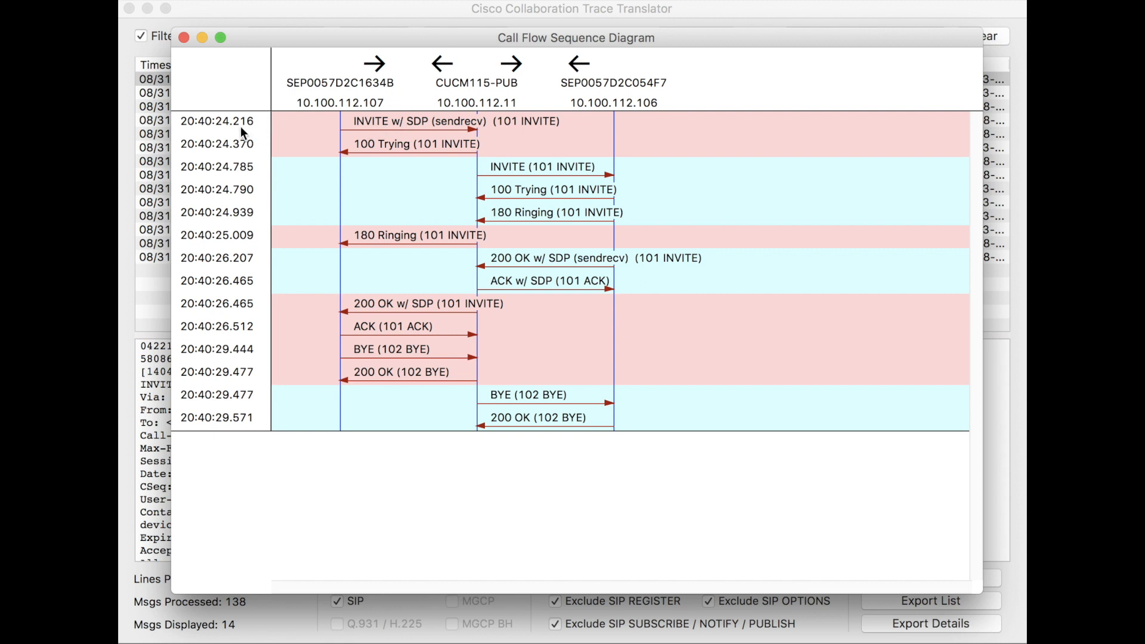
{"action": "mouse_move", "coordinate": [408, 130]}
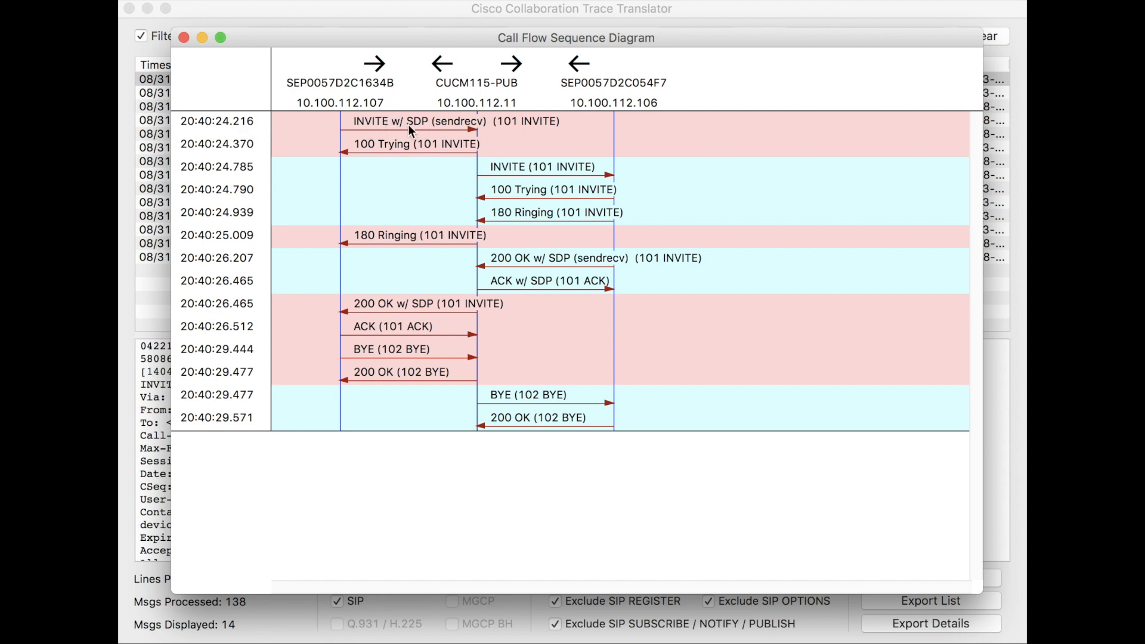
{"action": "mouse_move", "coordinate": [422, 134]}
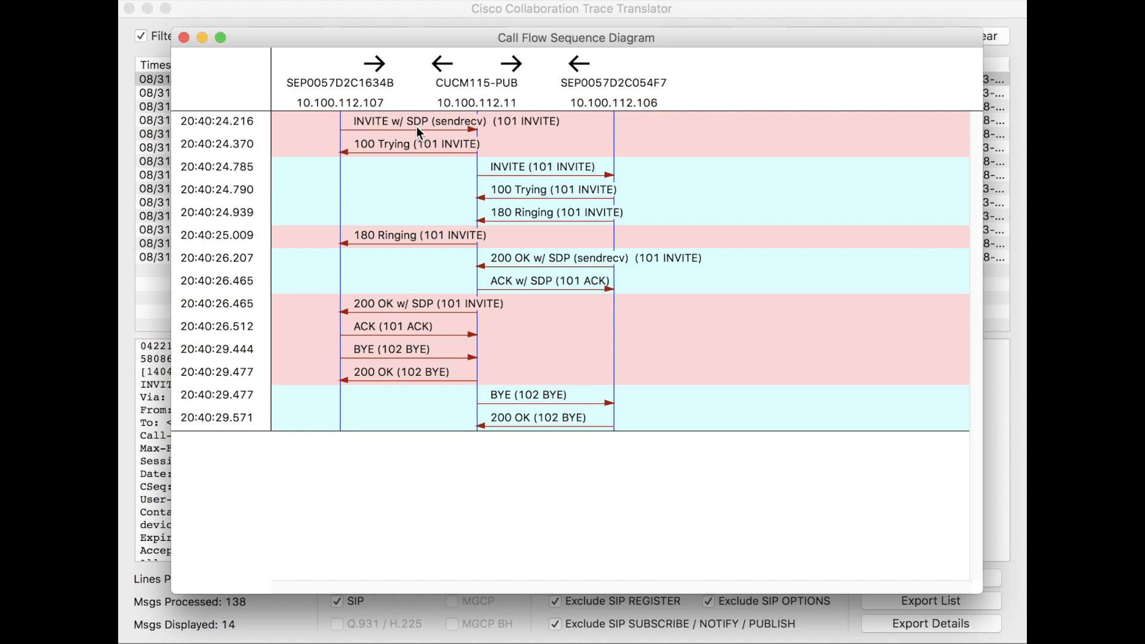
{"action": "mouse_move", "coordinate": [500, 171]}
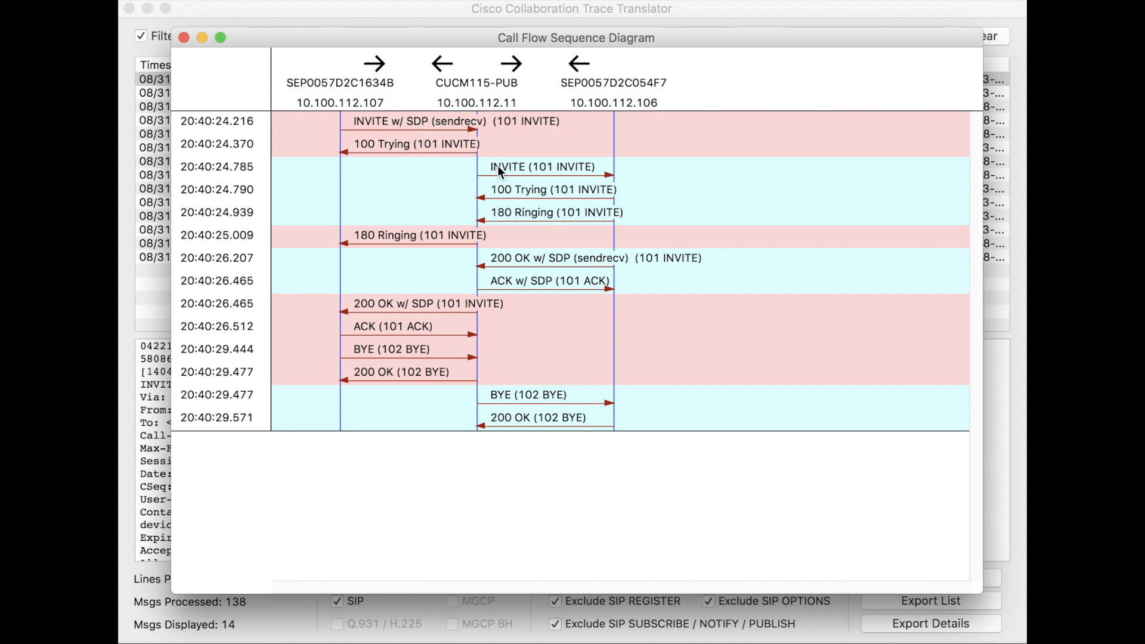
{"action": "mouse_move", "coordinate": [559, 202]}
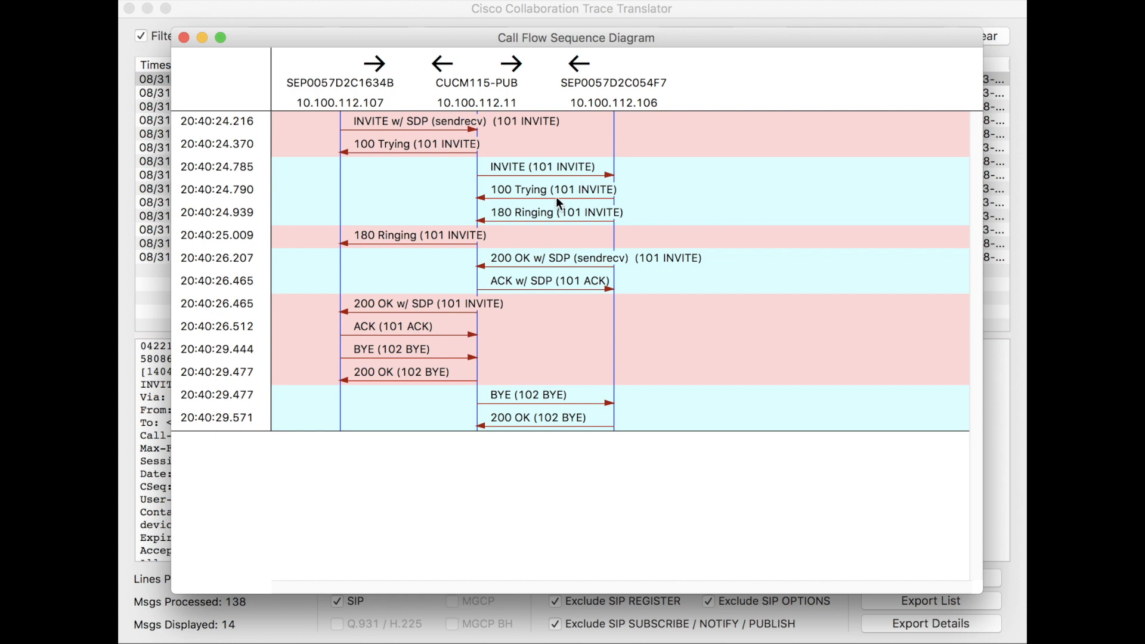
{"action": "mouse_move", "coordinate": [517, 192]}
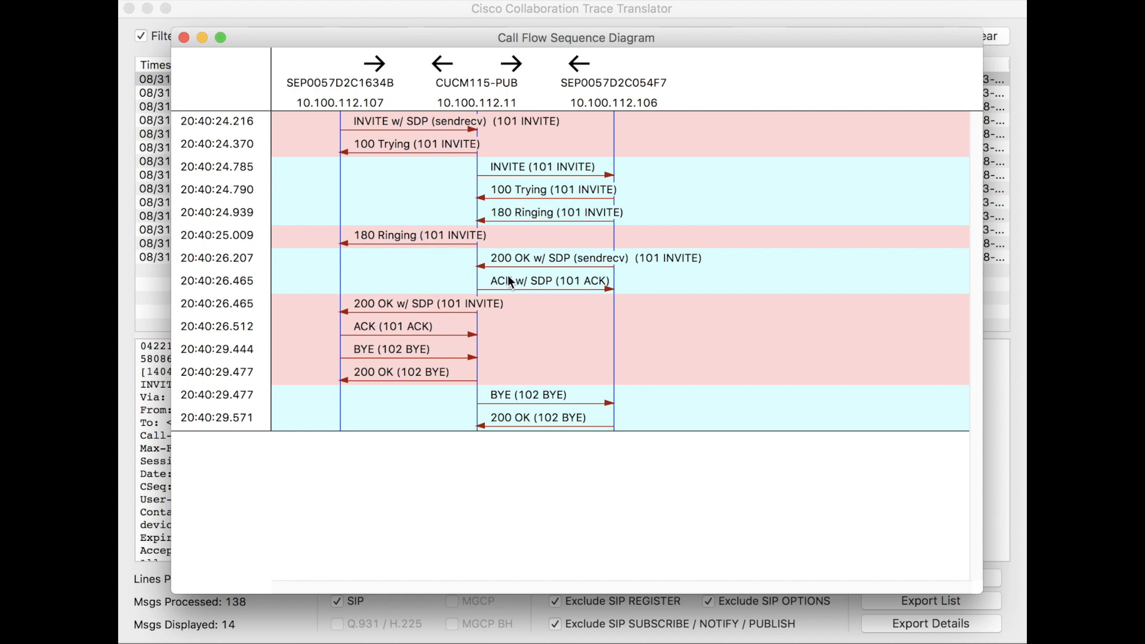
{"action": "mouse_move", "coordinate": [432, 315]}
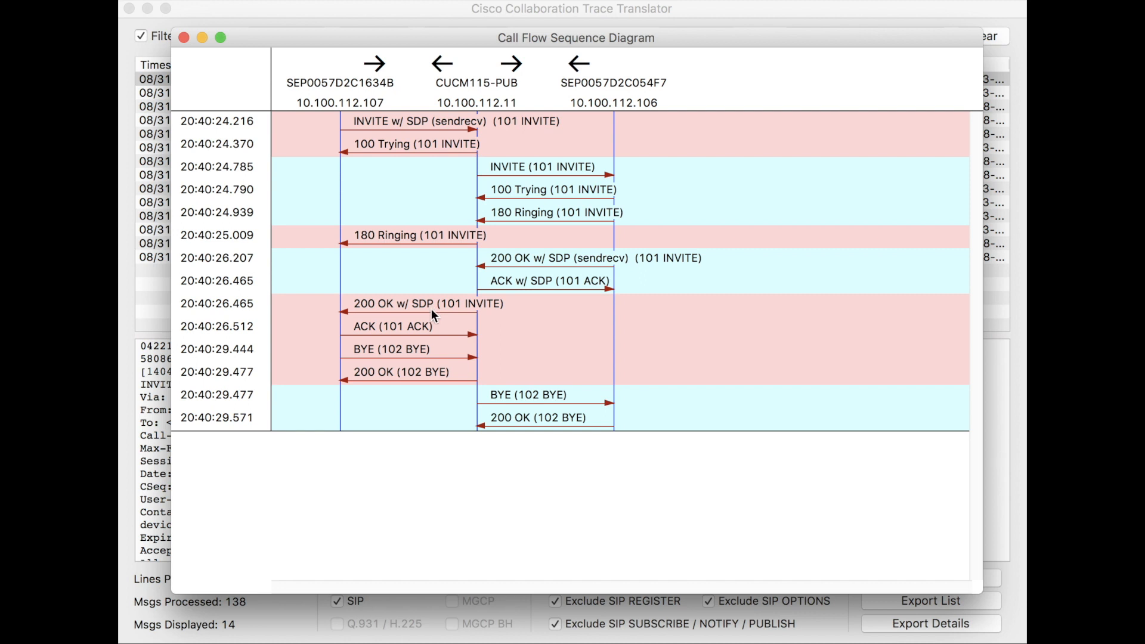
{"action": "mouse_move", "coordinate": [506, 413]}
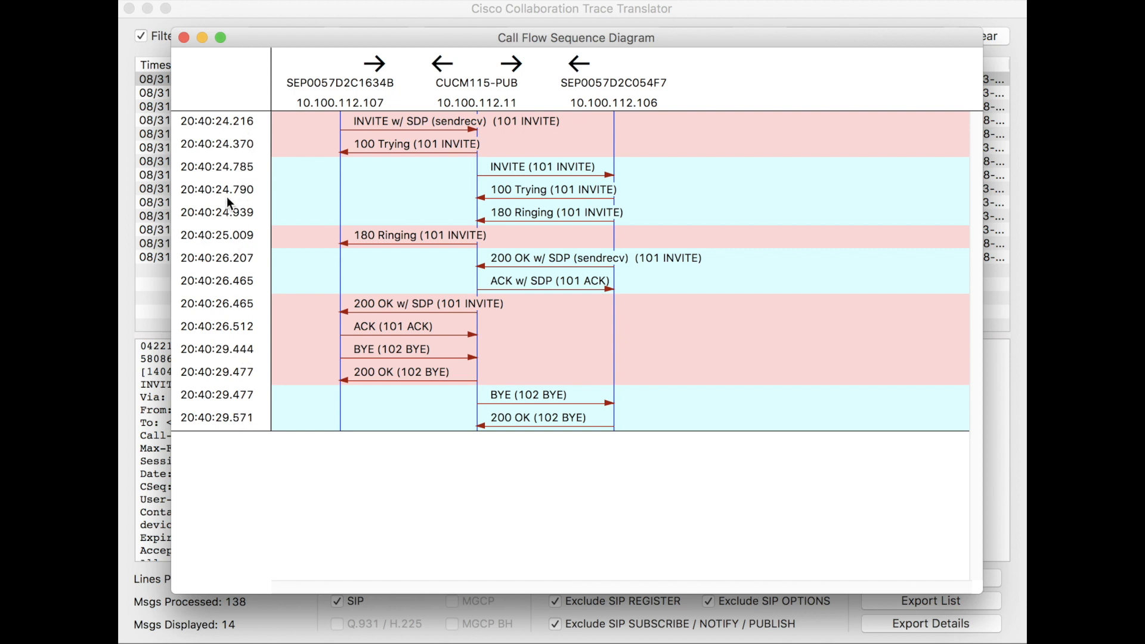
{"action": "mouse_move", "coordinate": [230, 426]}
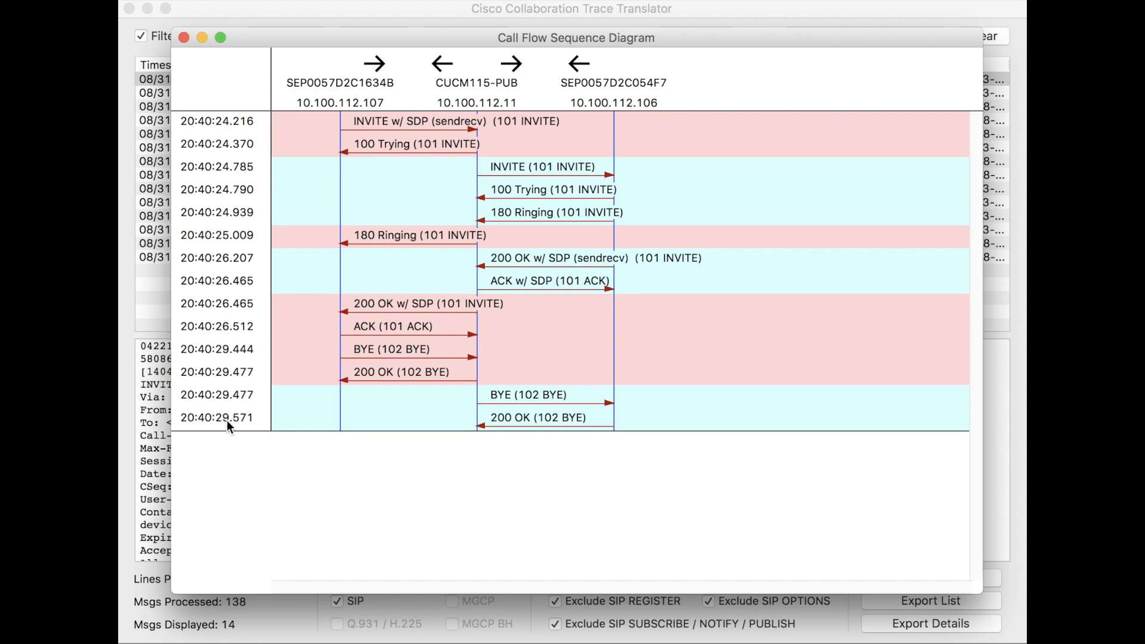
{"action": "mouse_move", "coordinate": [232, 167]}
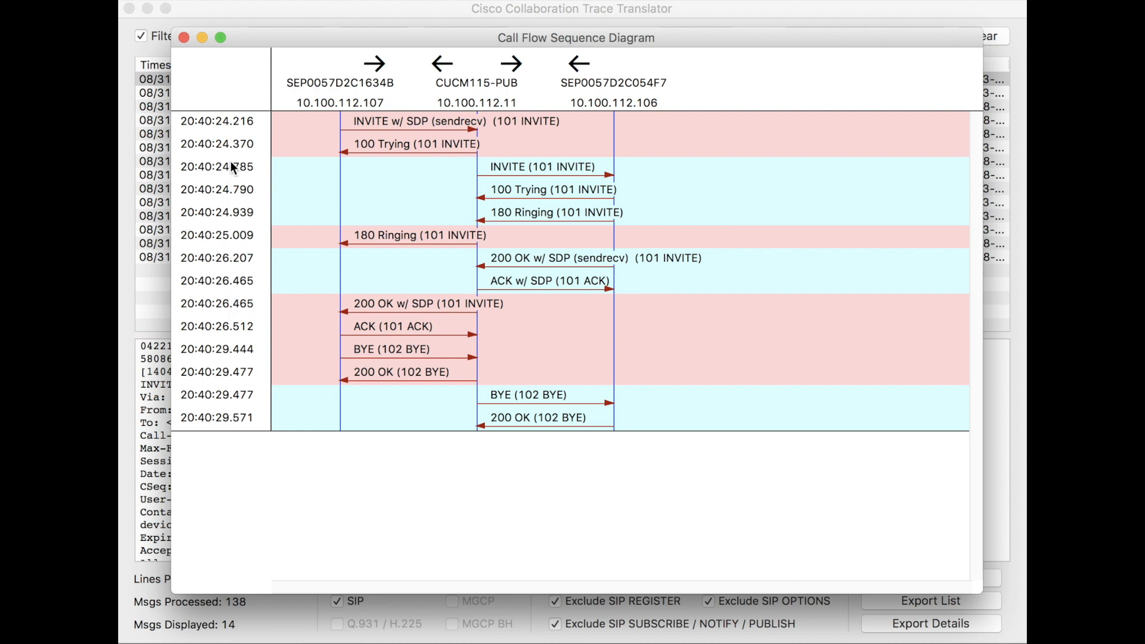
{"action": "mouse_move", "coordinate": [244, 240]}
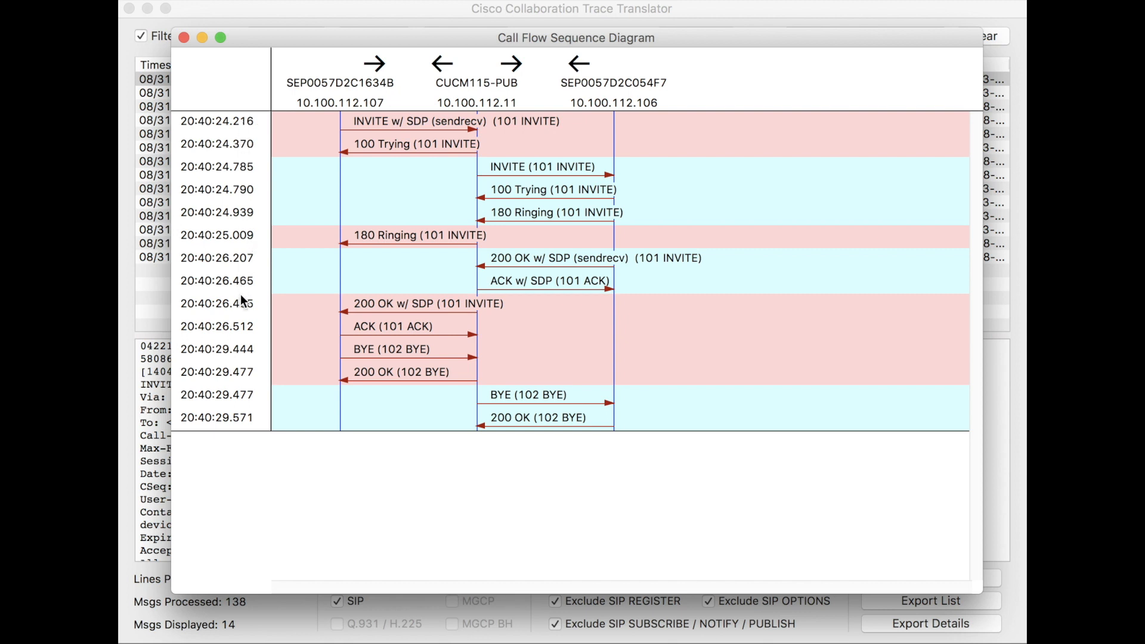
{"action": "mouse_move", "coordinate": [225, 338]}
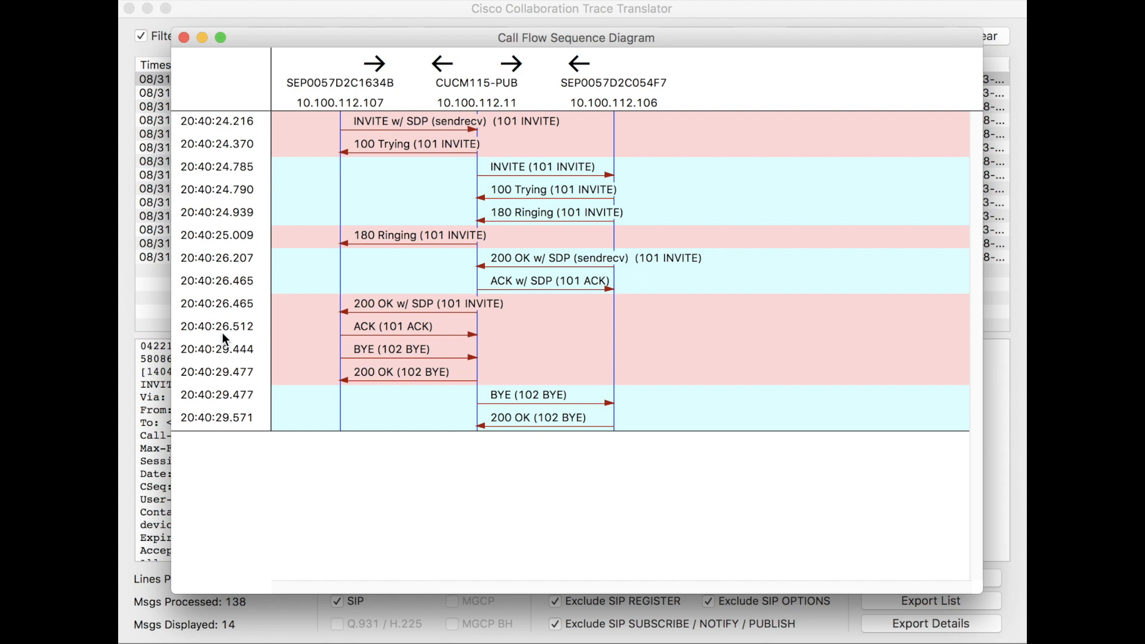
{"action": "mouse_move", "coordinate": [227, 359]}
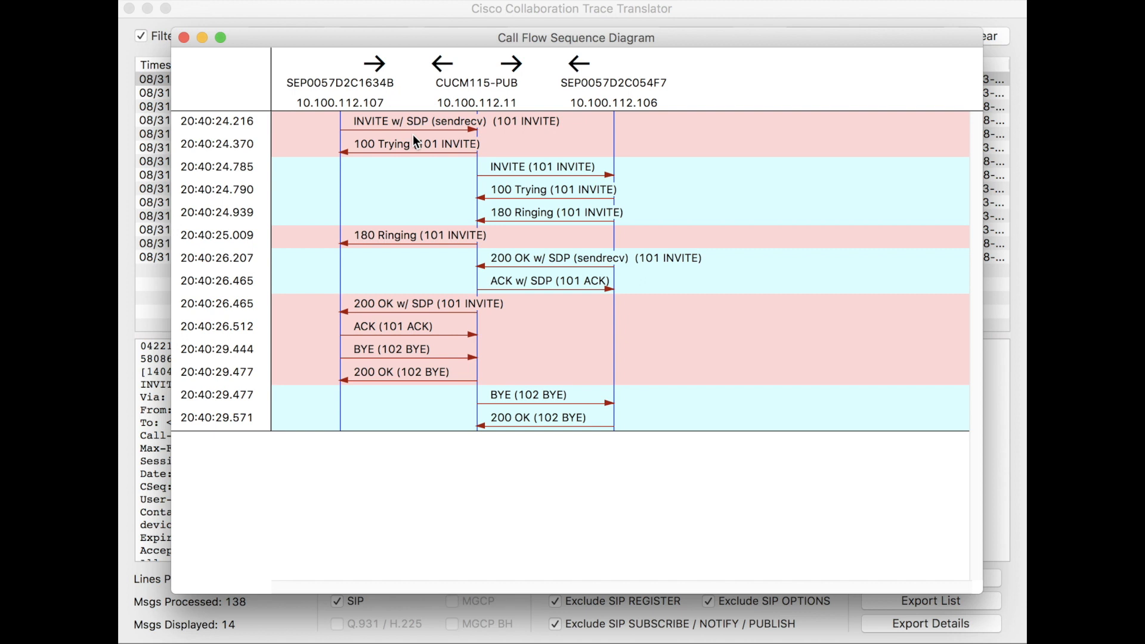
{"action": "mouse_move", "coordinate": [419, 130]}
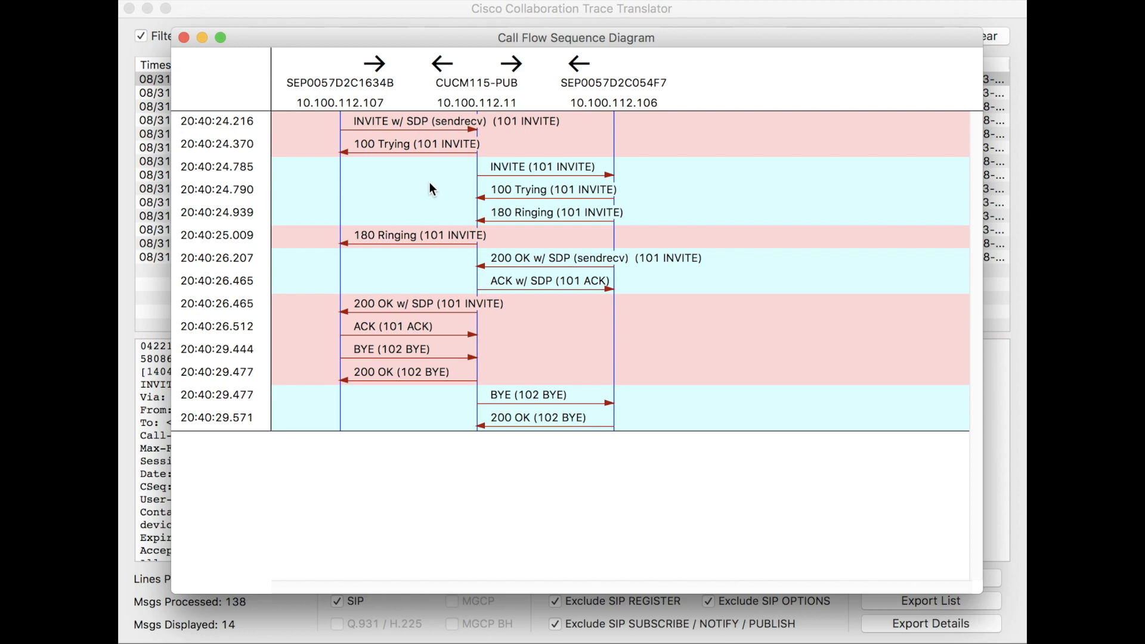
Open the first 'INVITE w/ SDP (sendrecv)' arrow in the call flow diagram
{"action": "left_click", "coordinate": [451, 121]}
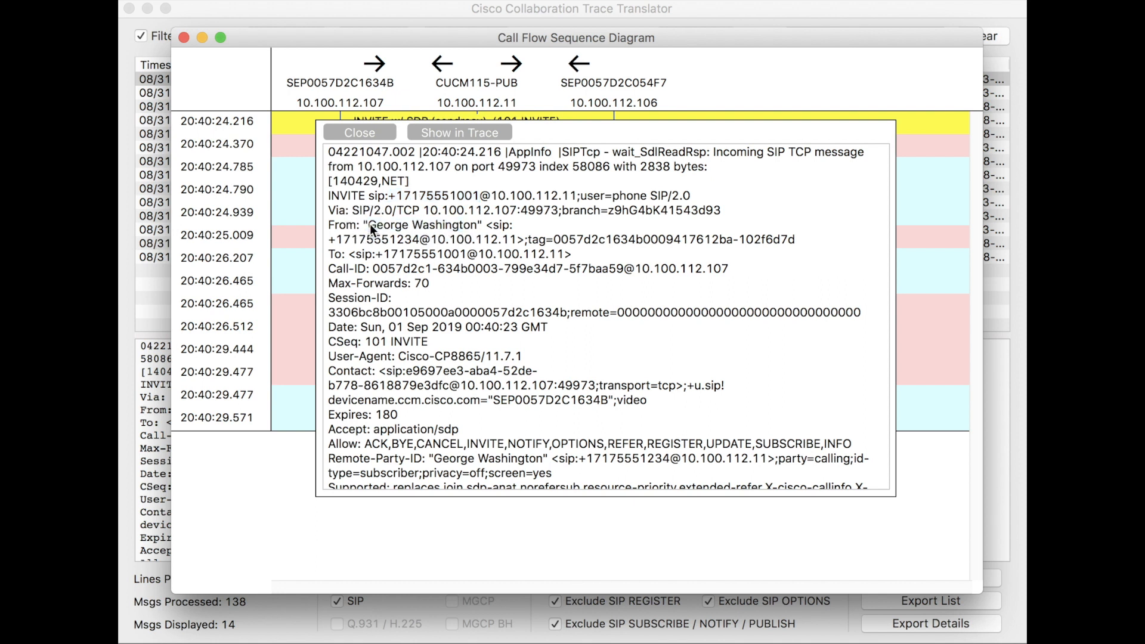
{"action": "double_click", "coordinate": [422, 224]}
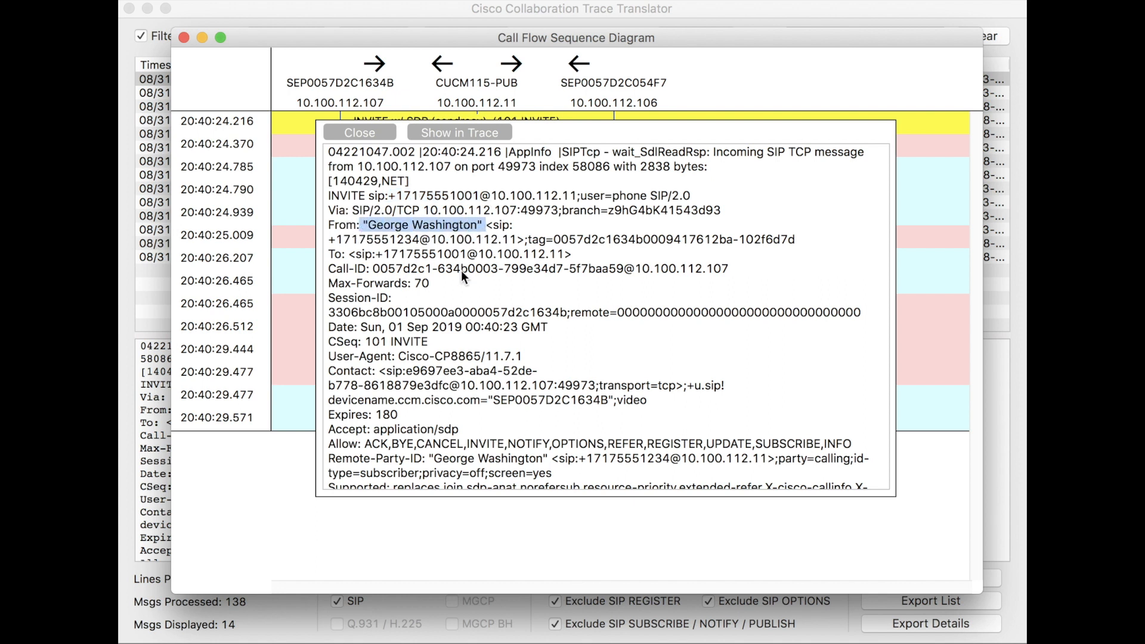
{"action": "scroll", "scroll_direction": "down", "scroll_amount": 3}
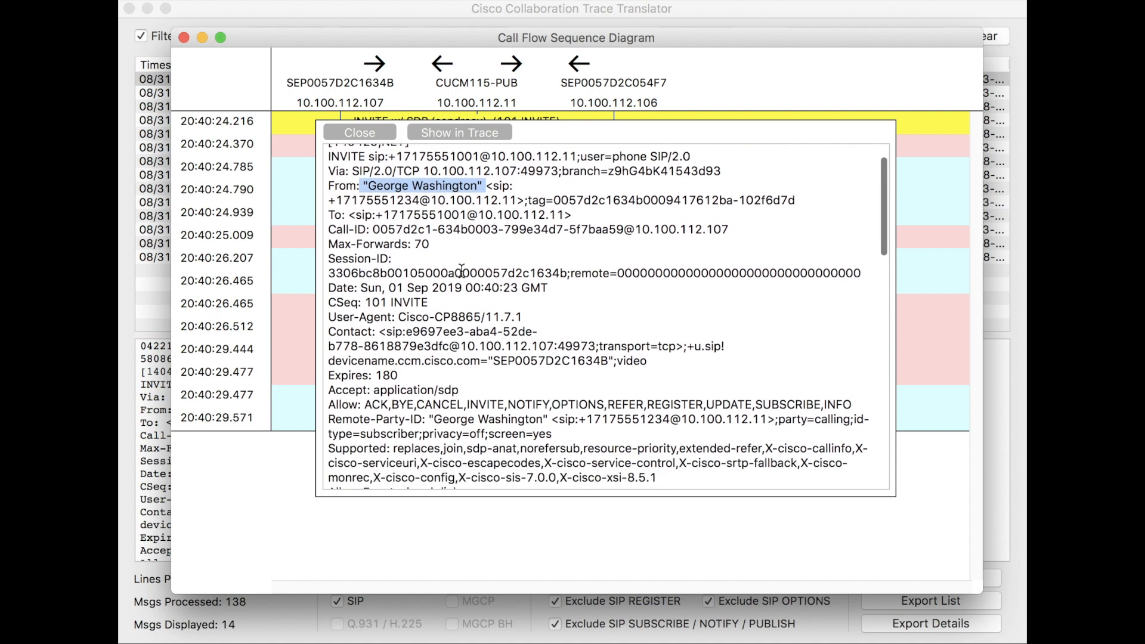
{"action": "scroll", "scroll_direction": "down", "scroll_amount": 3}
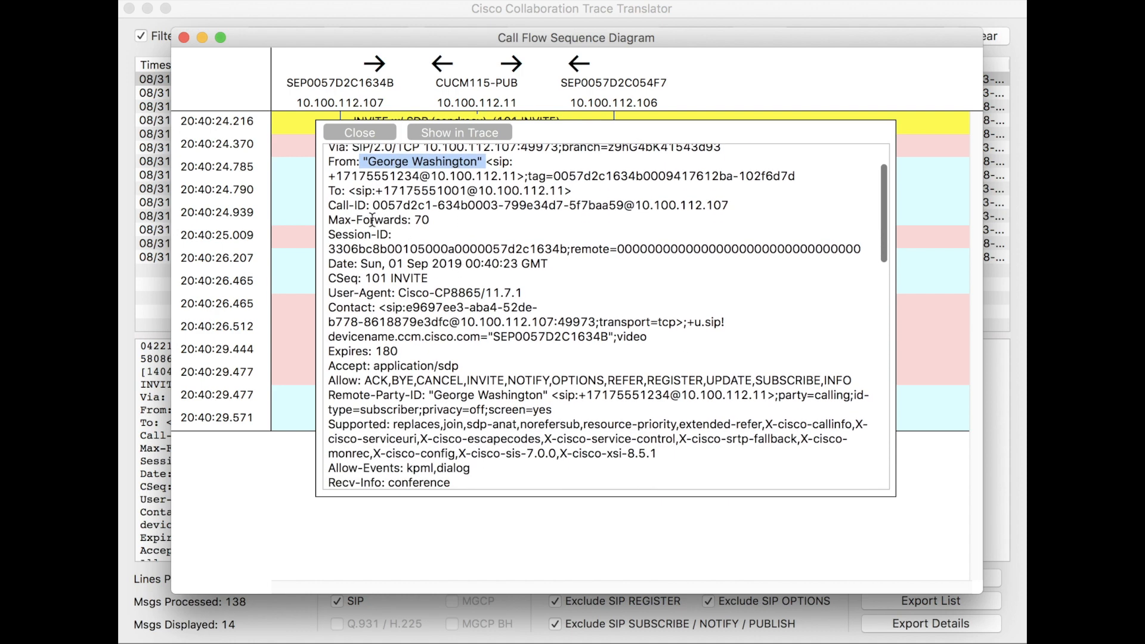
{"action": "scroll", "scroll_direction": "down", "scroll_amount": 3}
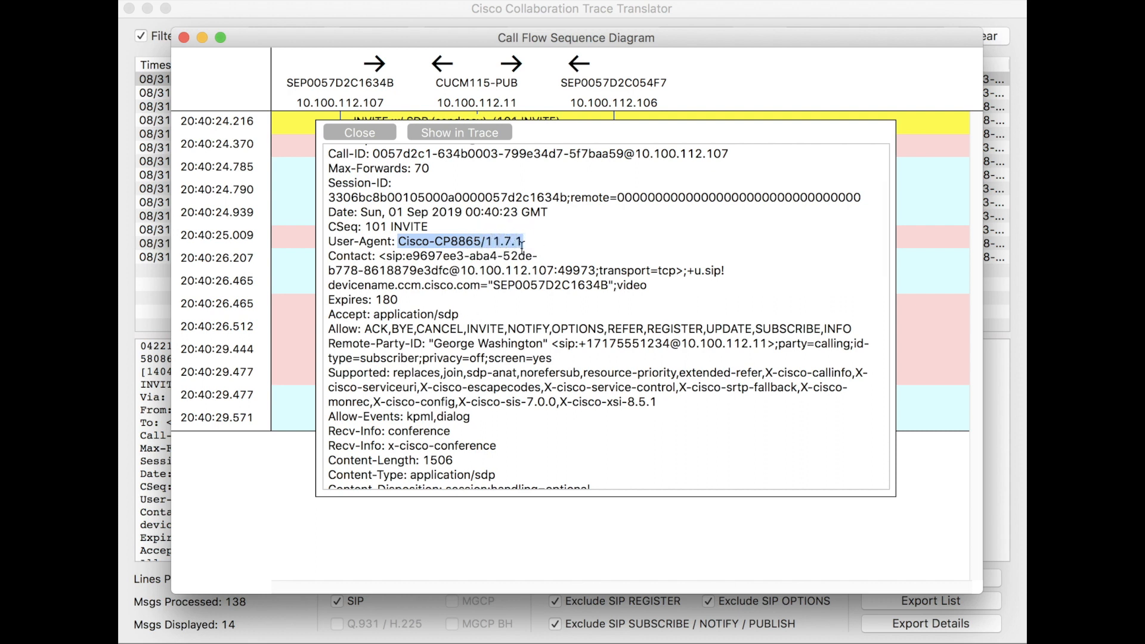
{"action": "scroll", "scroll_direction": "down", "scroll_amount": 3}
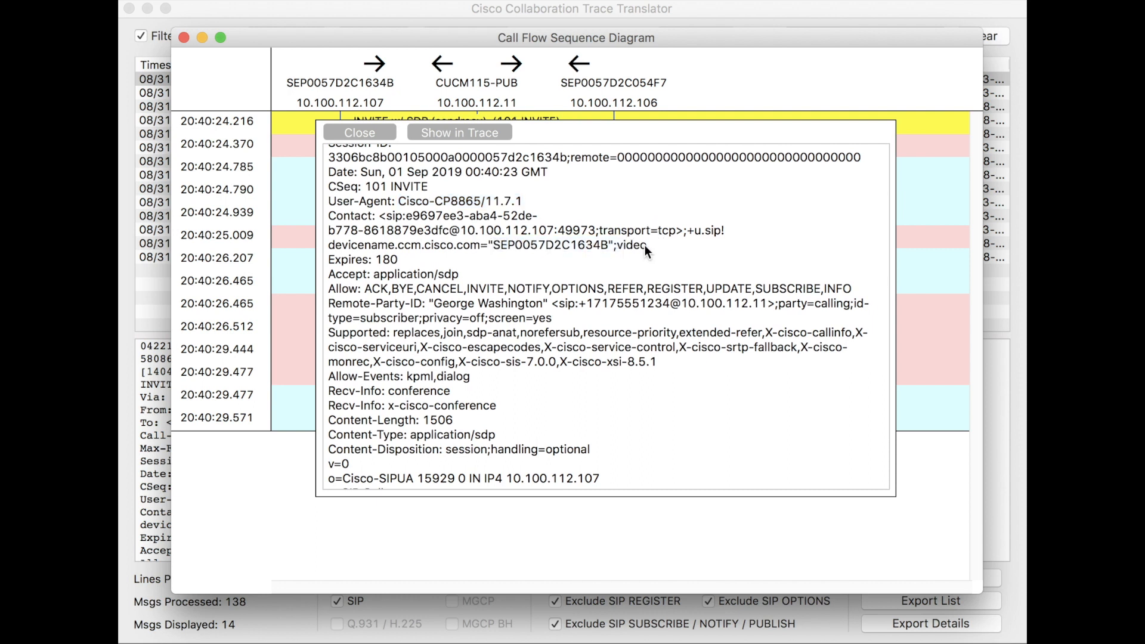
{"action": "double_click", "coordinate": [632, 244]}
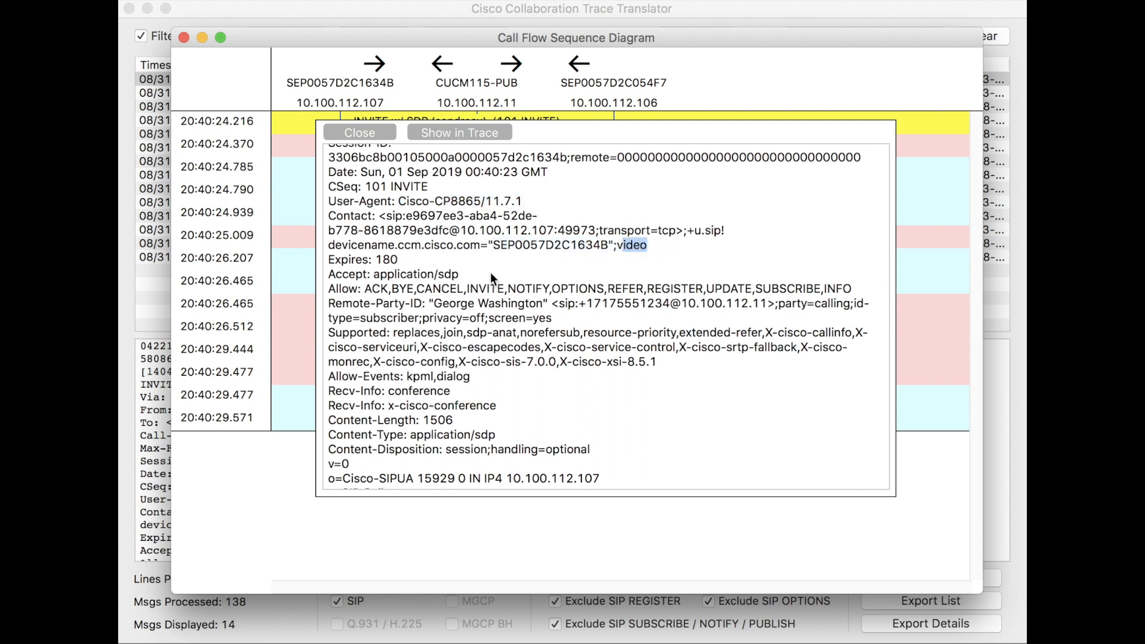
{"action": "scroll", "scroll_direction": "down", "scroll_amount": 3}
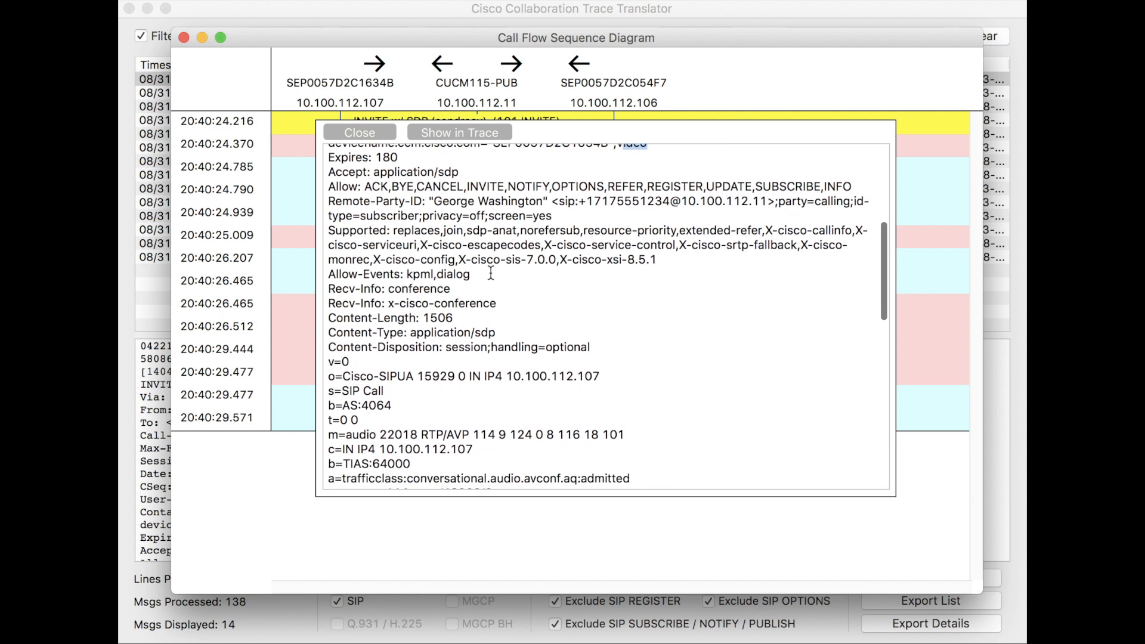
{"action": "scroll", "scroll_direction": "down", "scroll_amount": 3}
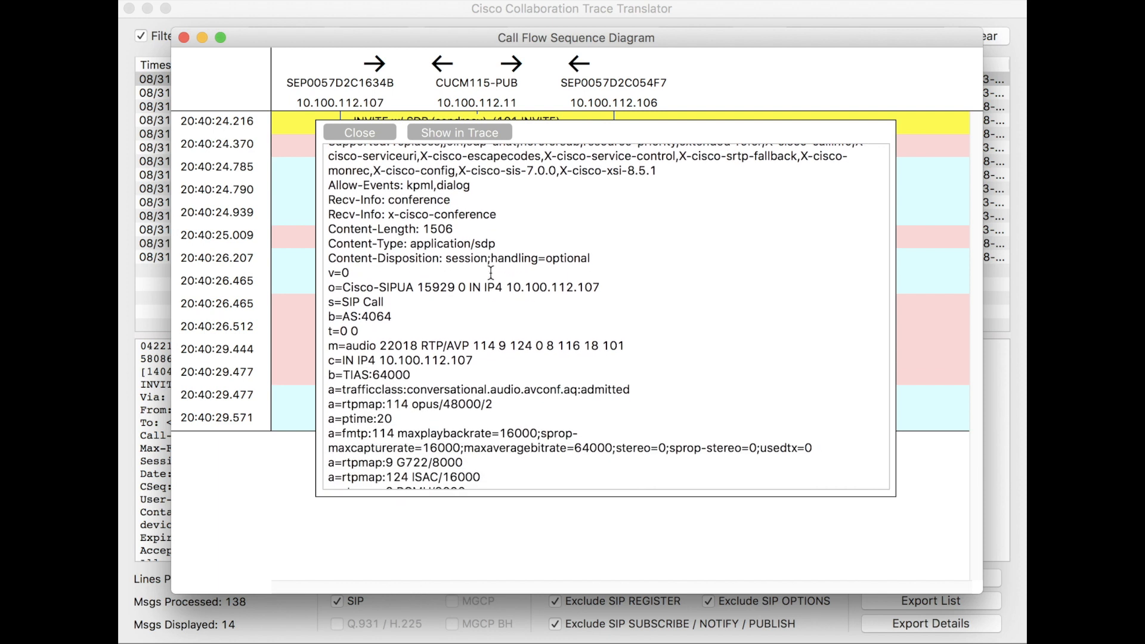
{"action": "scroll", "scroll_direction": "down", "scroll_amount": 3}
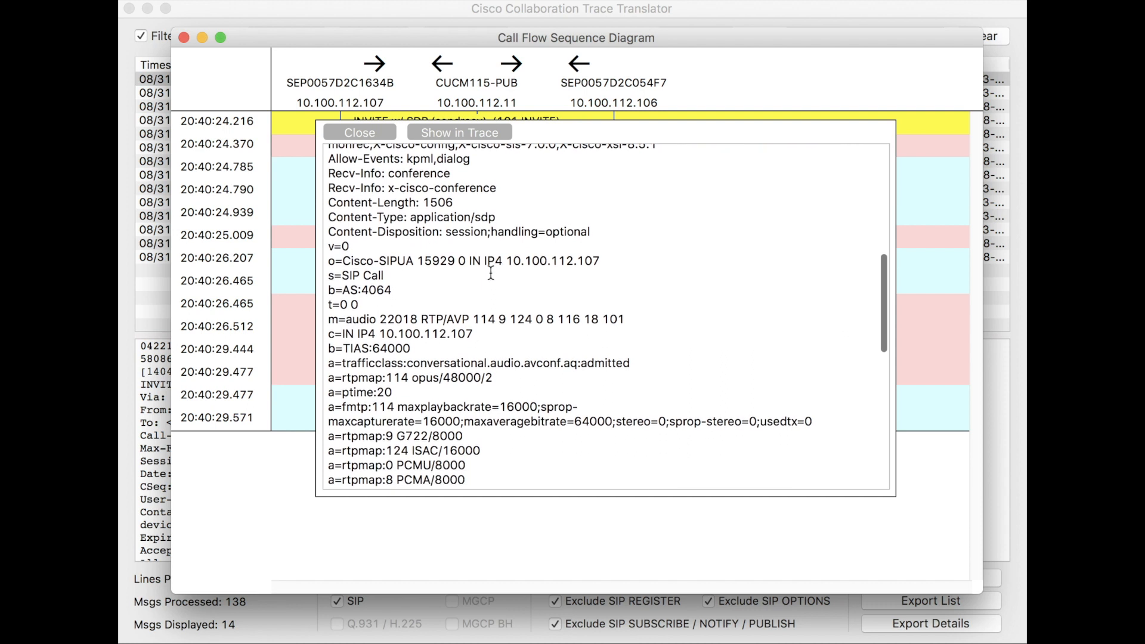
{"action": "scroll", "scroll_direction": "down", "scroll_amount": 3}
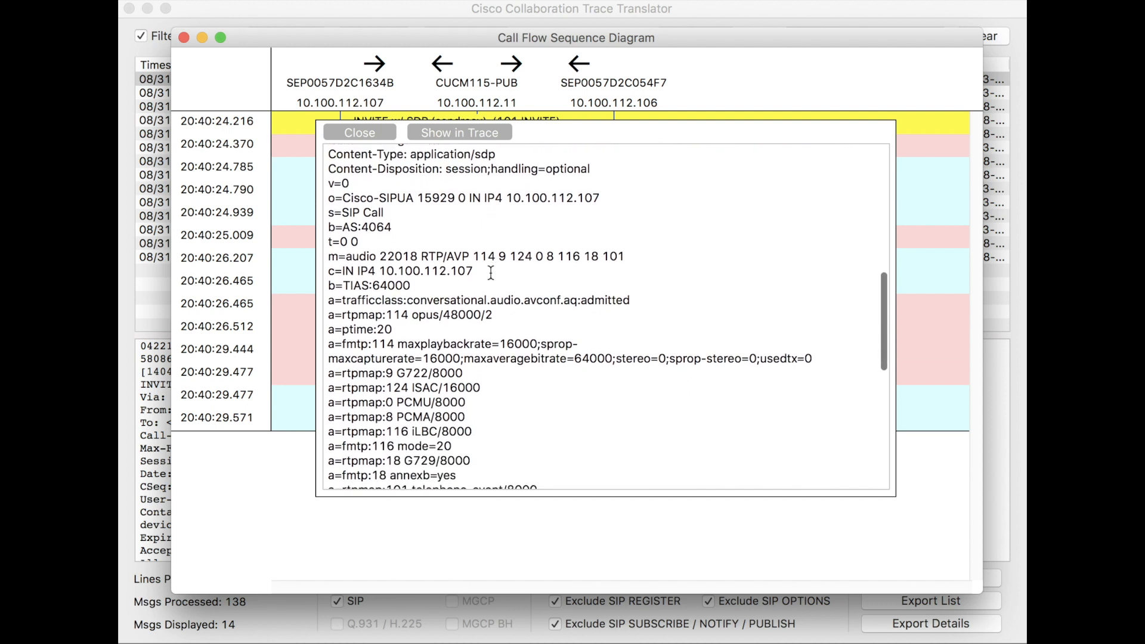
{"action": "double_click", "coordinate": [397, 300]}
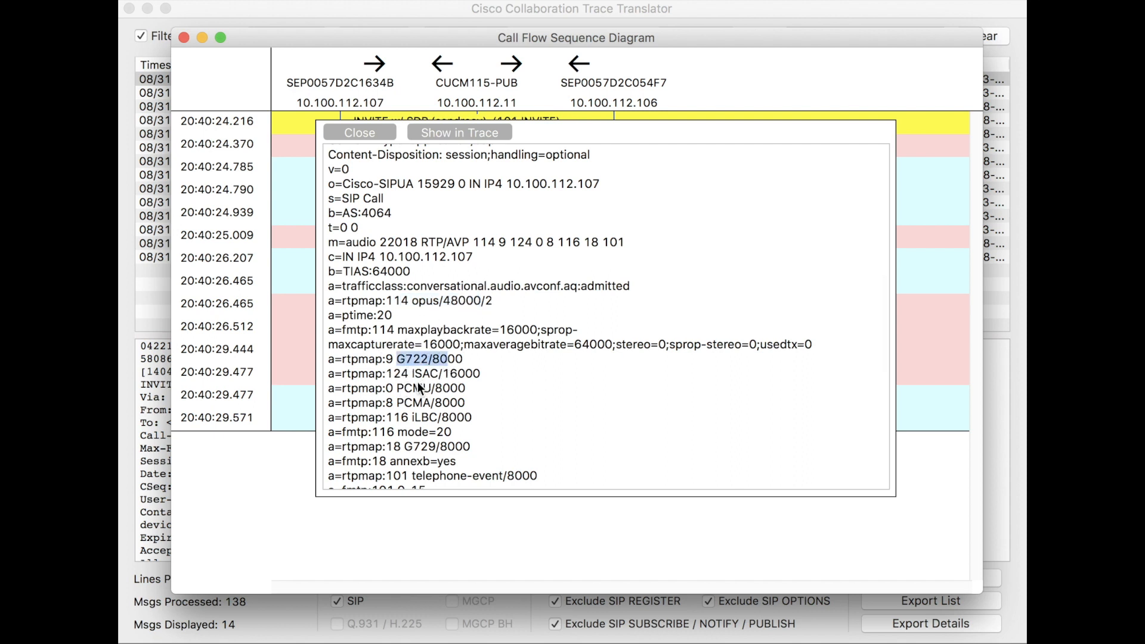
{"action": "double_click", "coordinate": [432, 416]}
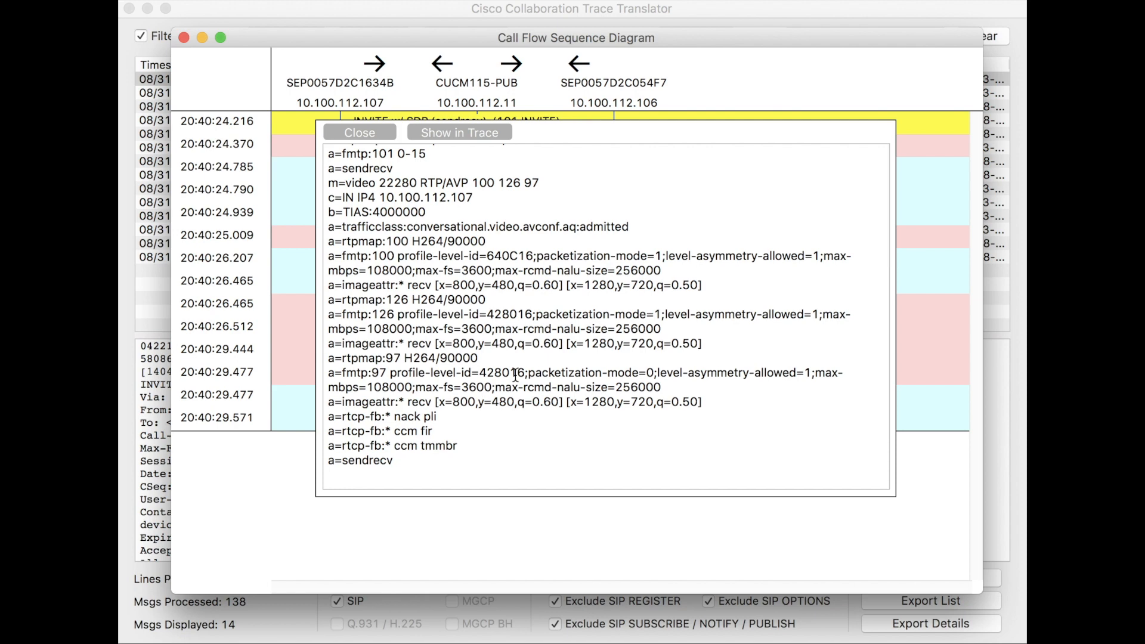
{"action": "scroll", "scroll_direction": "down", "scroll_amount": 3}
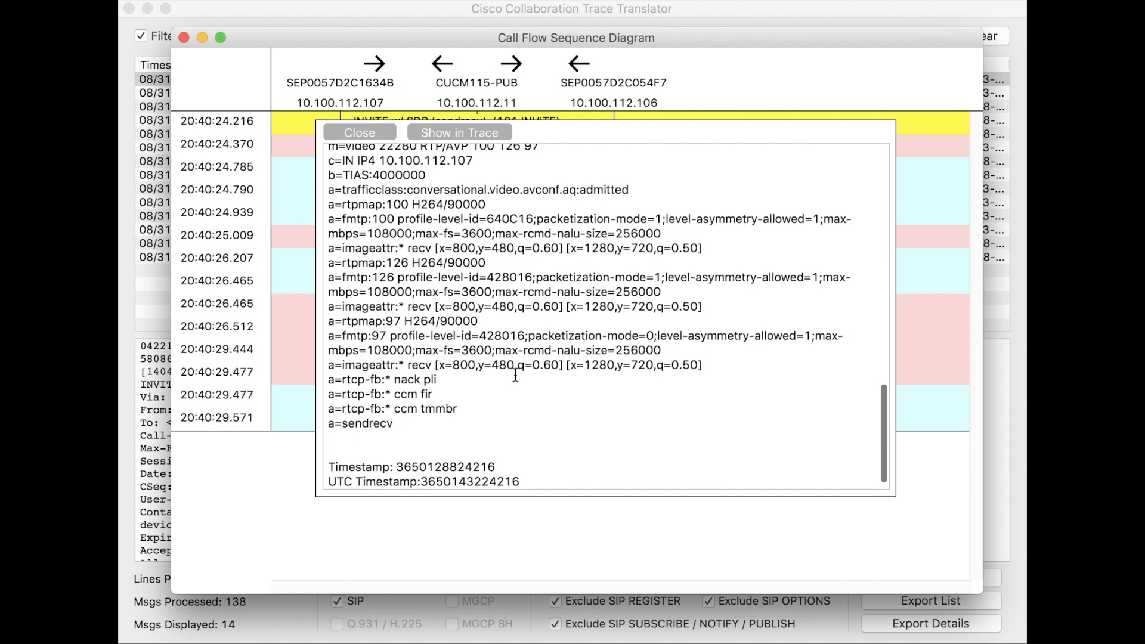
{"action": "scroll", "scroll_direction": "down", "scroll_amount": 3}
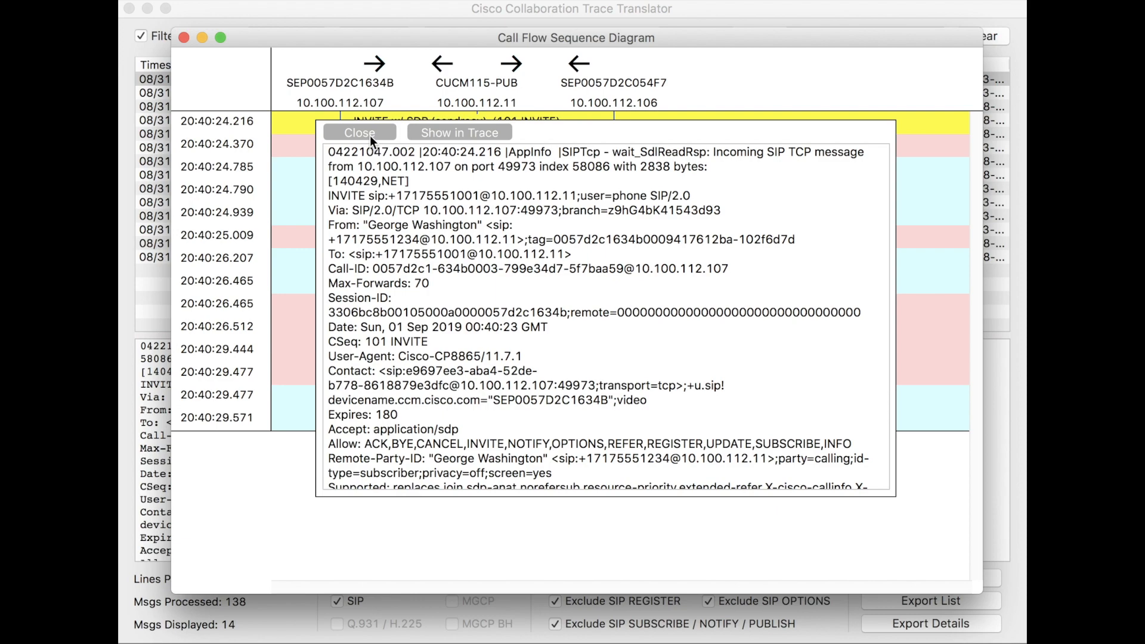
{"action": "left_click", "coordinate": [459, 132]}
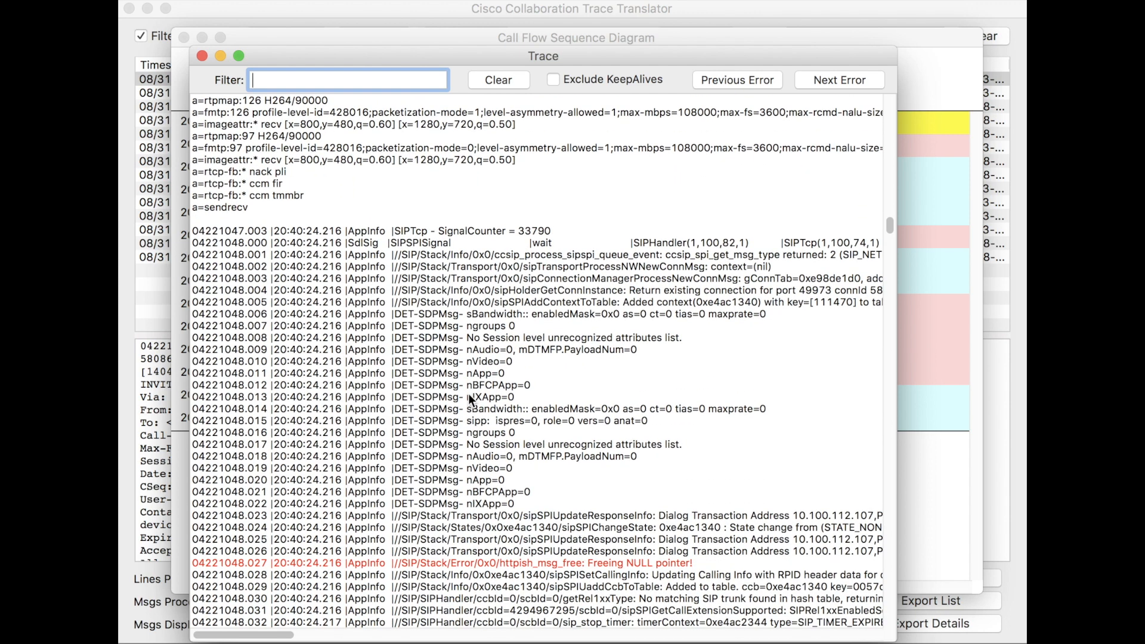
Scroll the trace past the INVITE, marking an SDP line, down to the 100 Trying response
{"action": "scroll", "scroll_direction": "down", "scroll_amount": 3}
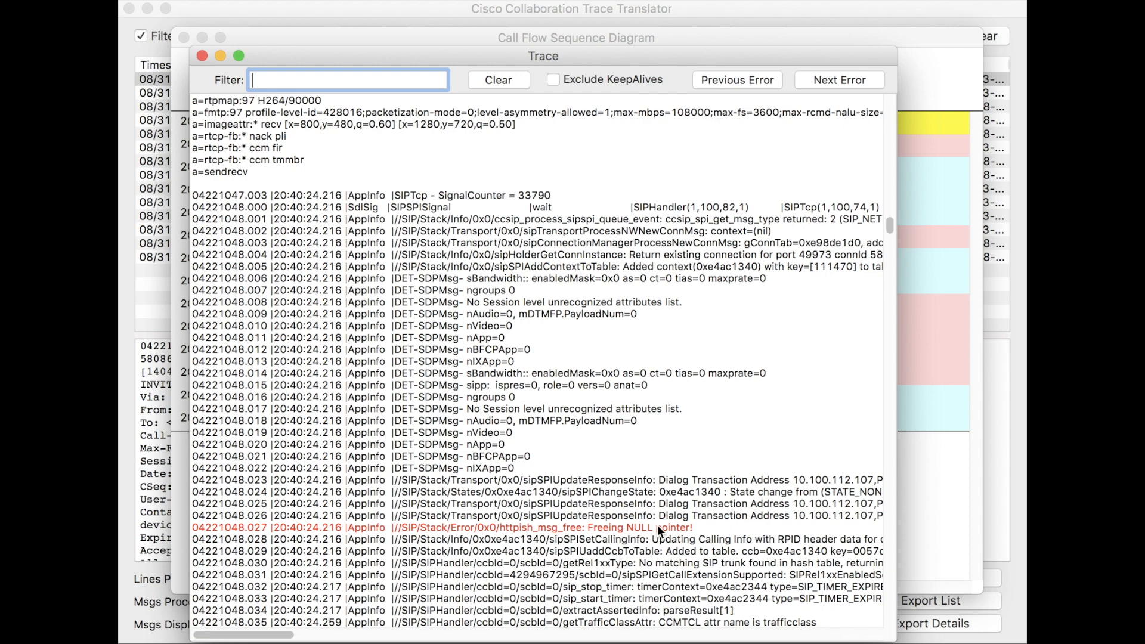
{"action": "left_click", "coordinate": [657, 526]}
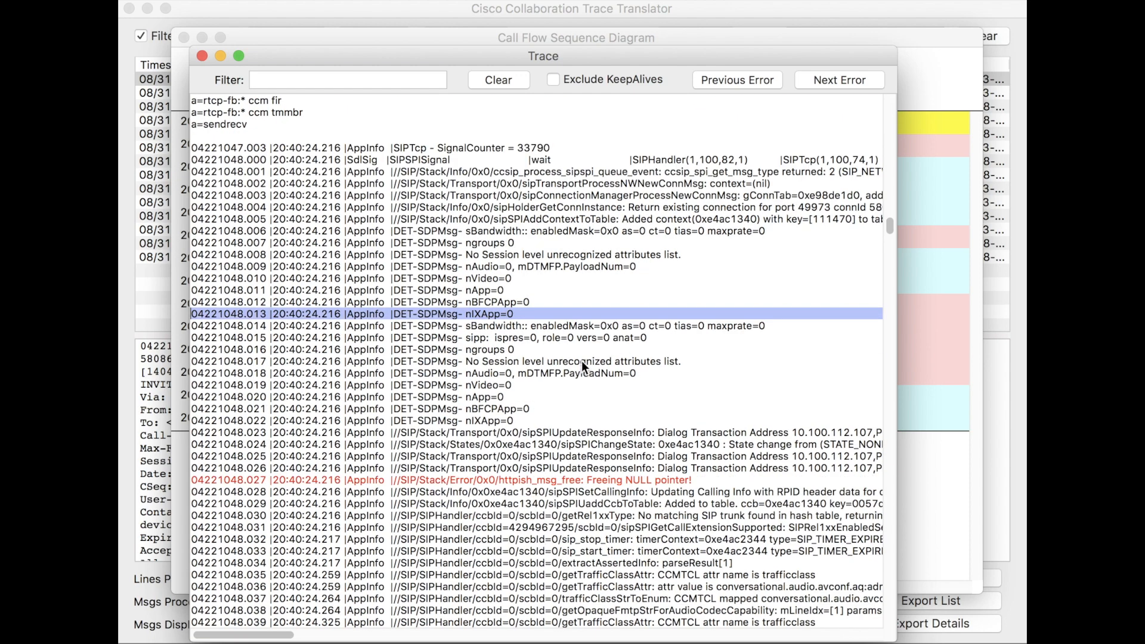
{"action": "scroll", "scroll_direction": "down", "scroll_amount": 3}
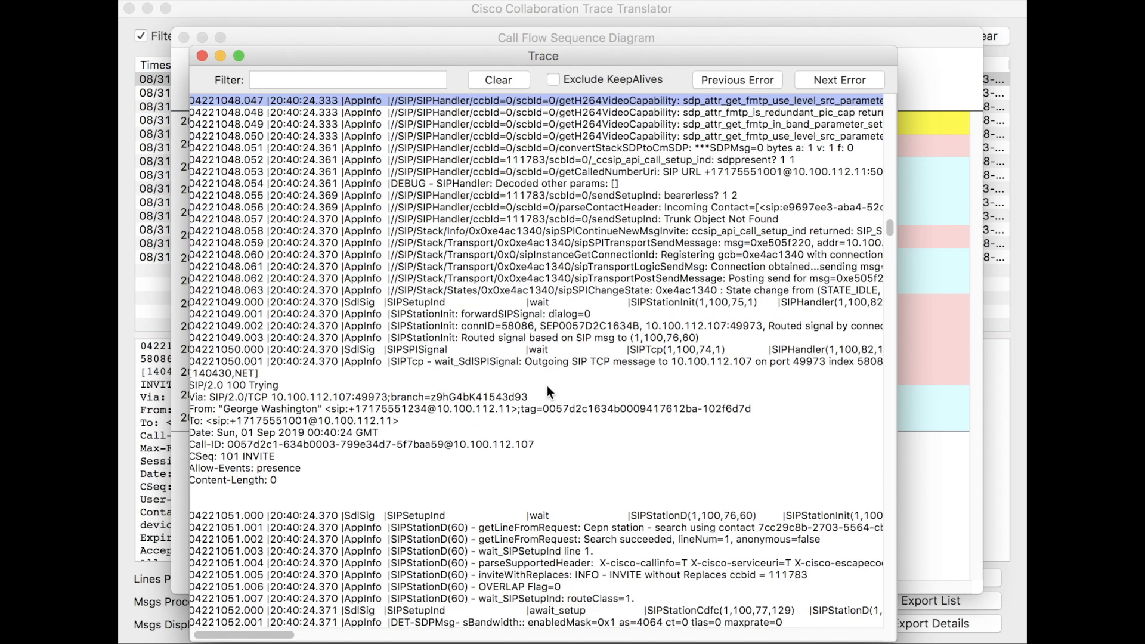
{"action": "scroll", "scroll_direction": "down", "scroll_amount": 3}
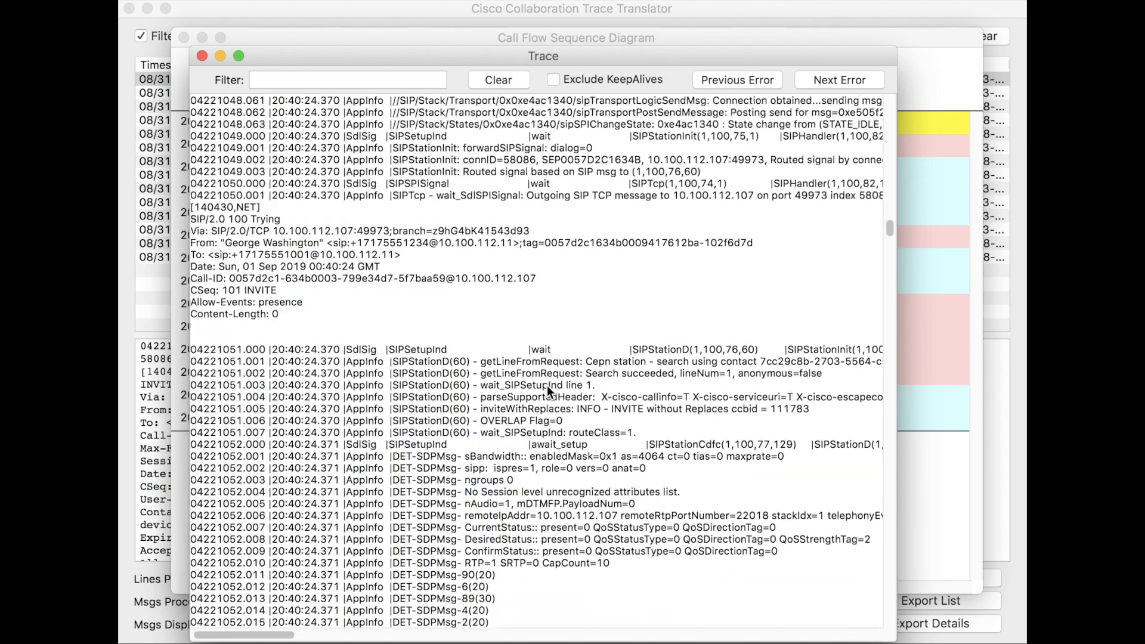